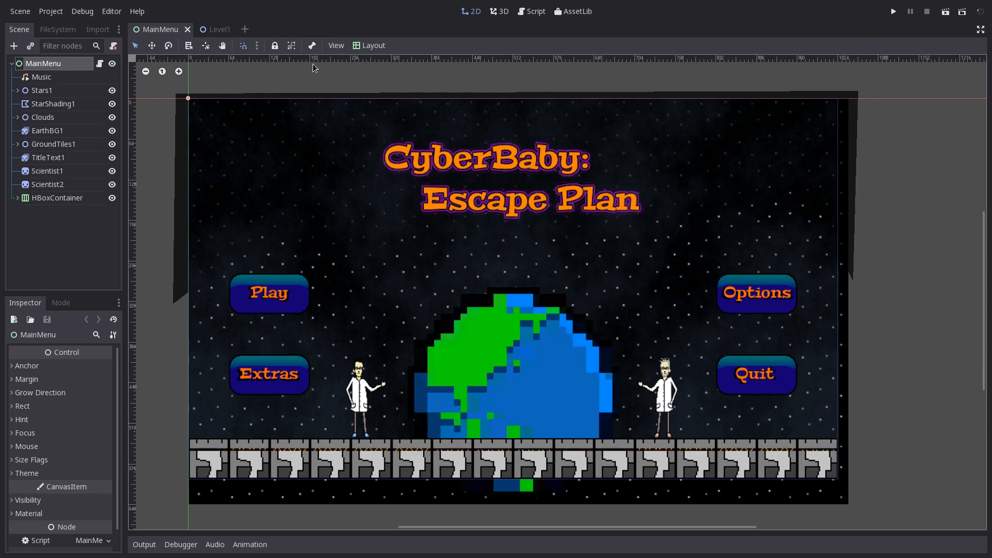
Open the Level1 scene, review 2dPlayer1.gd in the Script workspace, then return to 2D
left_click(211, 29)
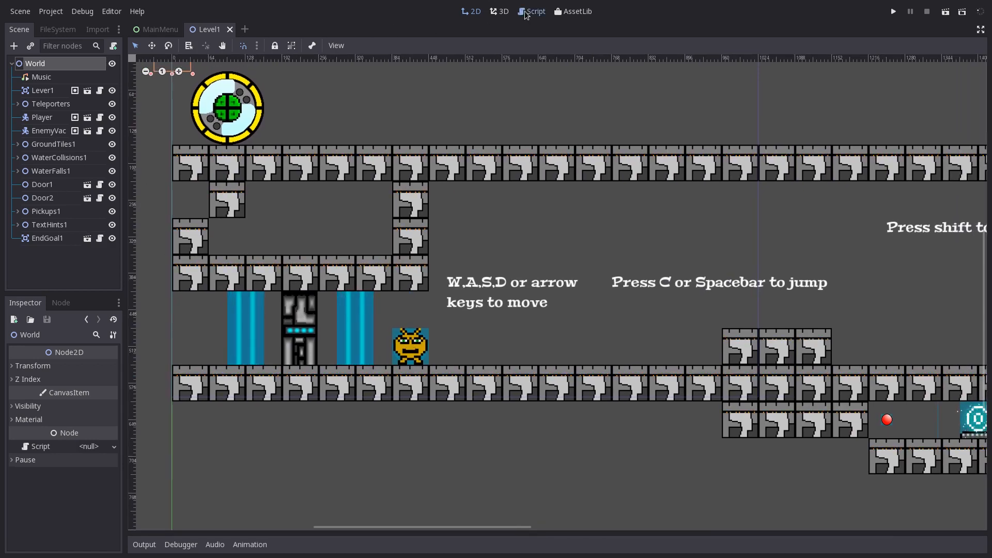
left_click(535, 11)
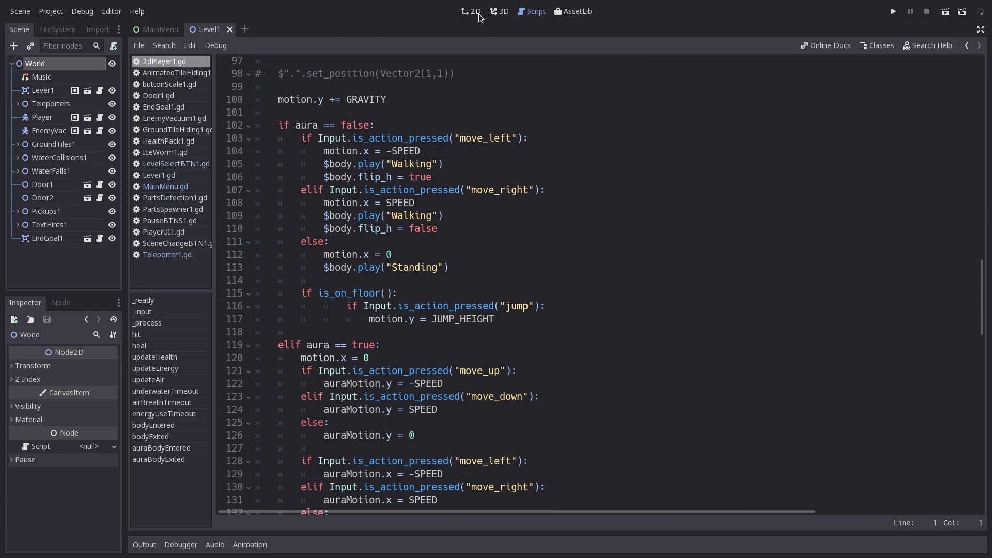
left_click(471, 11)
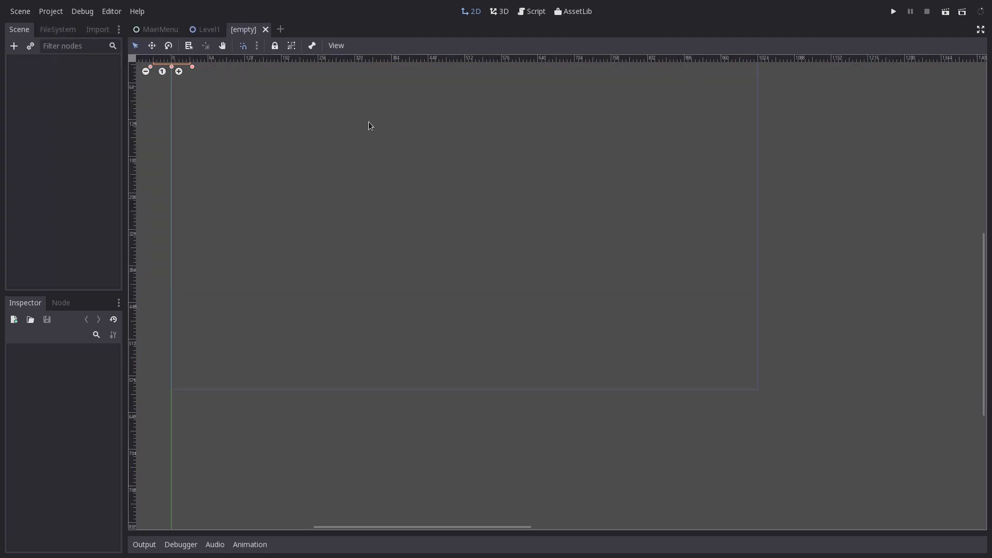
Create an Area2D root named TestArea with a CollisionShape2D child
left_click(14, 45)
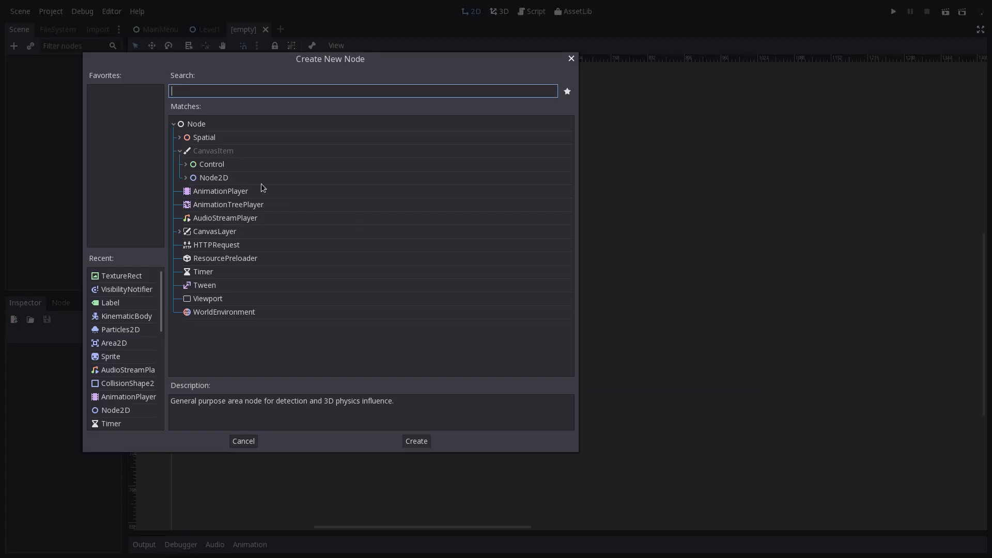
mouse_move(138, 339)
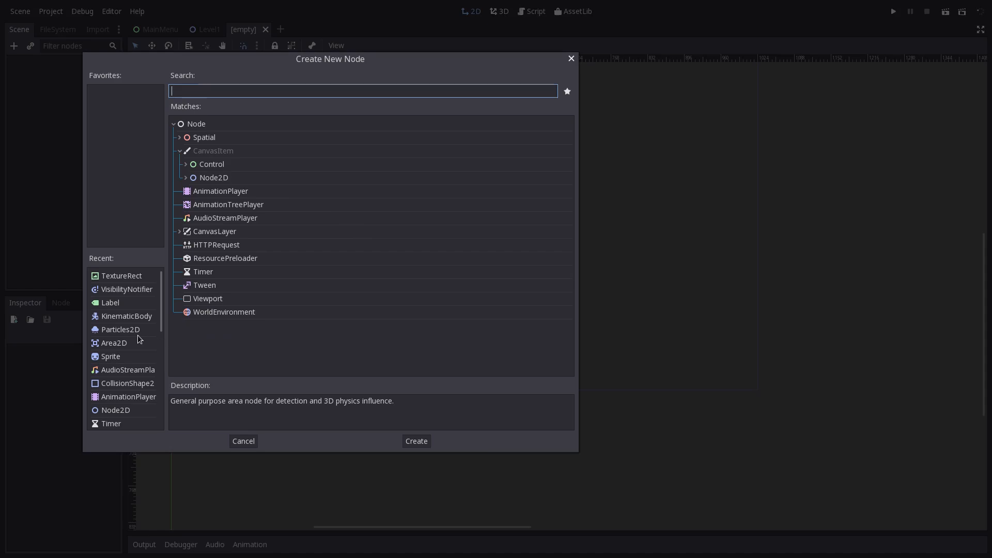
left_click(415, 441)
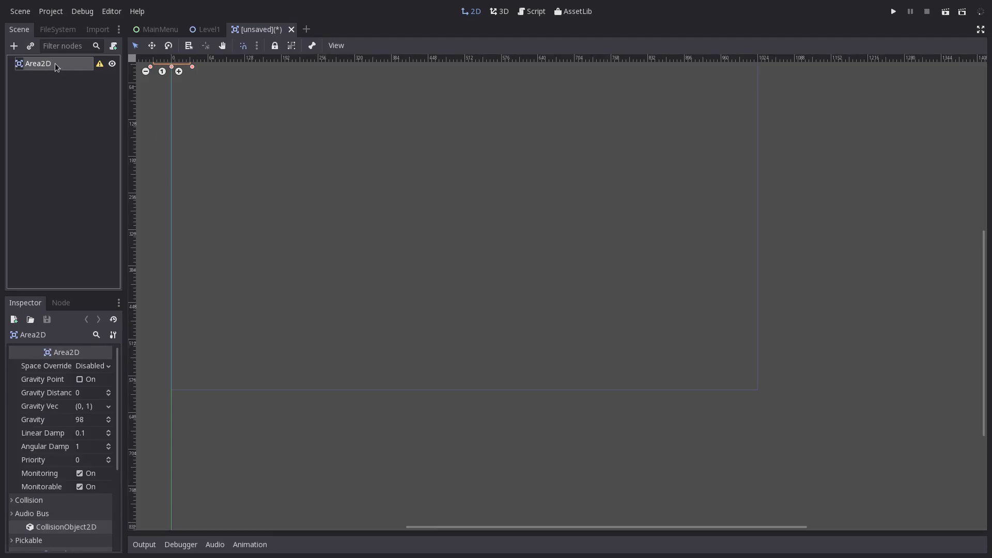
type("T")
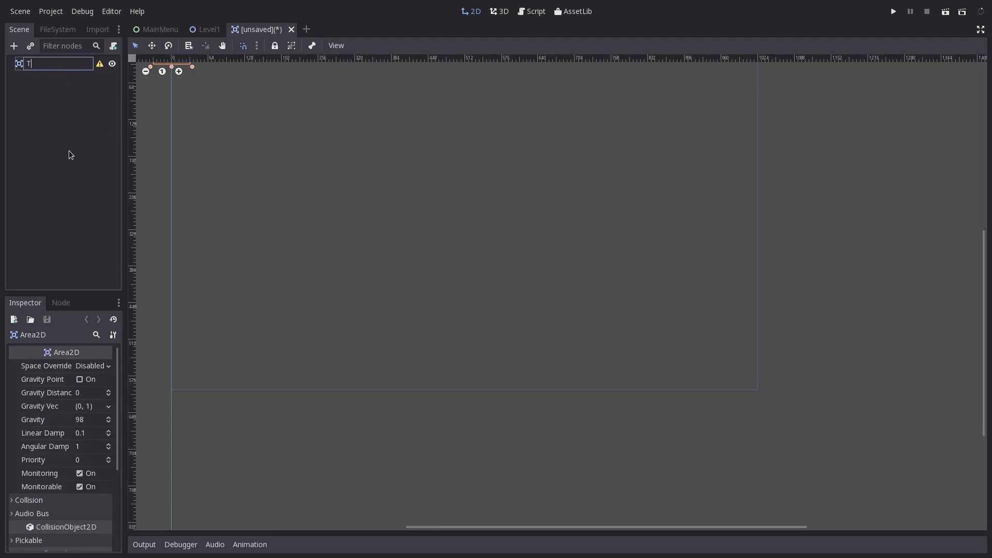
type("estArea")
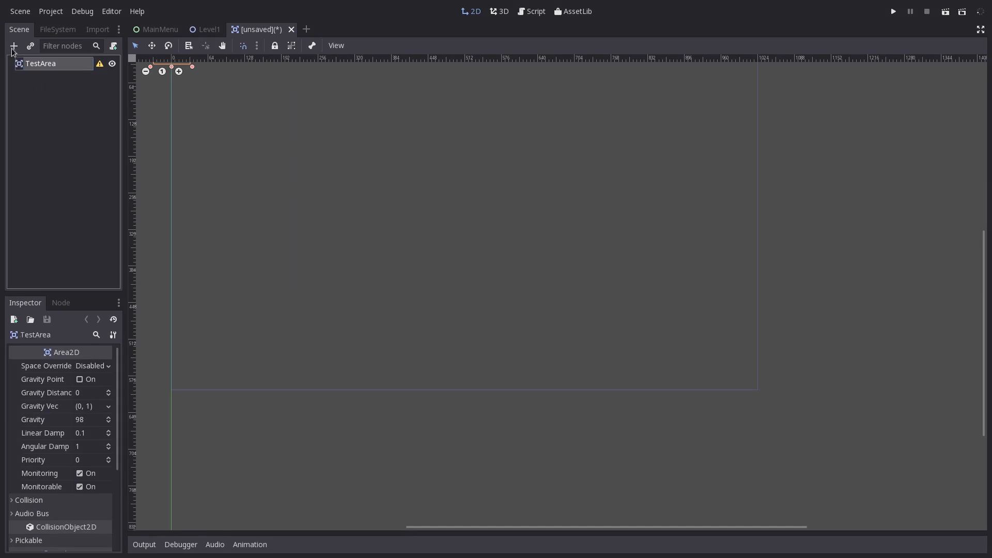
left_click(12, 45)
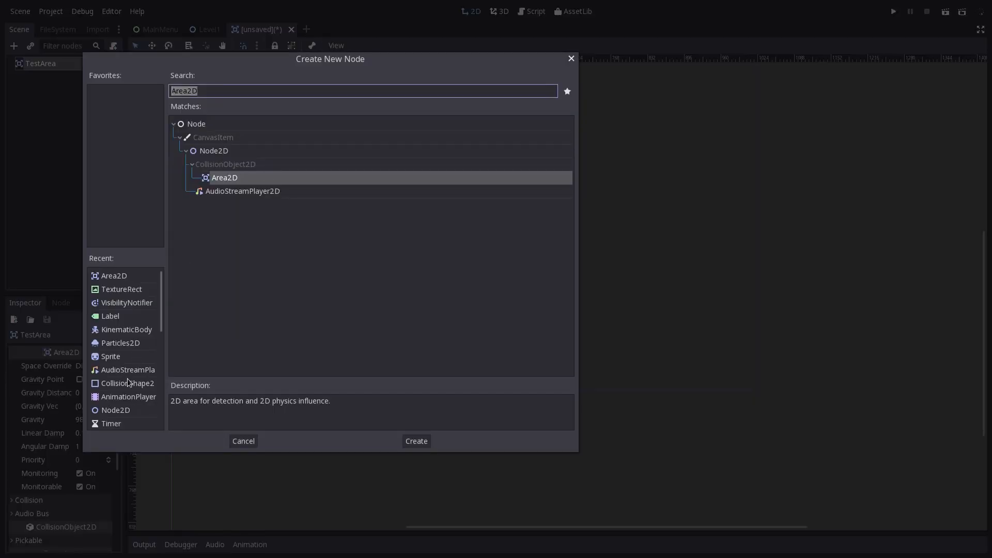
left_click(415, 441)
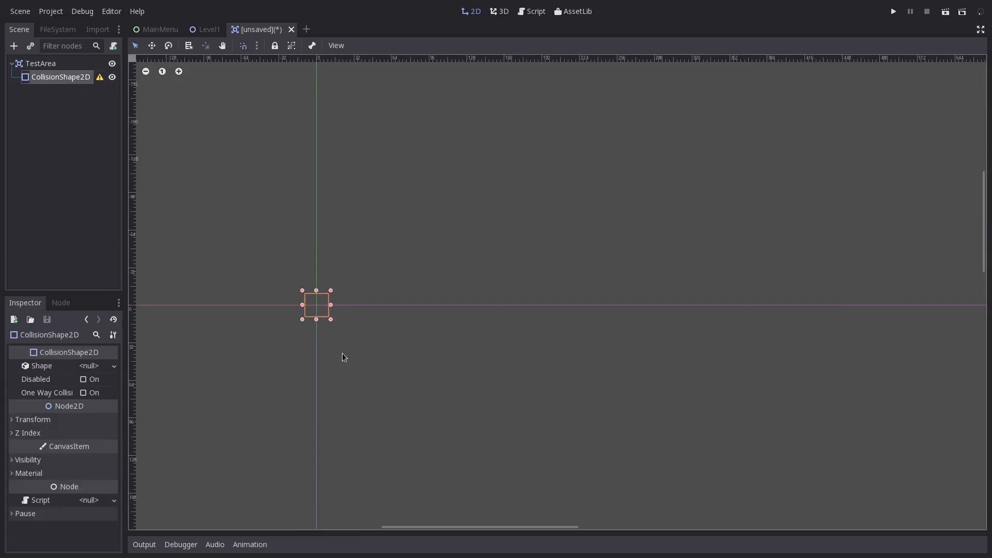
Add a Sprite under TestArea and load the Godot icon as its texture
left_click(40, 63)
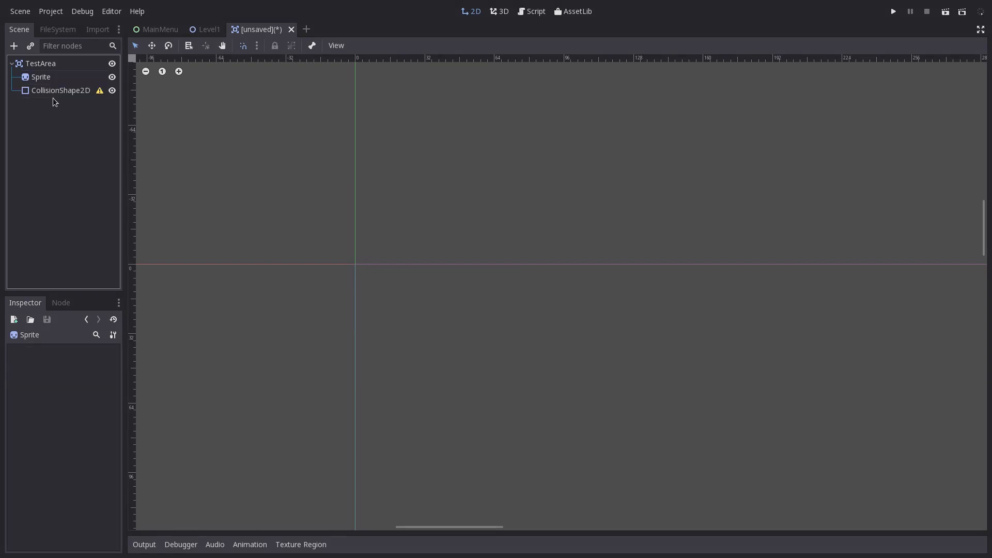
left_click(92, 366)
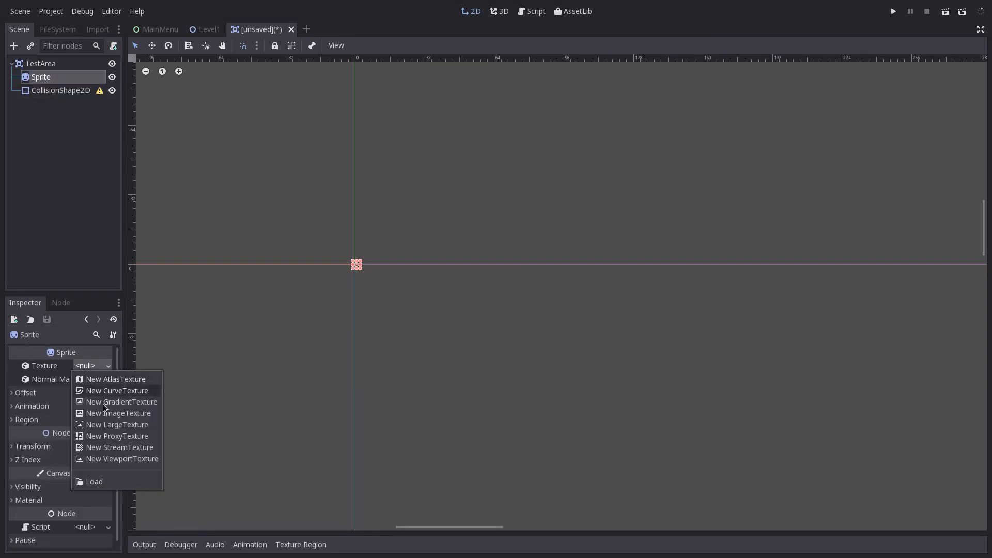
left_click(94, 481)
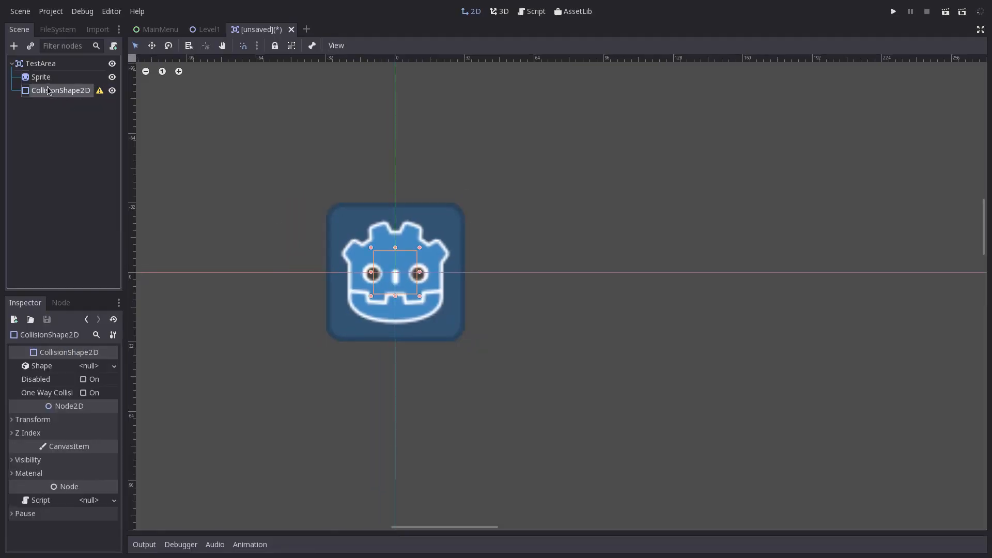
Give the collision node a stretched RectangleShape2D at scale 1, and adjust snapping
left_click(95, 365)
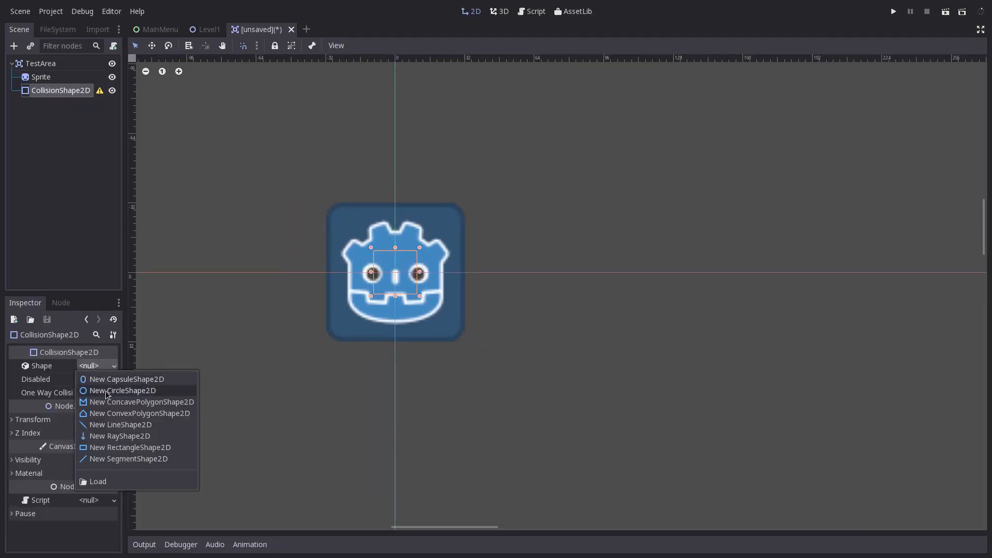
mouse_move(130, 447)
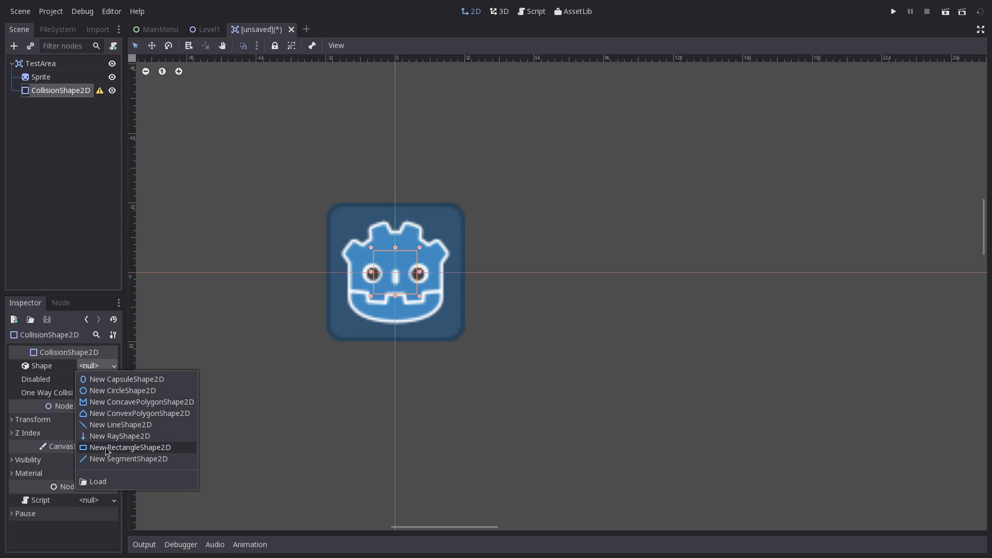
left_click(130, 448)
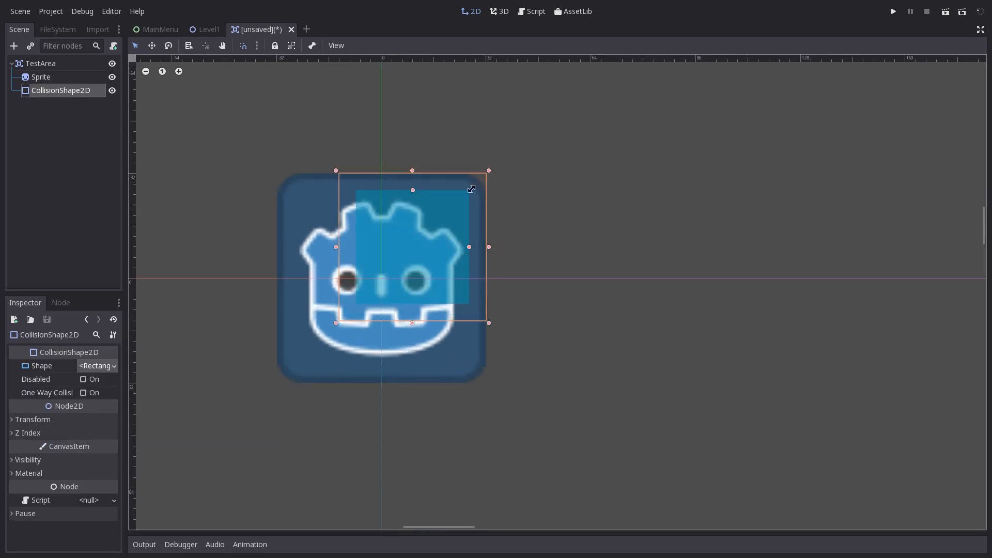
left_click_drag(488, 247, 594, 247)
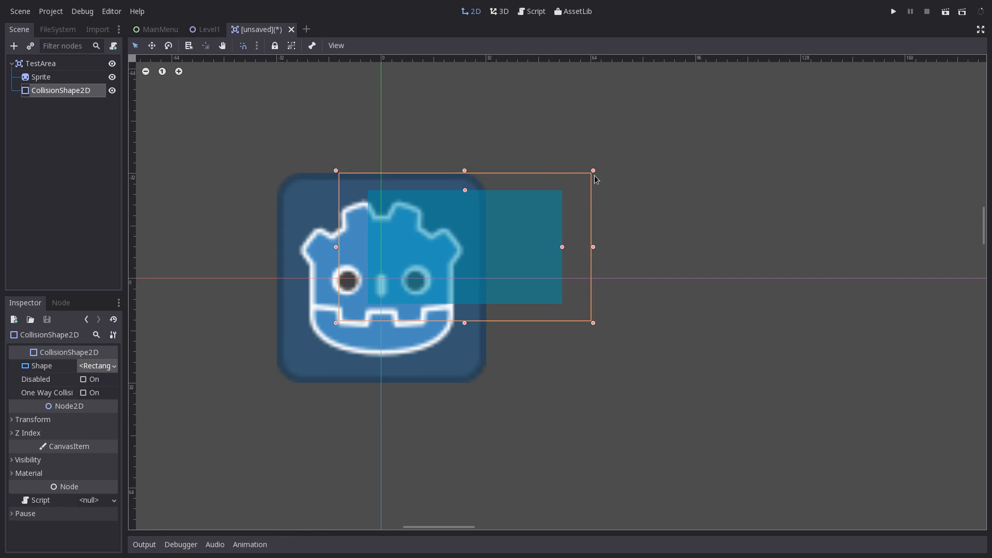
left_click(32, 419)
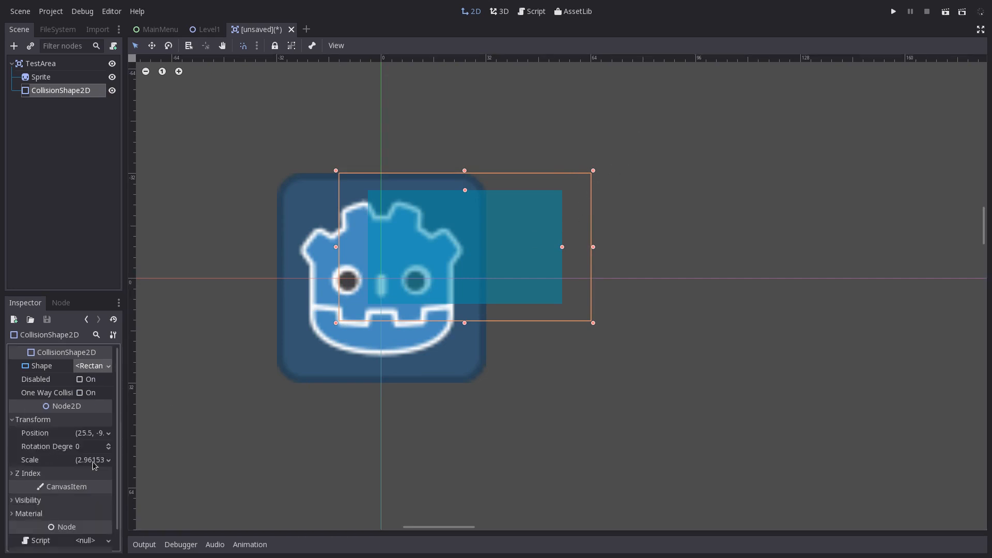
left_click(88, 460)
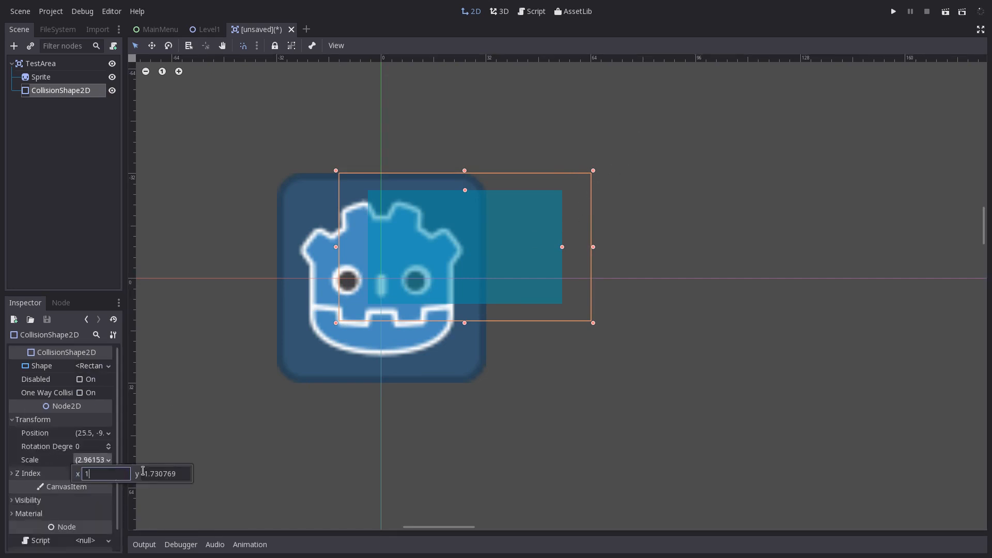
type("1")
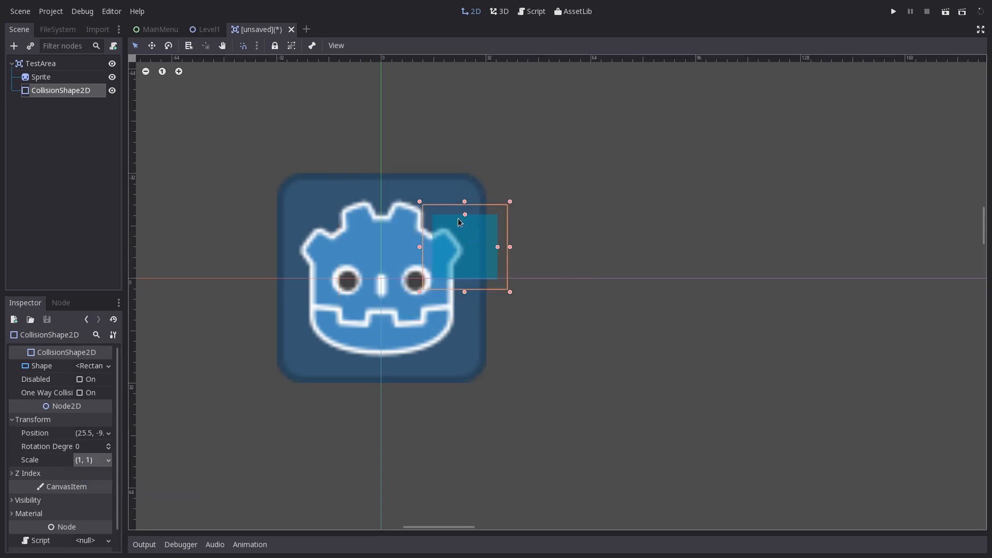
left_click_drag(465, 214, 465, 160)
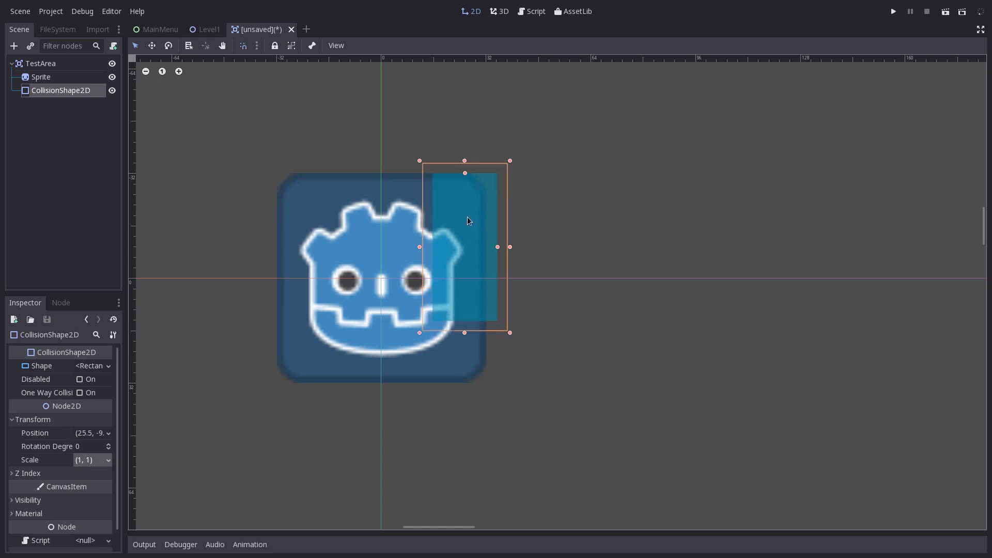
mouse_move(257, 48)
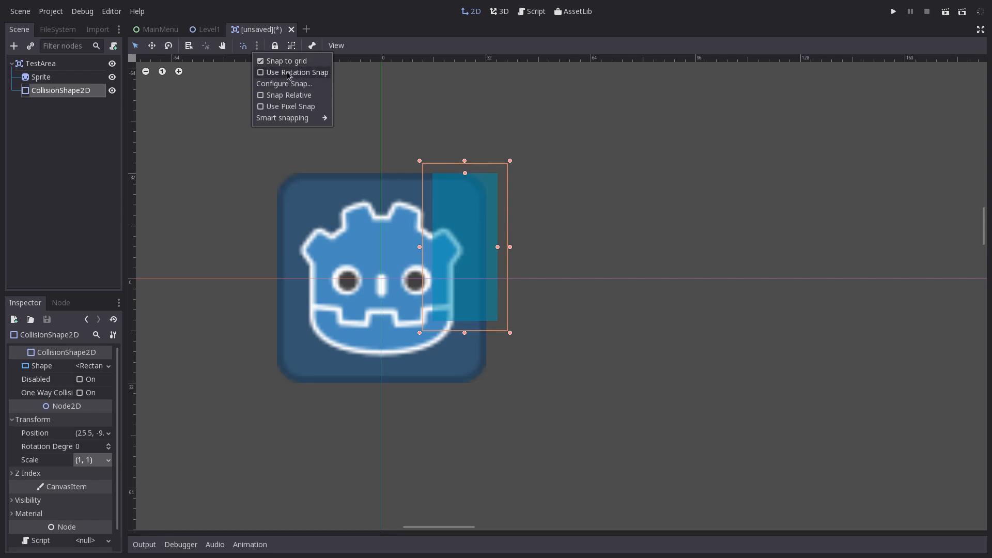
left_click(283, 83)
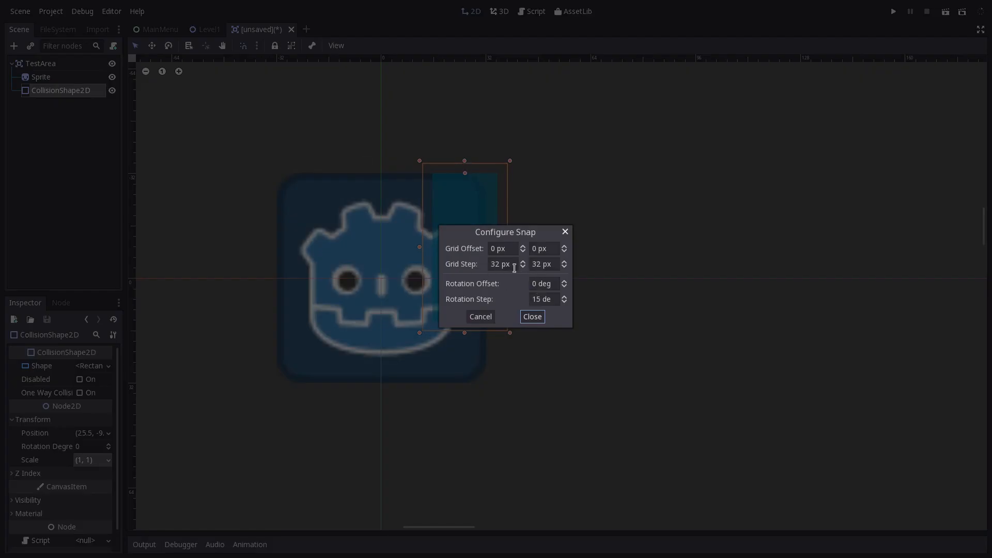
left_click(532, 316)
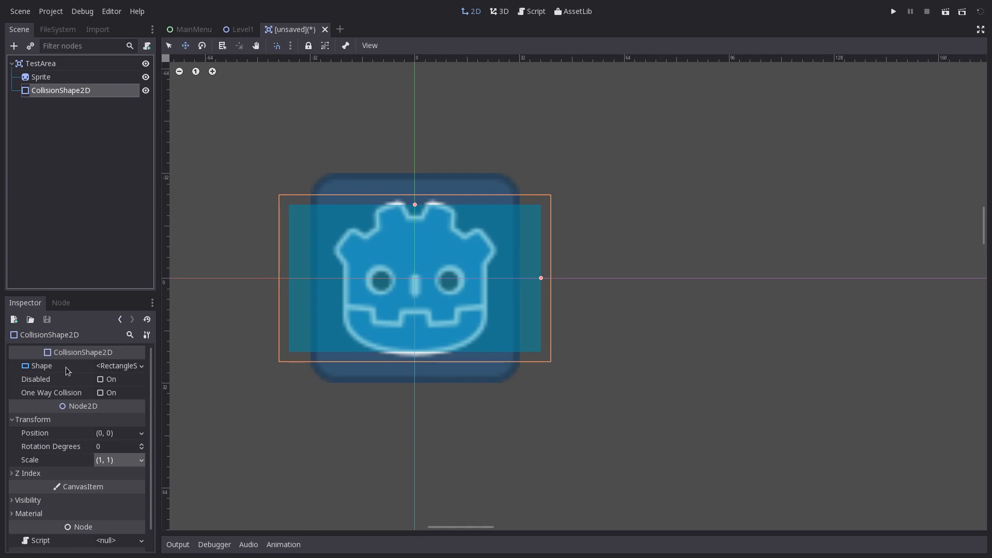
Edit the RectangleShape2D and set its Extents to 32 by 32
left_click(118, 366)
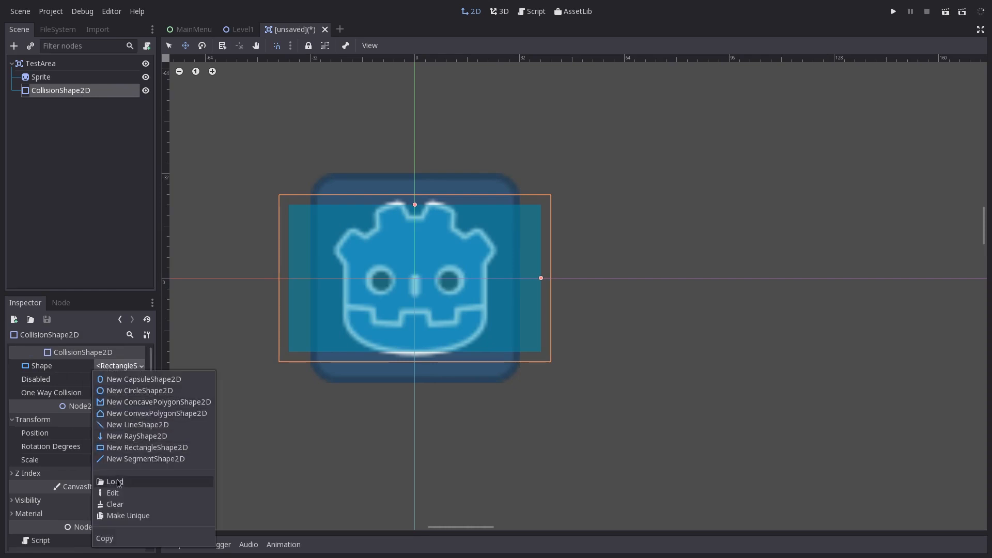
left_click(146, 447)
type("32")
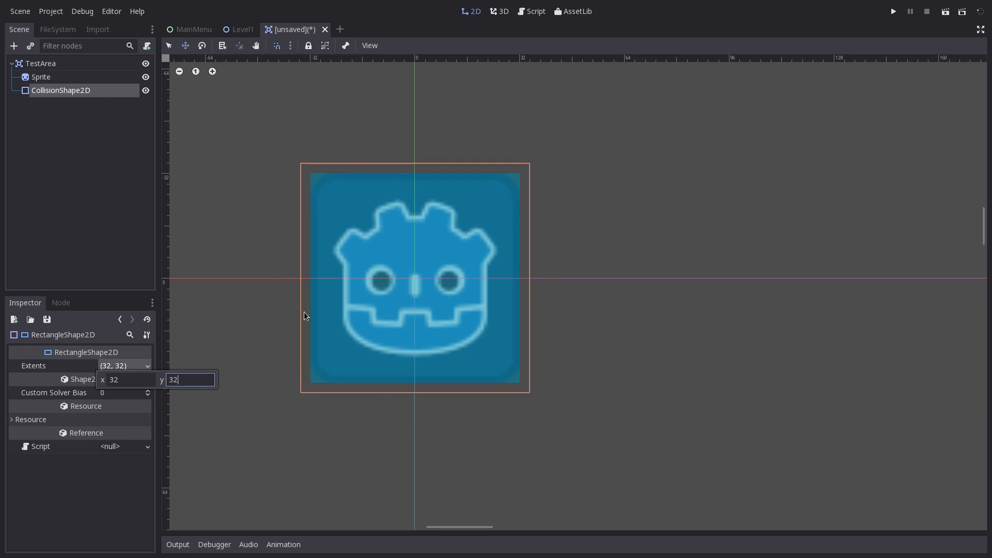
mouse_move(319, 359)
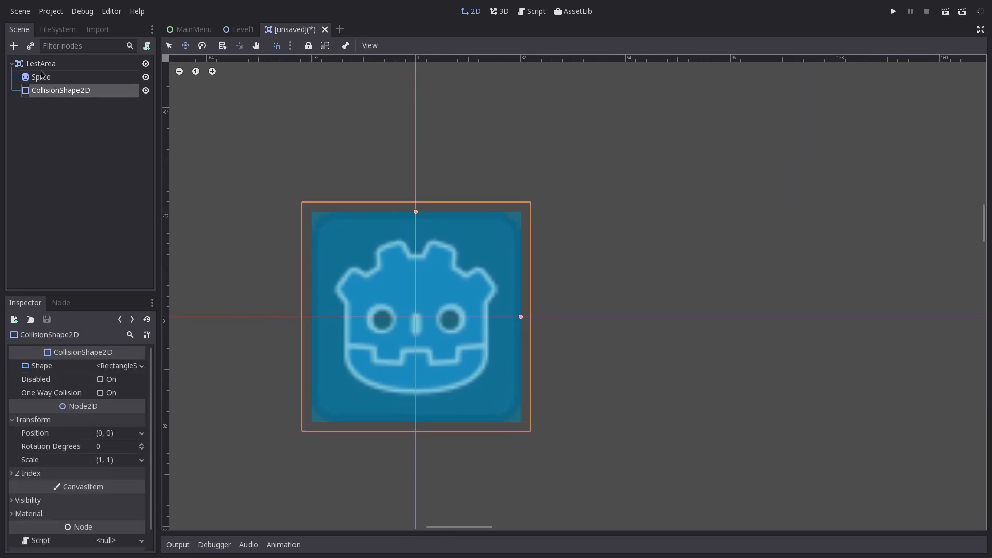
mouse_move(40, 63)
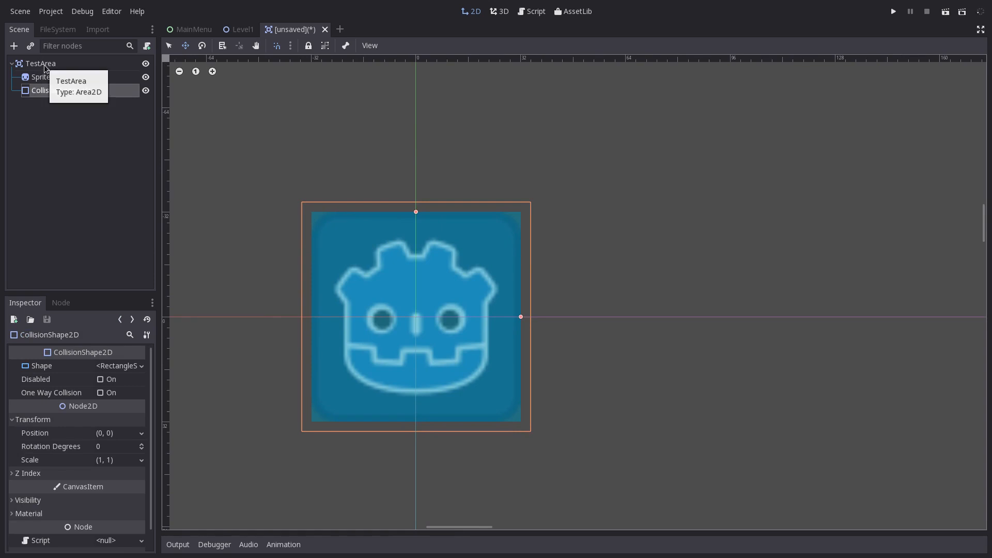
Select TestArea and expand its Collision section to show layer and mask
left_click(40, 63)
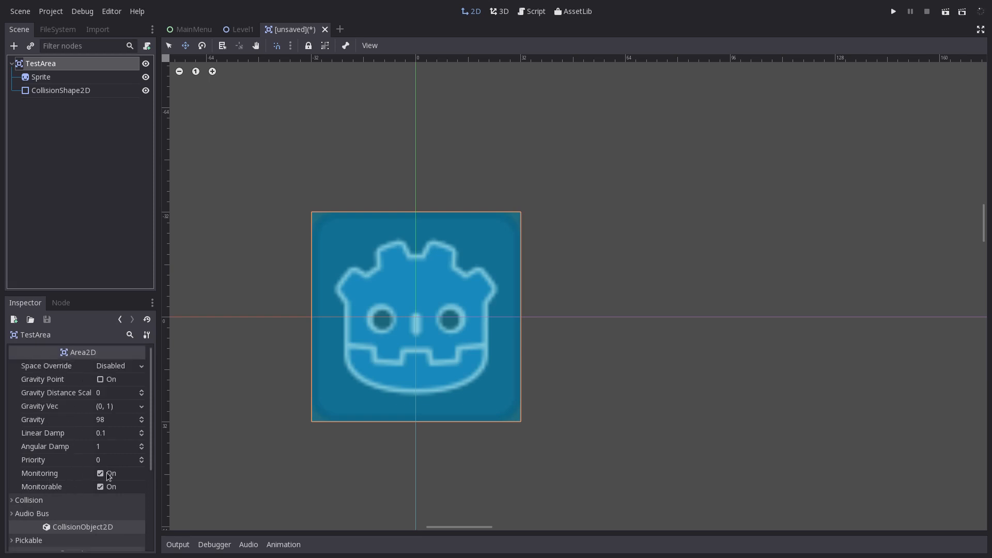
scroll("down", 3)
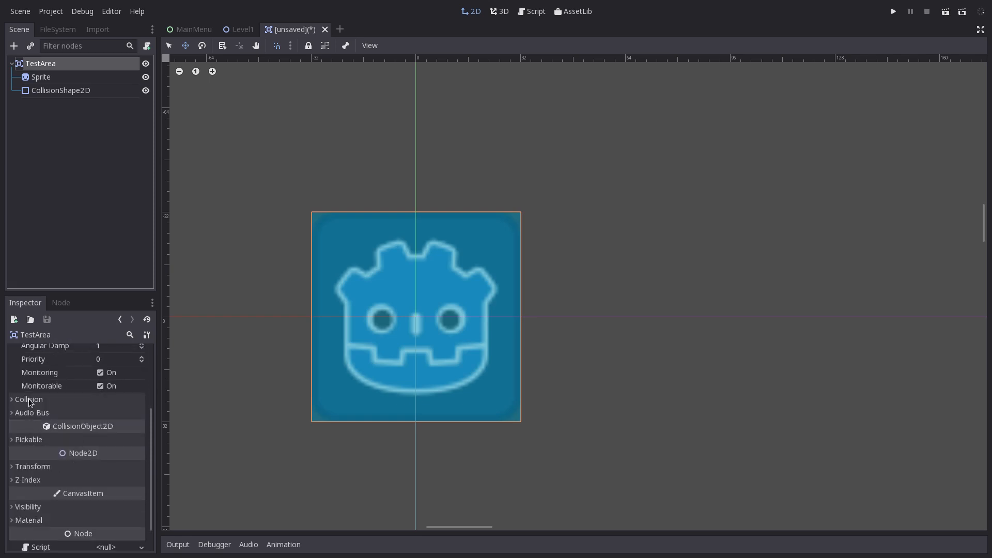
left_click(29, 399)
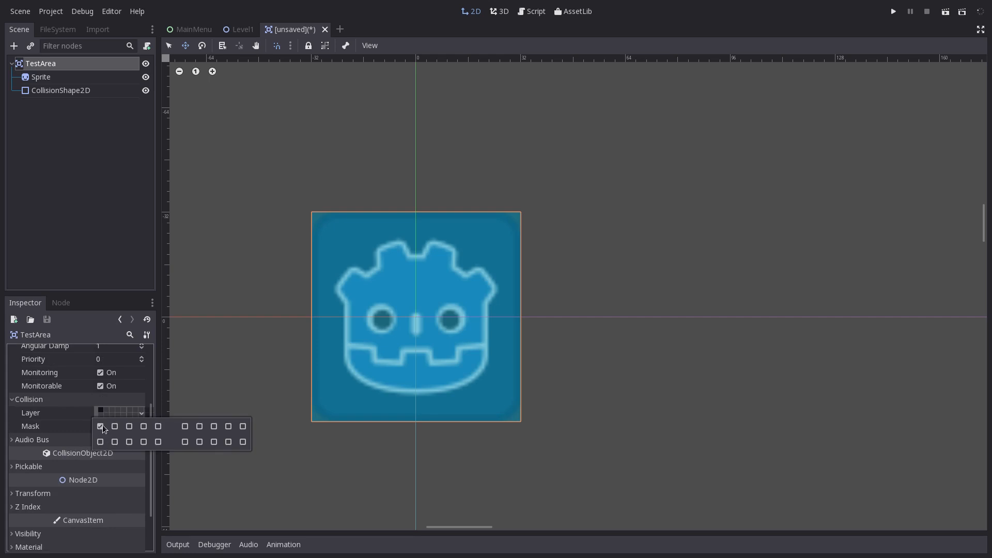
left_click(100, 426)
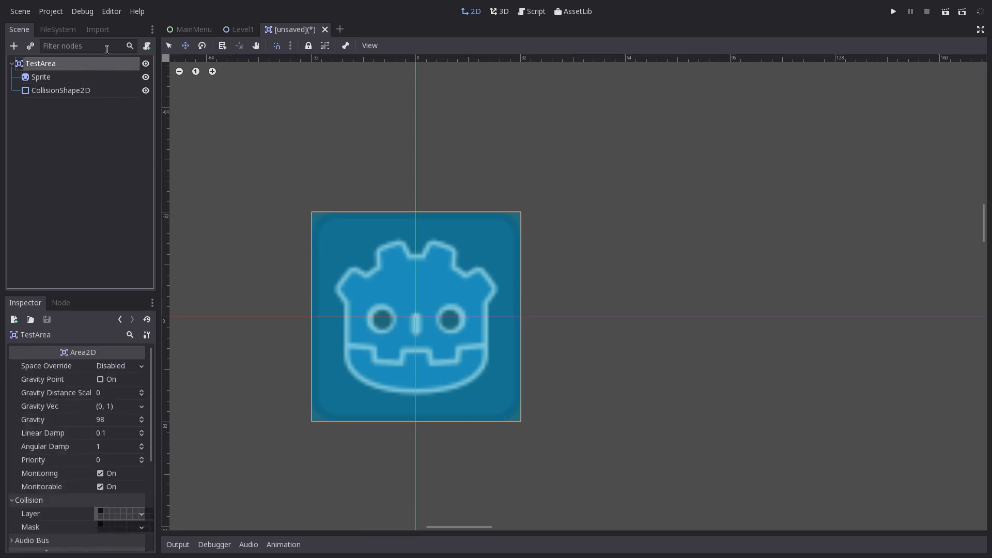
Attach a TestArea.gd script to TestArea, saved in a new Scripts/TutorialScripts folder
left_click(30, 45)
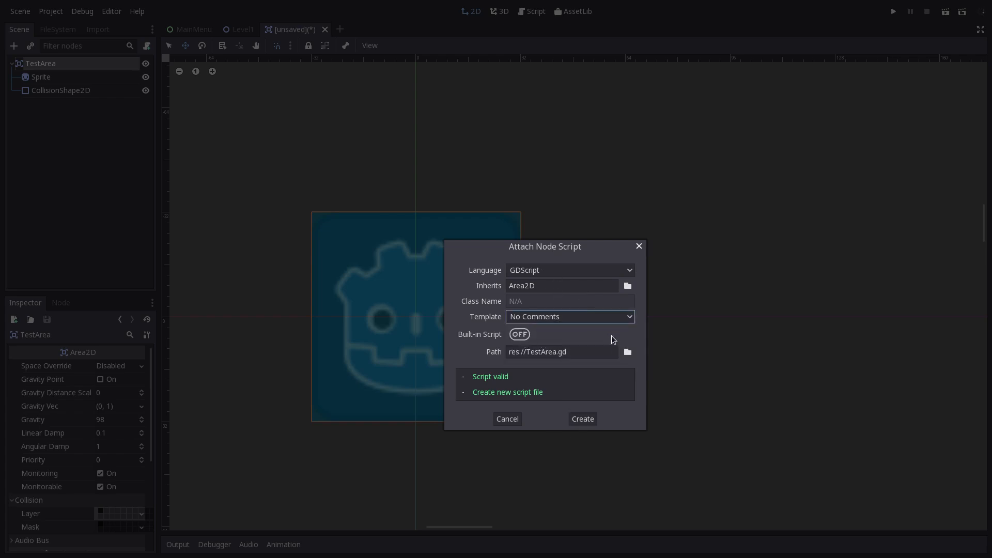
left_click(627, 352)
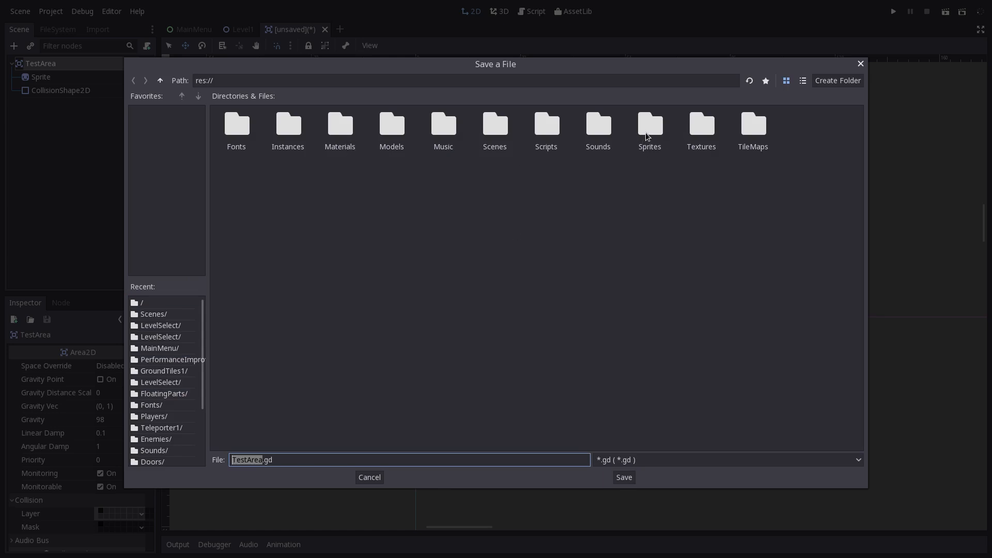
double_click(546, 125)
type("Tu")
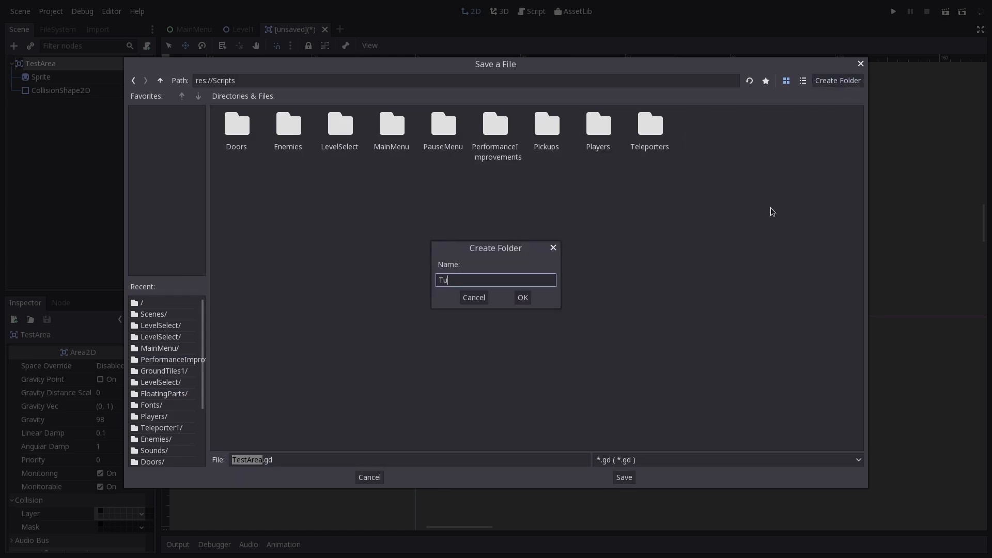
type("torials")
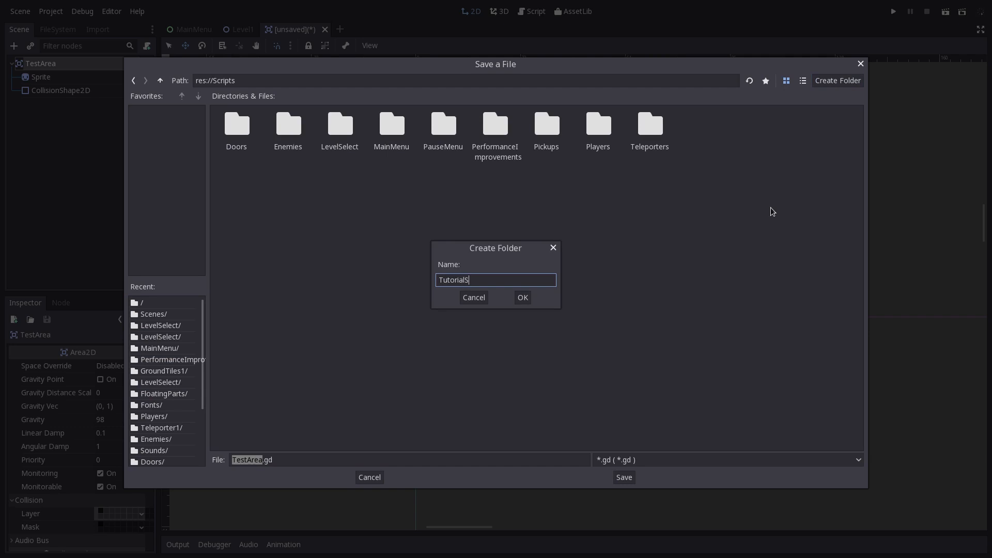
type("cripts")
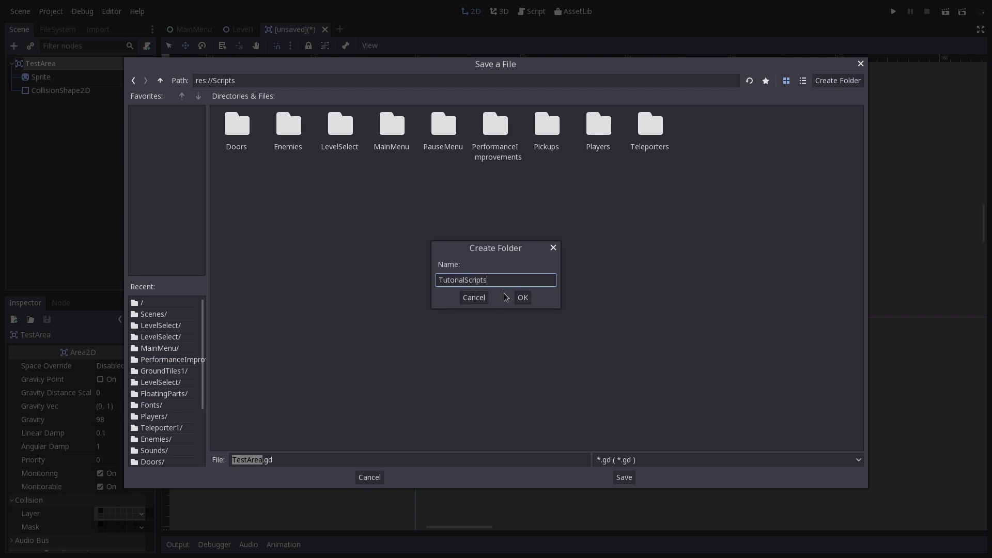
left_click(522, 297)
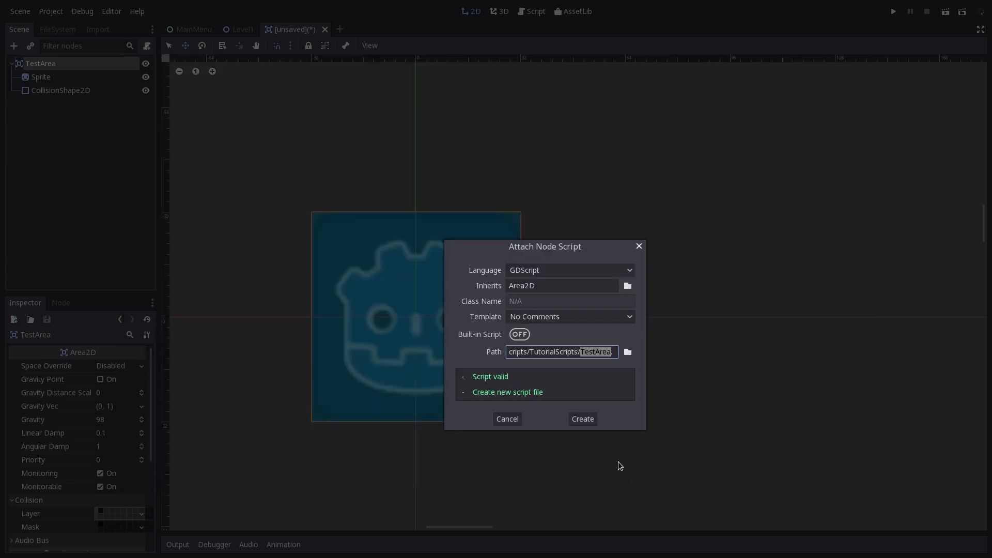
left_click(581, 418)
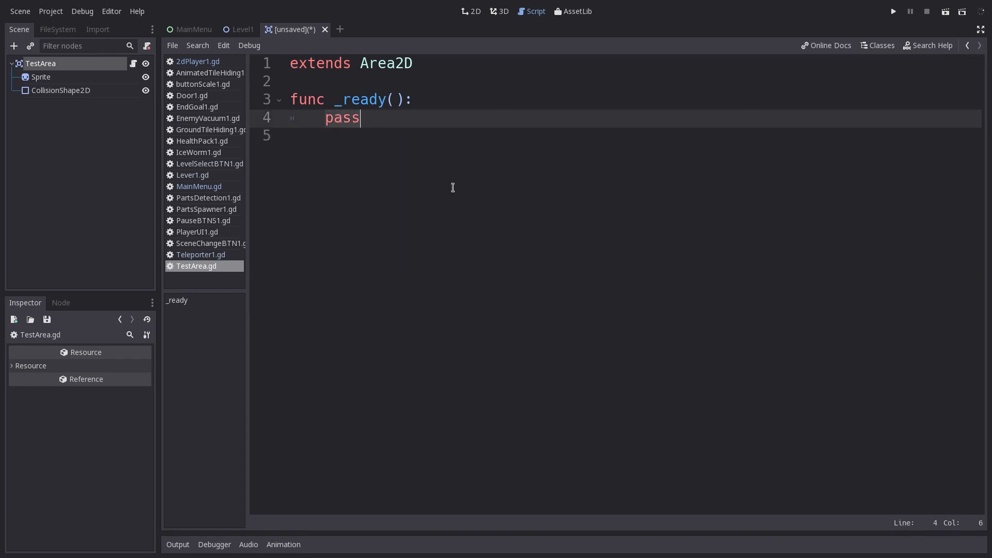
In _ready, replace pass with $".".connect(" on TestArea itself
key("BackSpace")
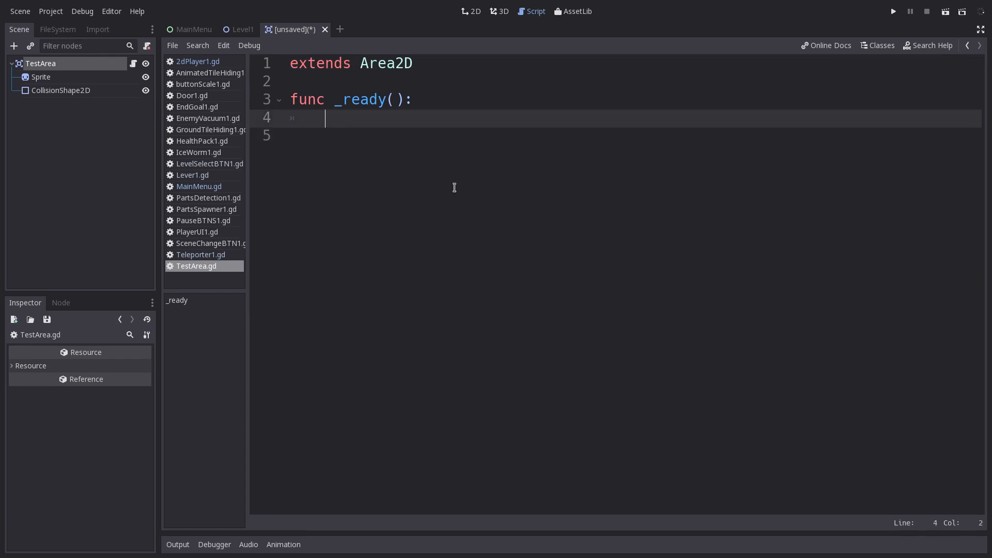
type("$")
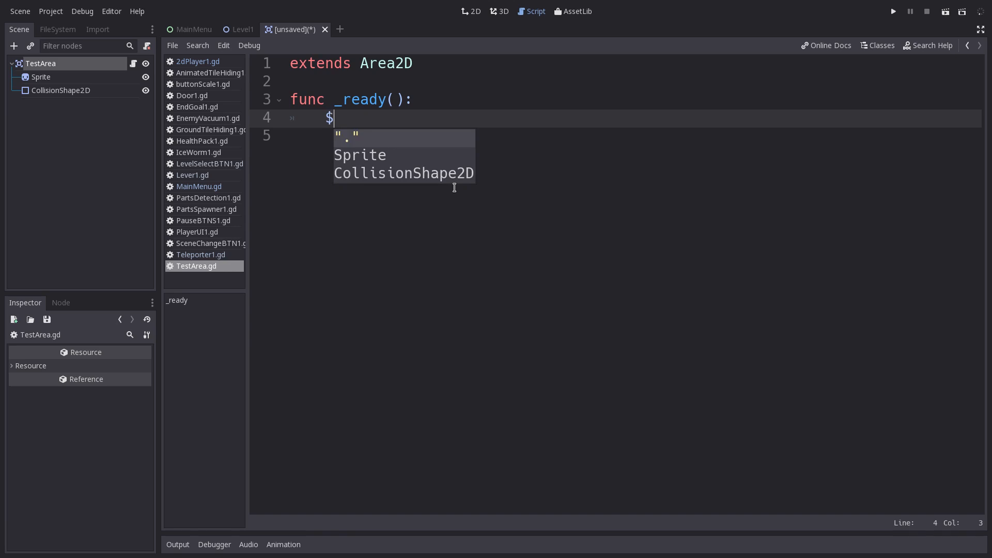
type("\".\"\\")
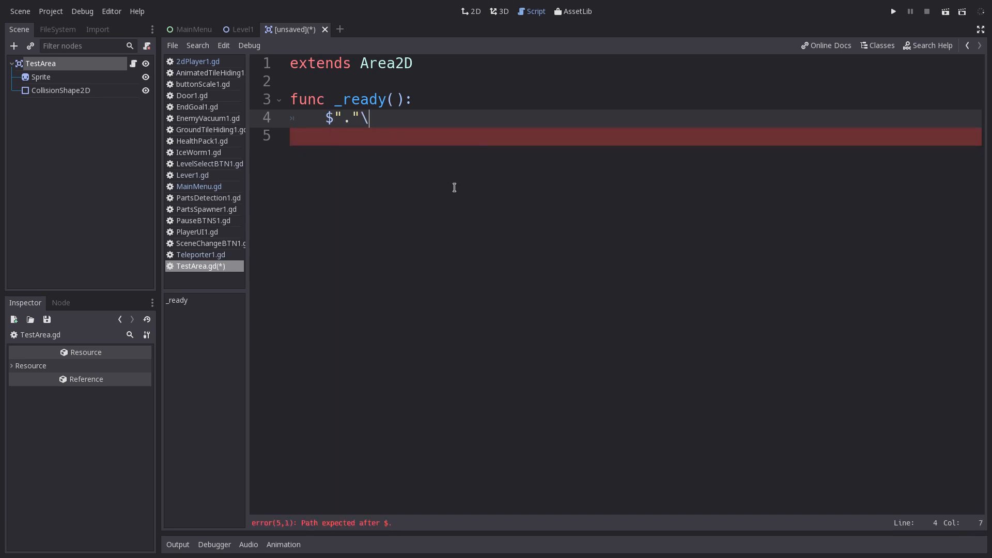
key("Backspace")
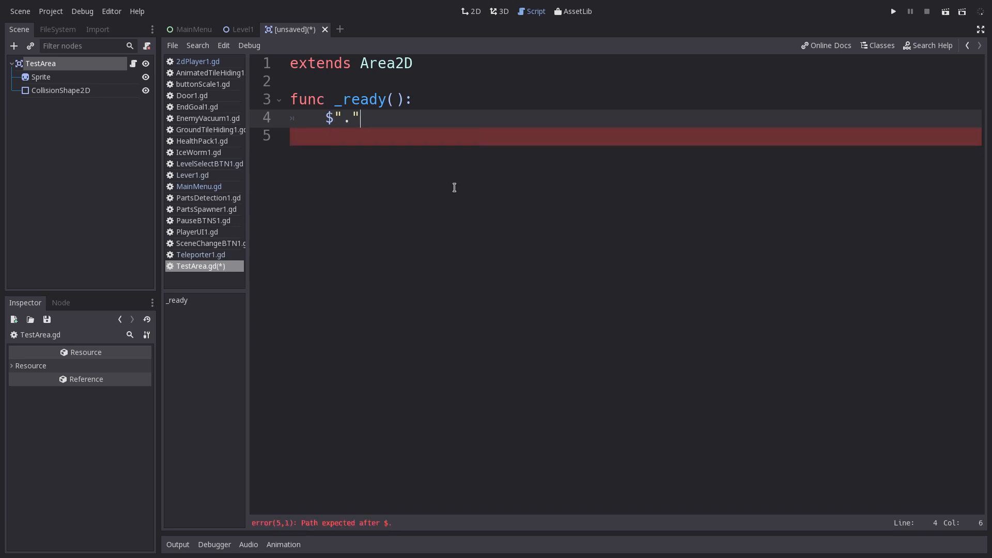
type(".")
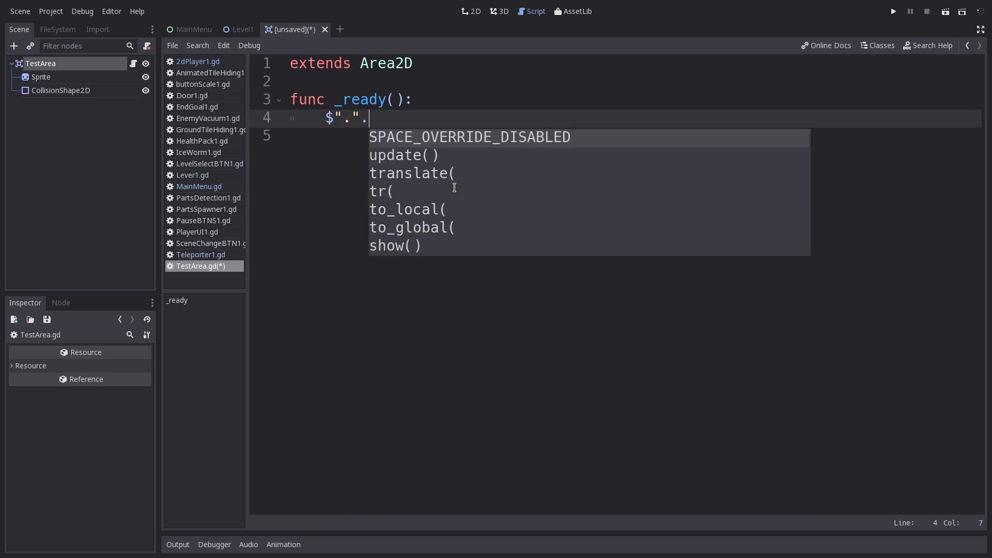
type("connect(")
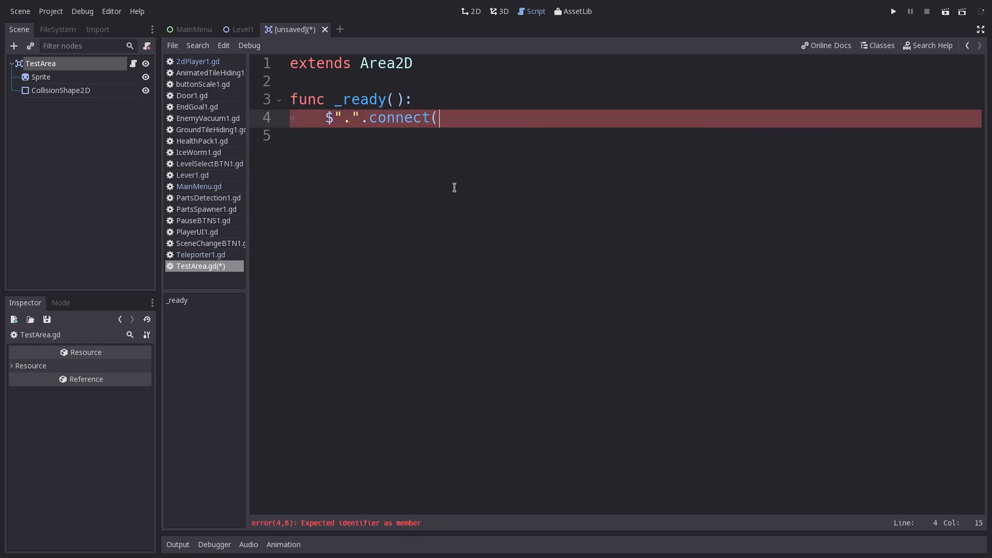
type("\"")
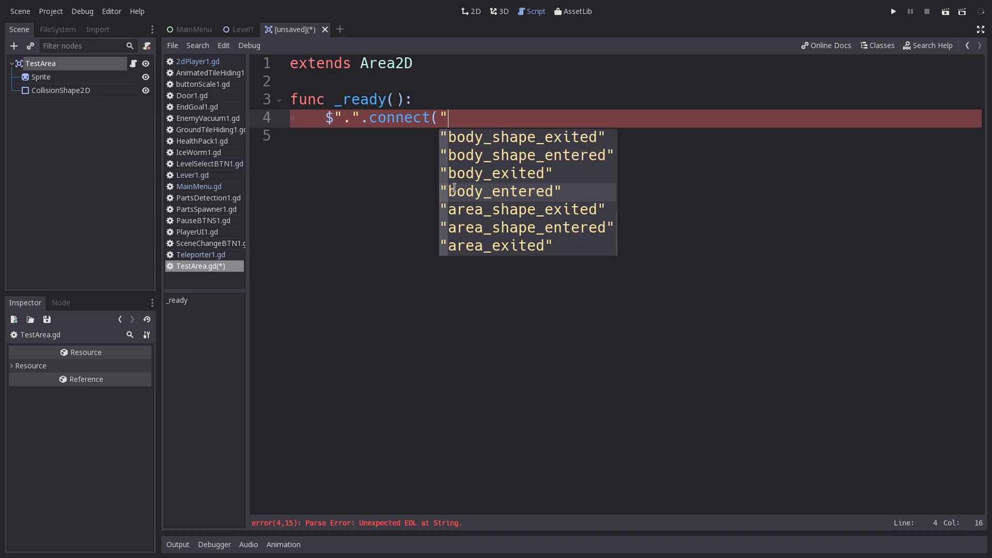
Complete the call as connect("body_entered", self, "bodyEntered") and move to line 5
left_click(500, 192)
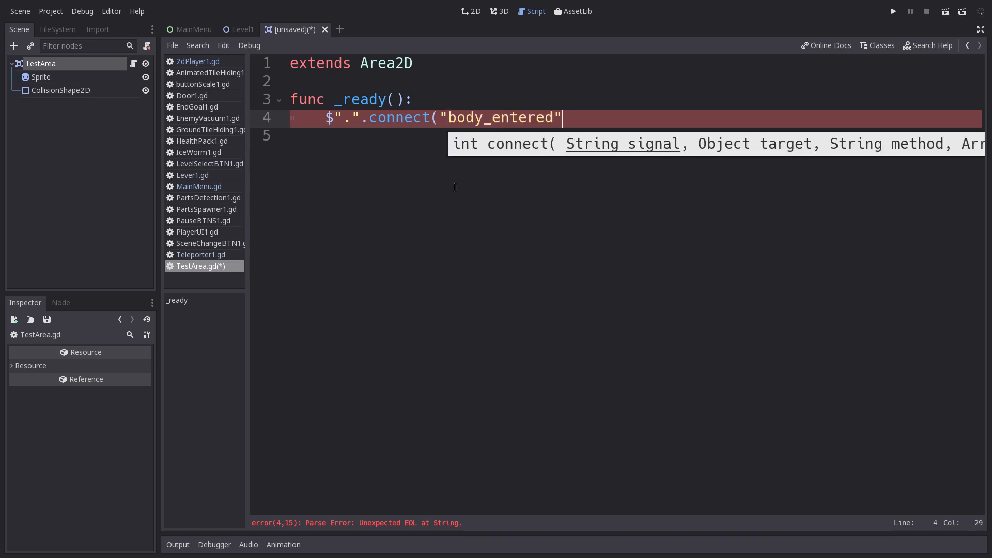
type(",")
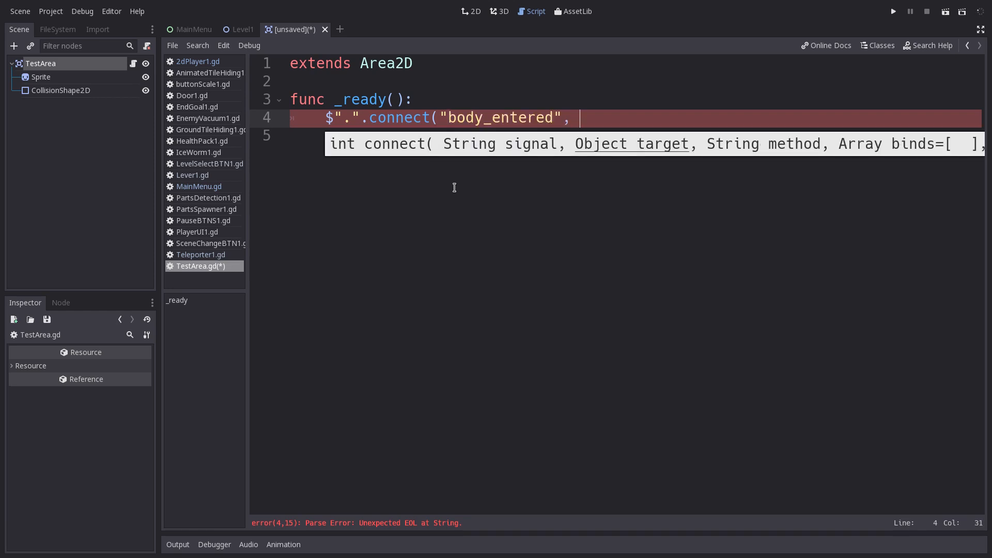
type("self")
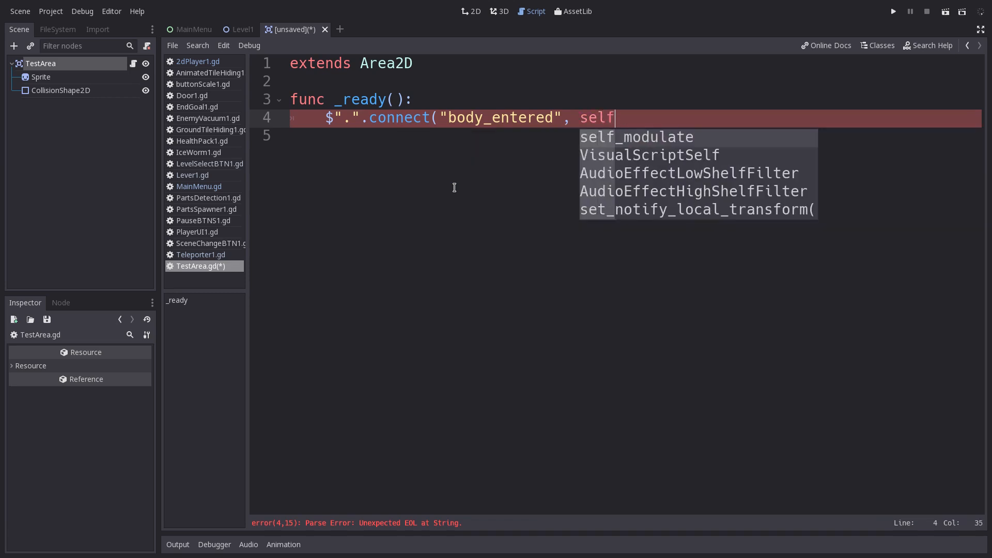
type(",")
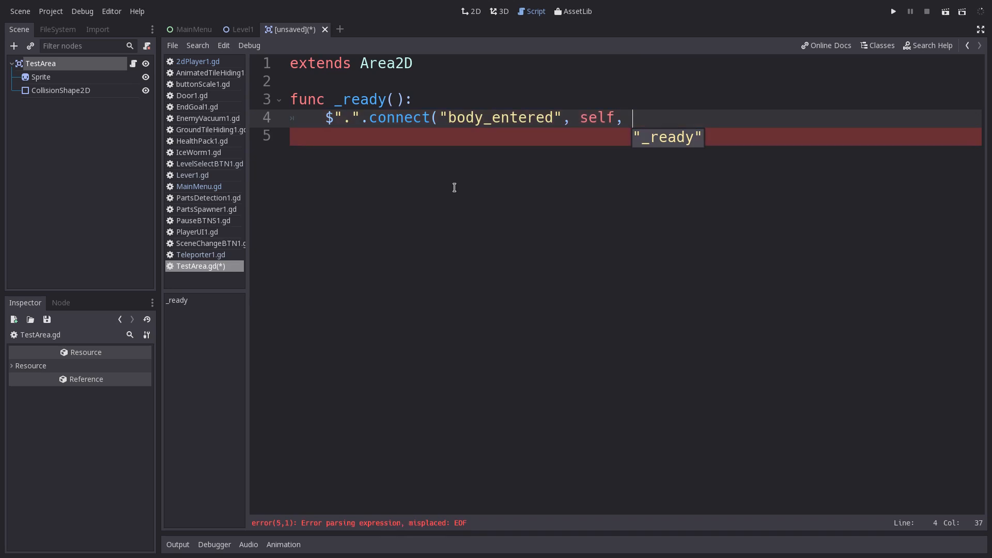
type("\"")
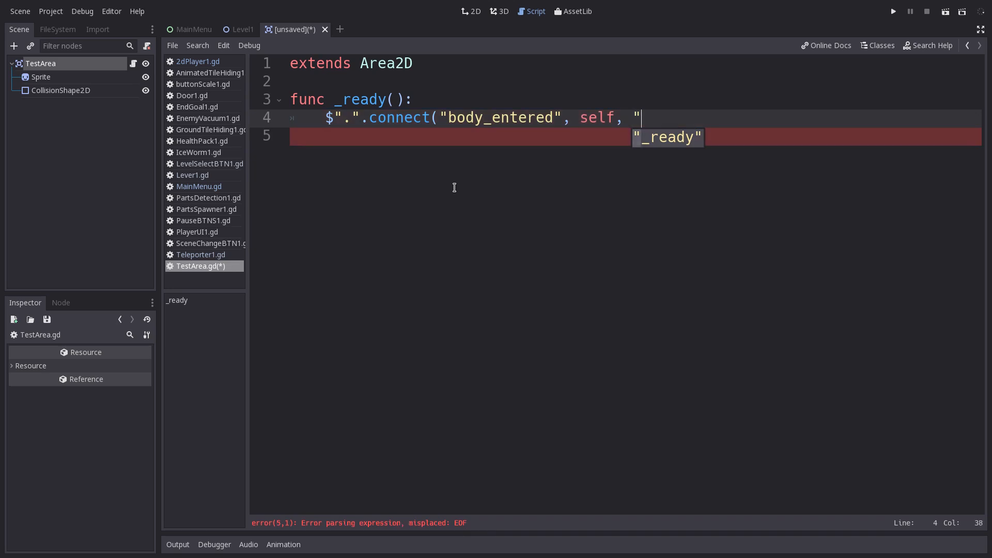
type("b")
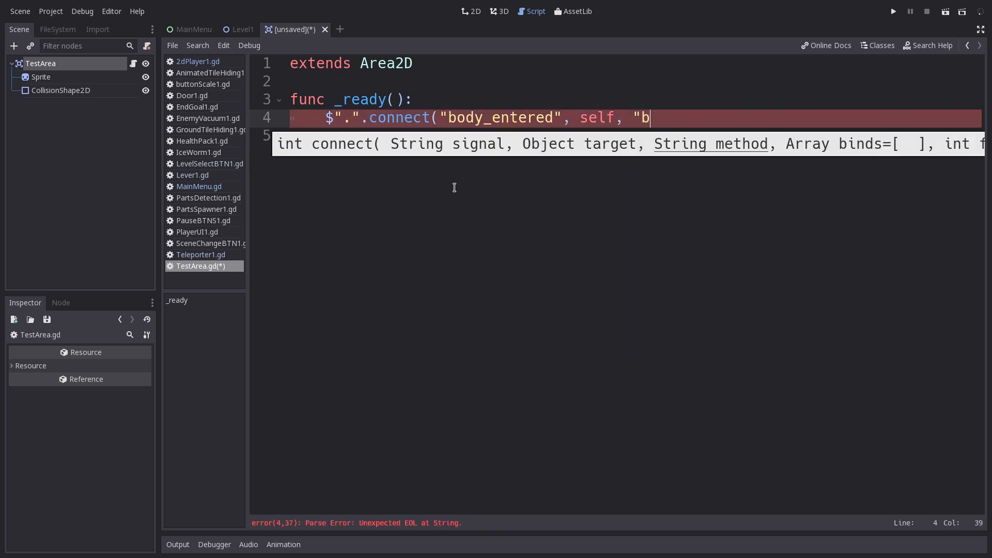
type("odyE")
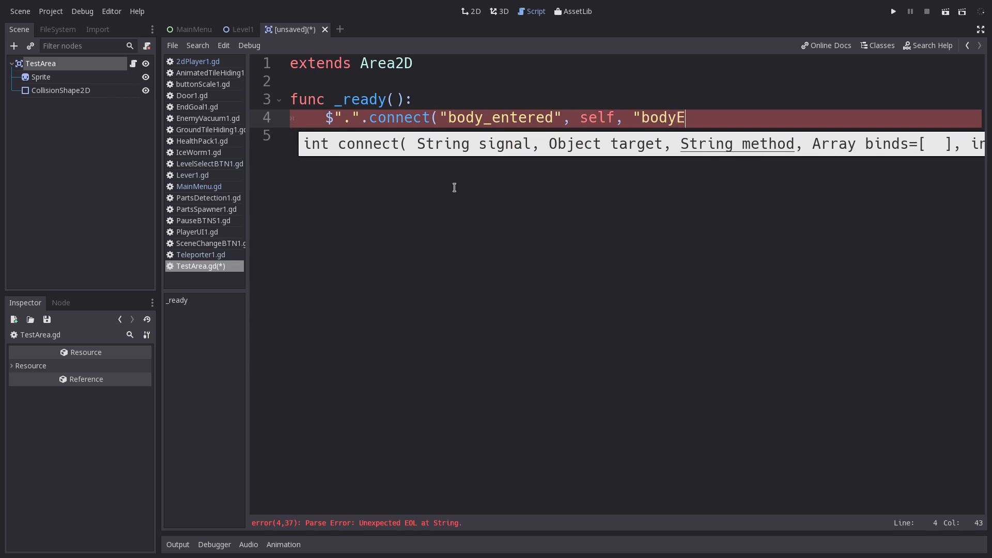
type("ntered")
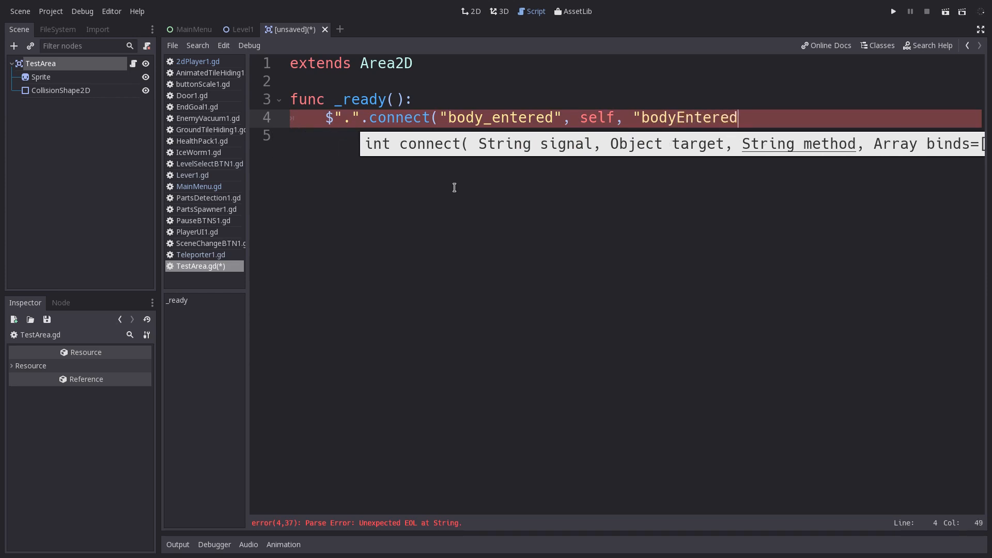
type("\")")
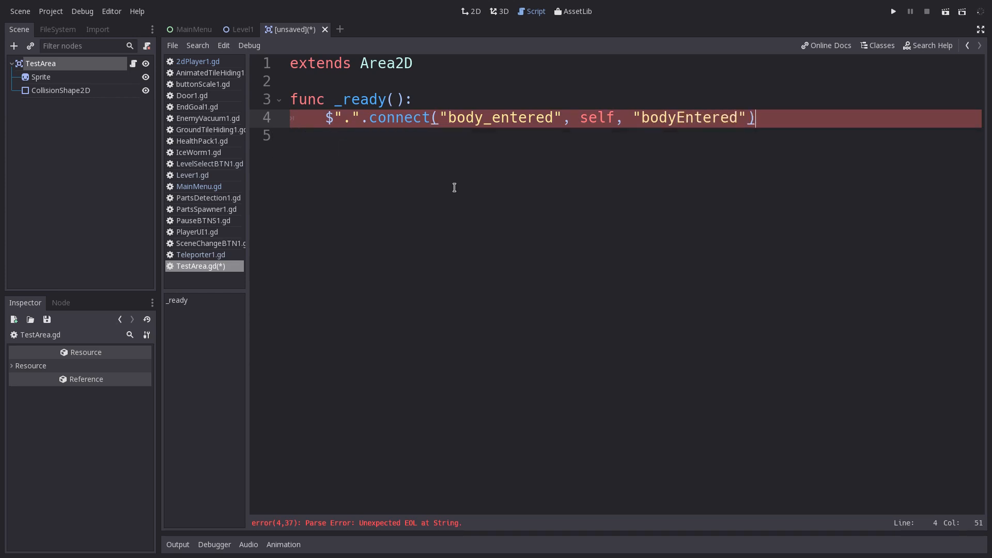
left_click(334, 118)
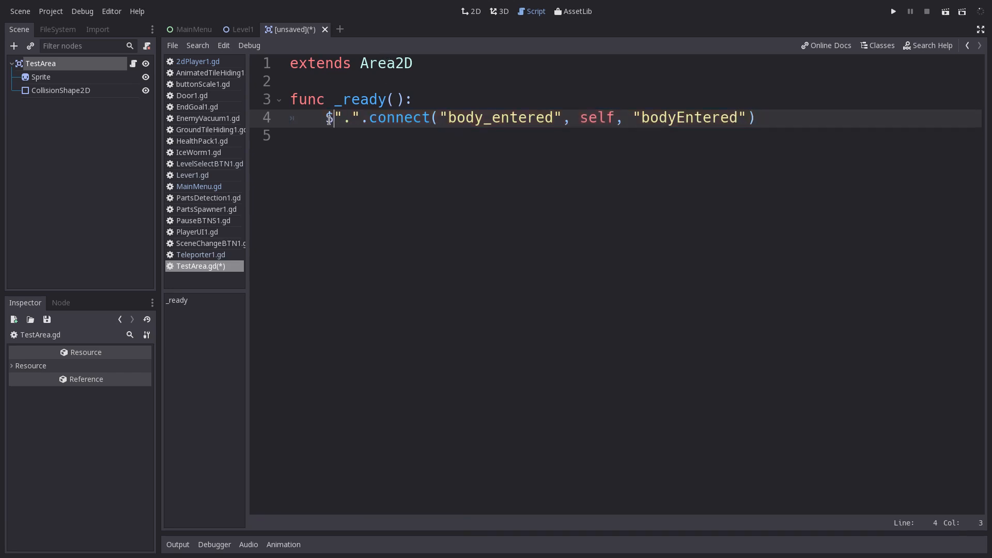
left_click(387, 118)
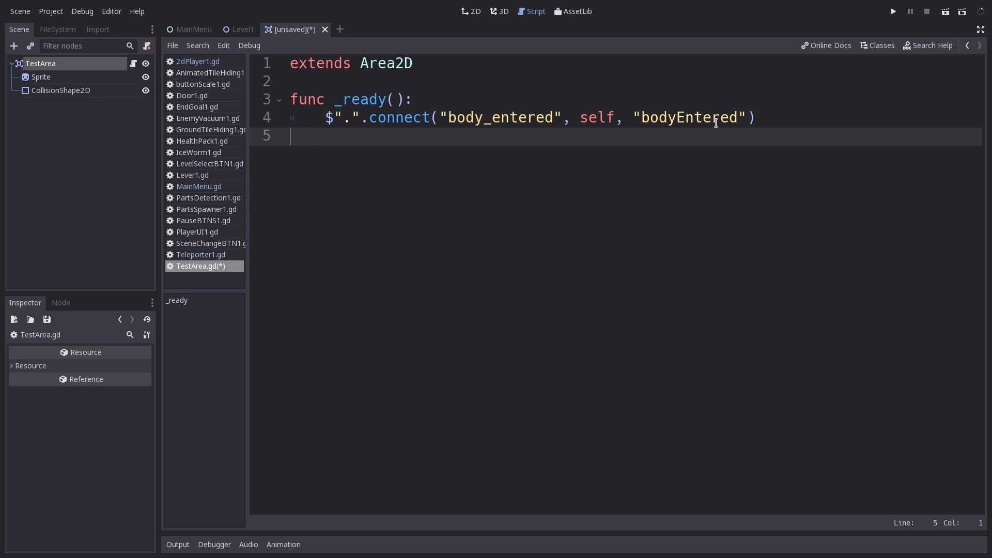
Add func bodyEntered(body): below _ready in TestArea.gd
left_click(755, 118)
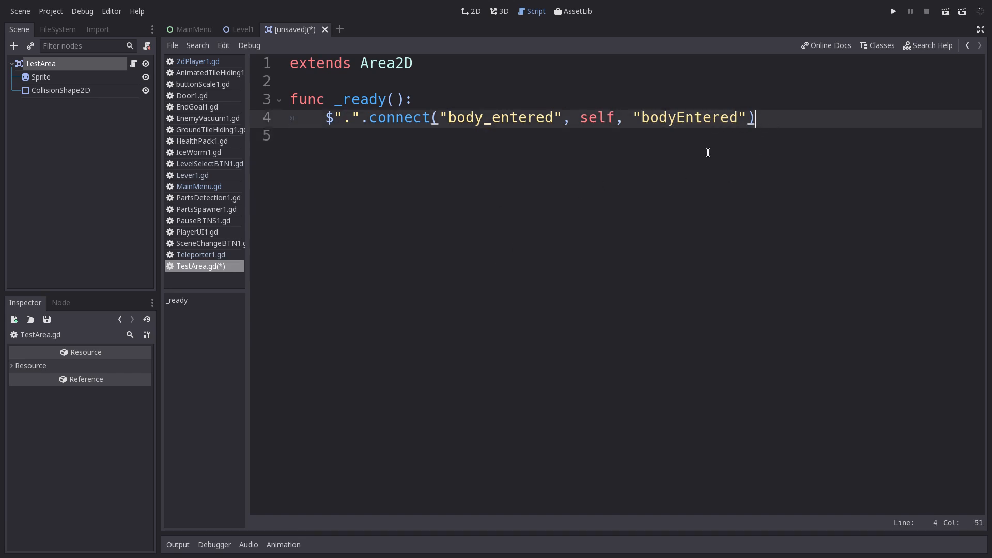
key("enter")
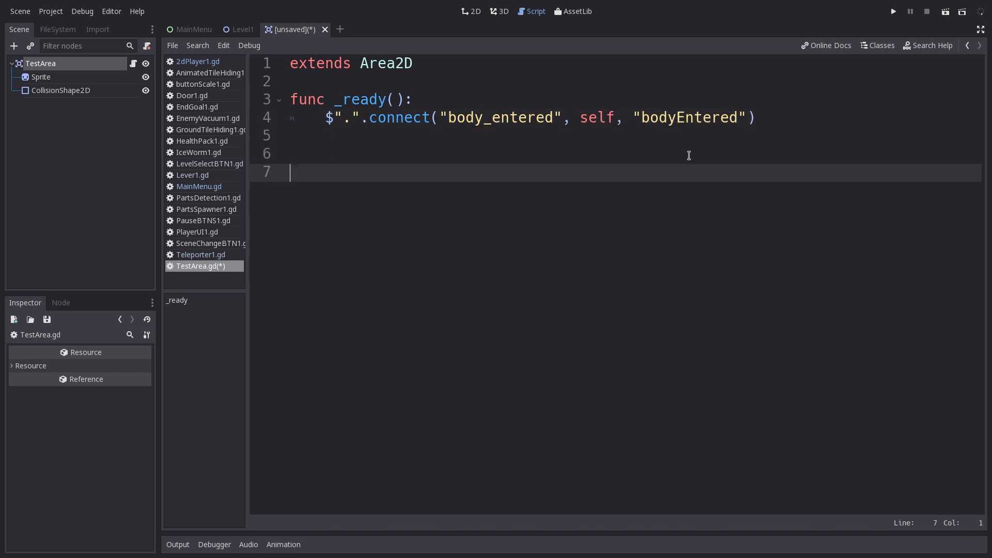
type("func bodyEntered")
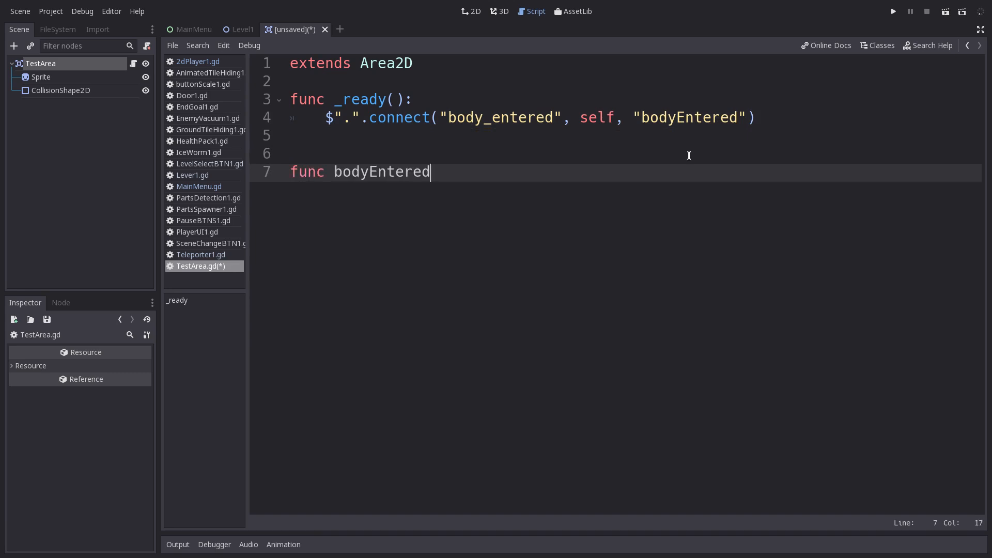
type("(")
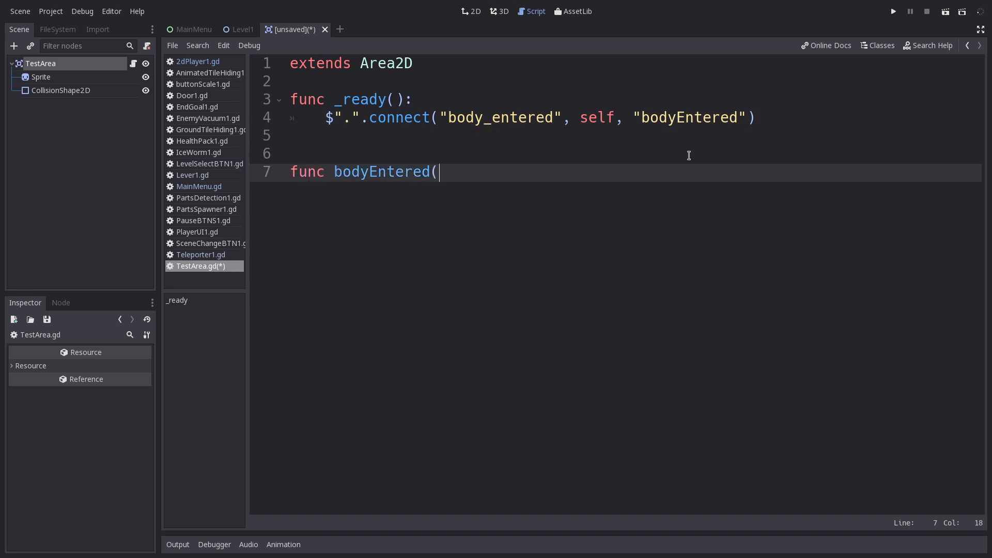
type("bo")
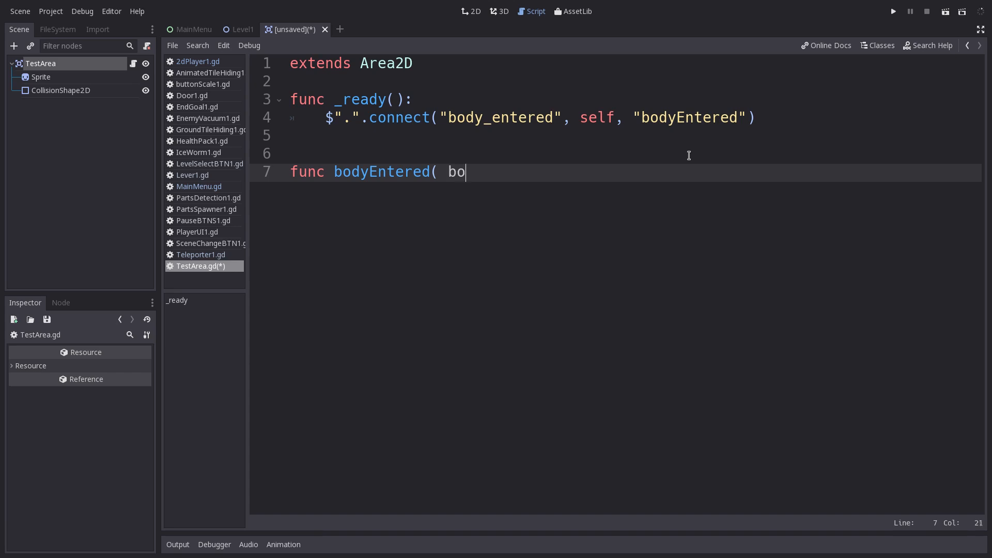
type("dy")
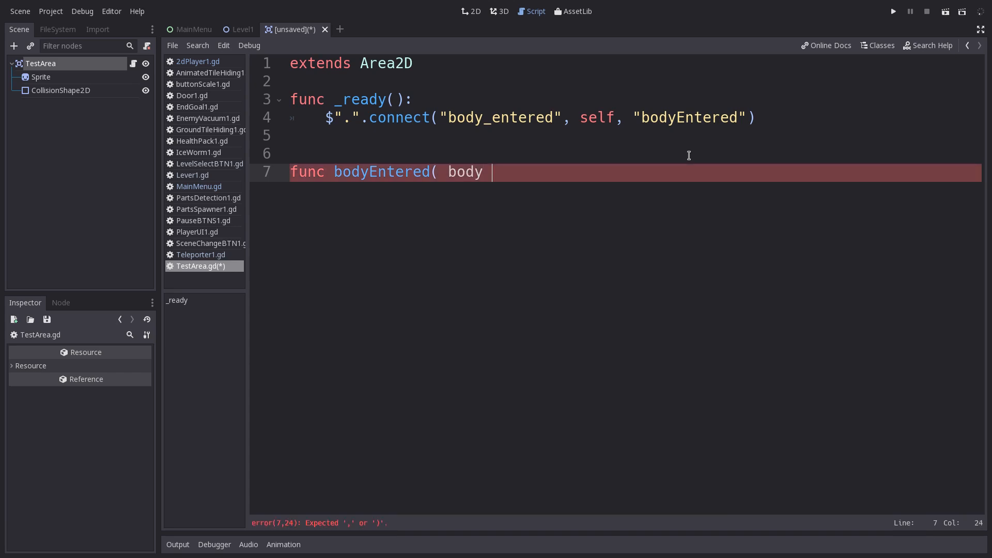
type("):")
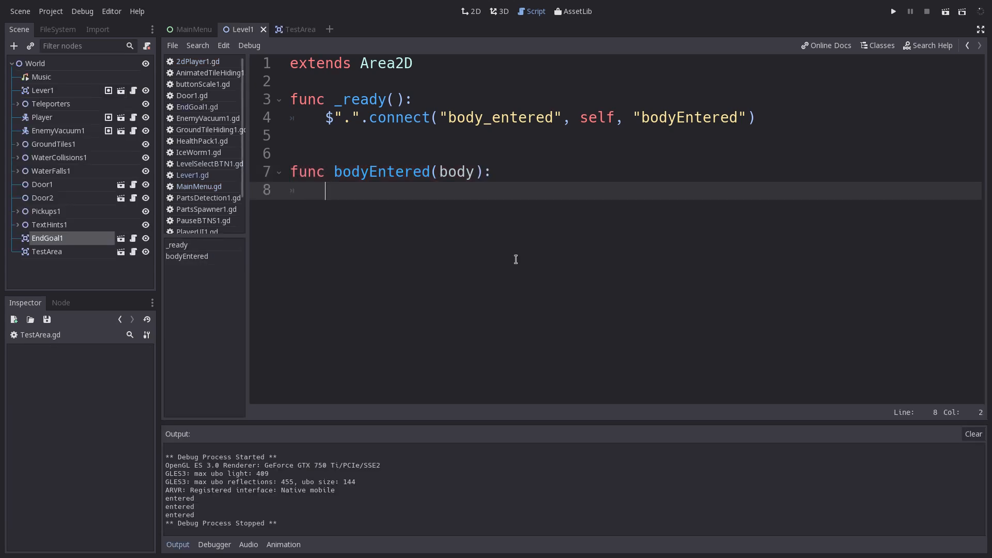
Add an if body.is_in_group("Player") condition to the bodyEntered function
type("if")
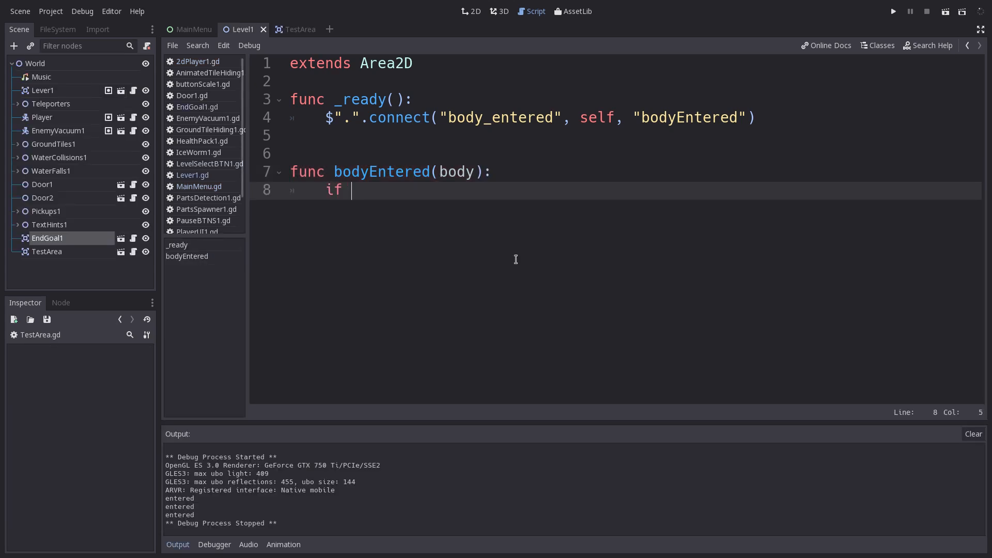
type("body.")
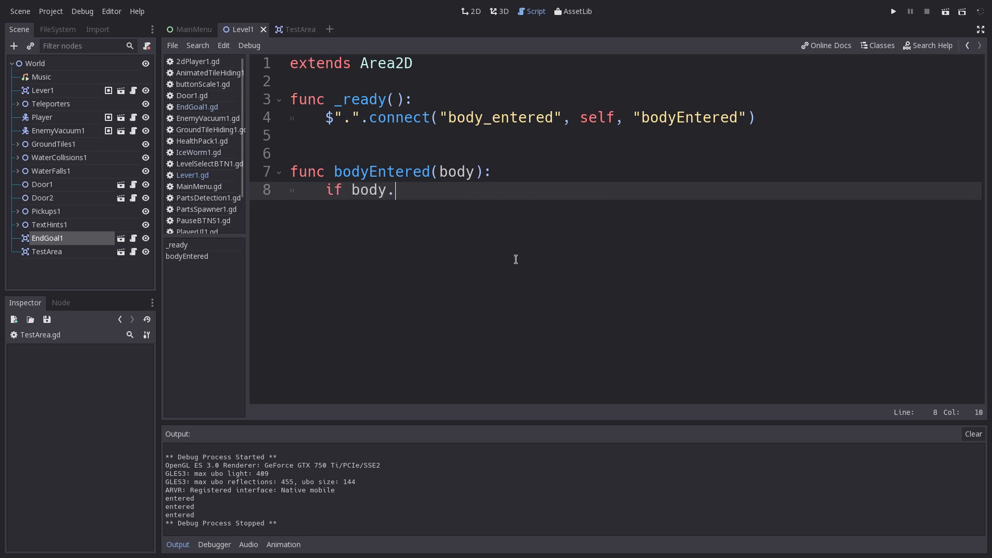
type("is_in")
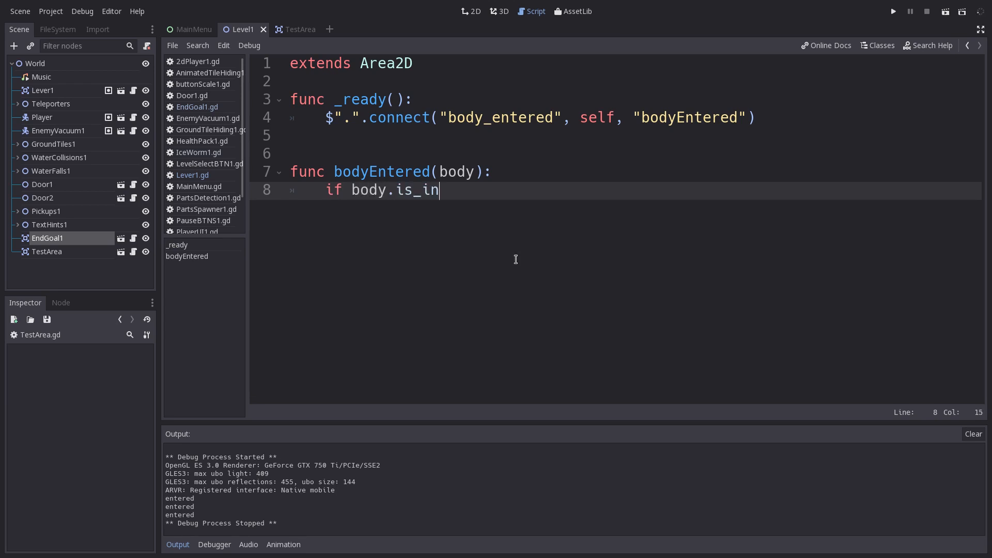
type("_grp")
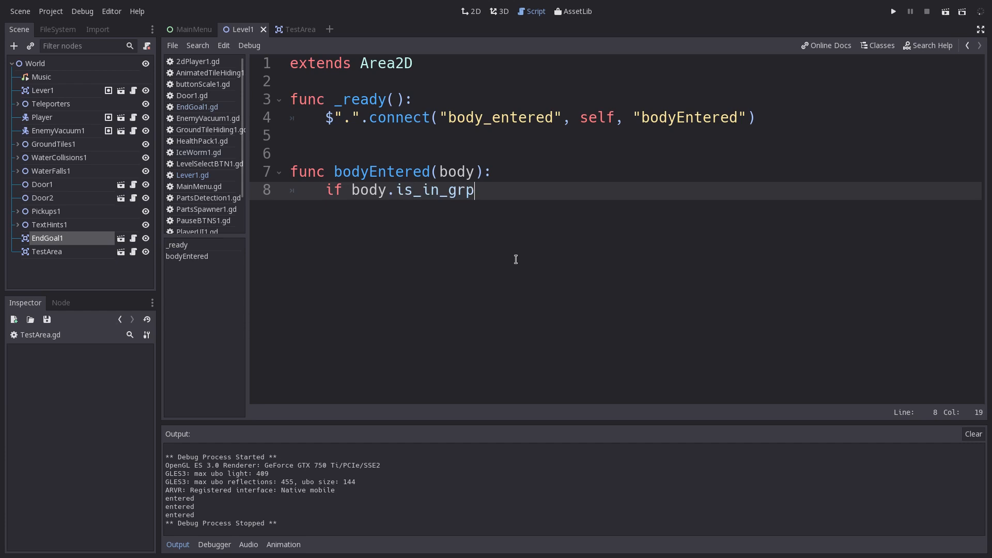
type("oup")
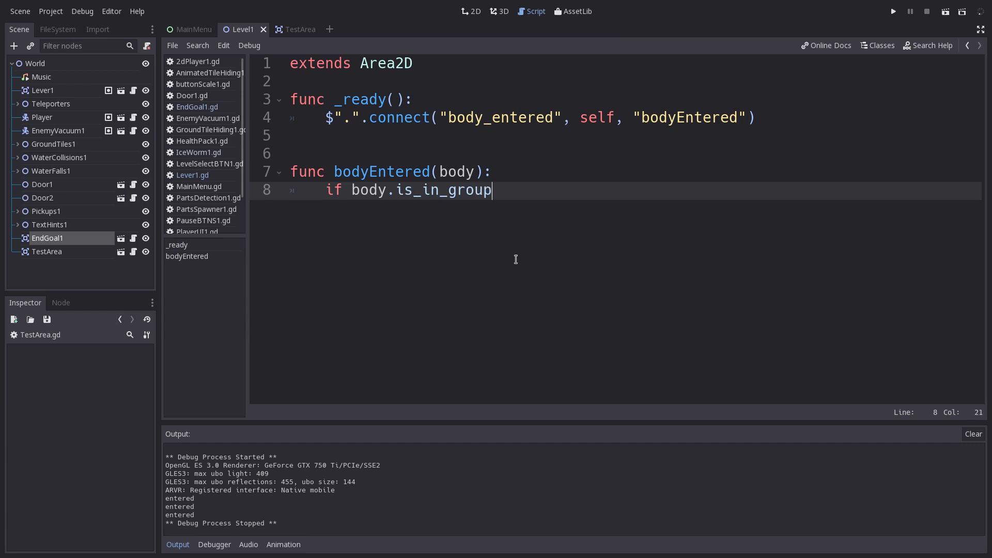
type("(")
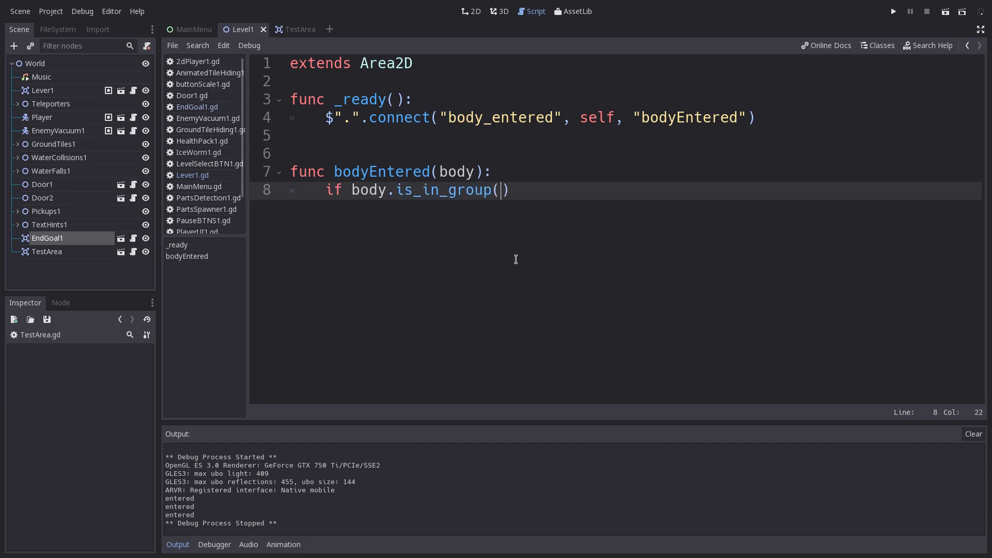
type("\"")
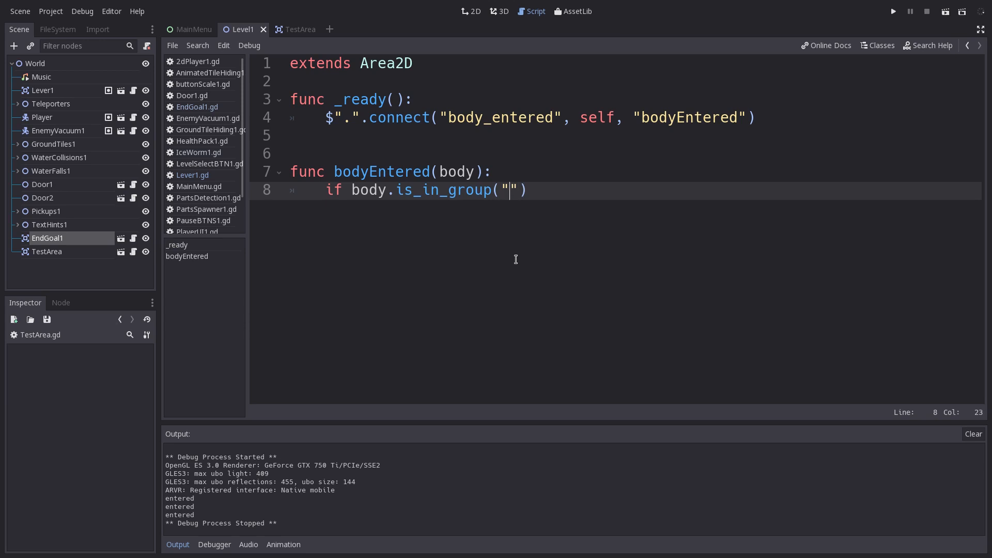
type("Player")
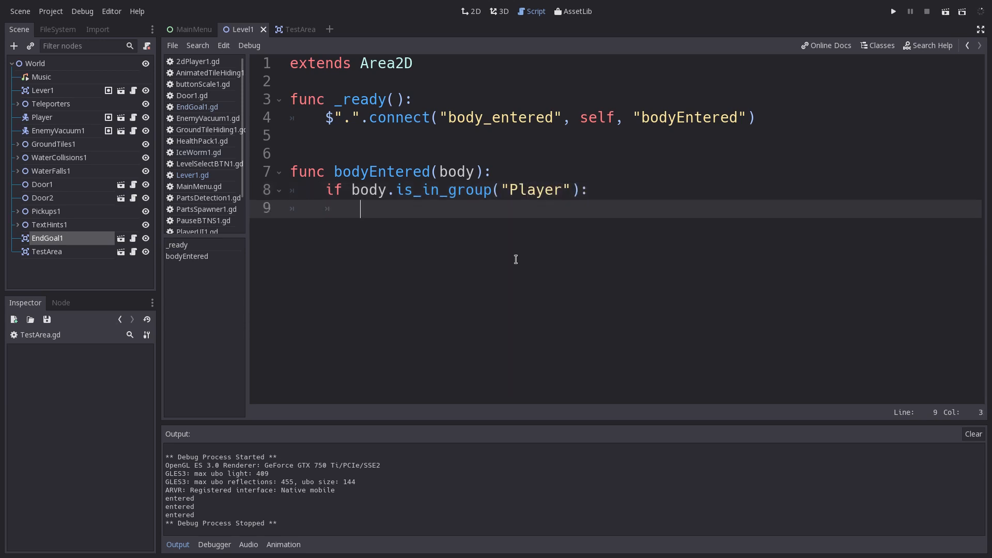
Print "Entered" inside the Player group check
type("print(")
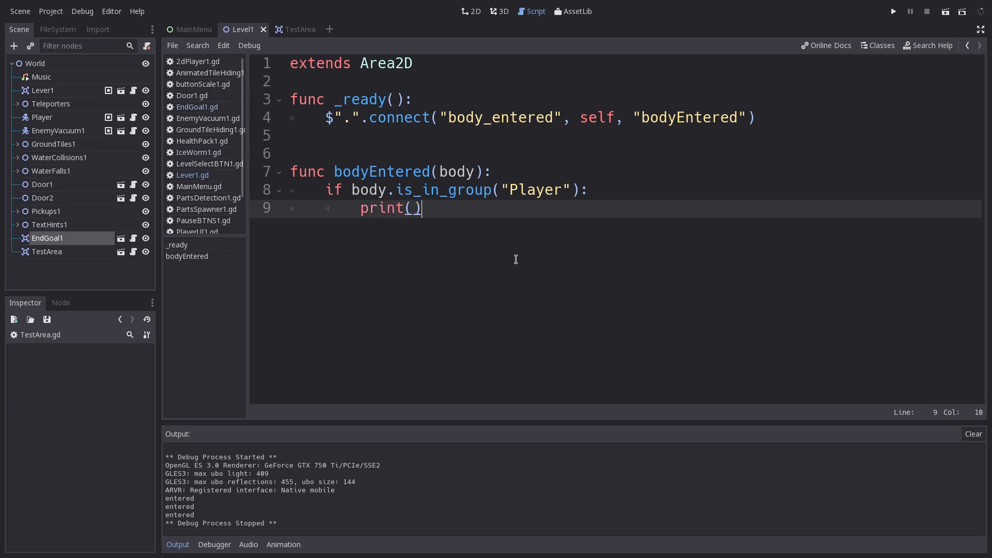
type("\"\"")
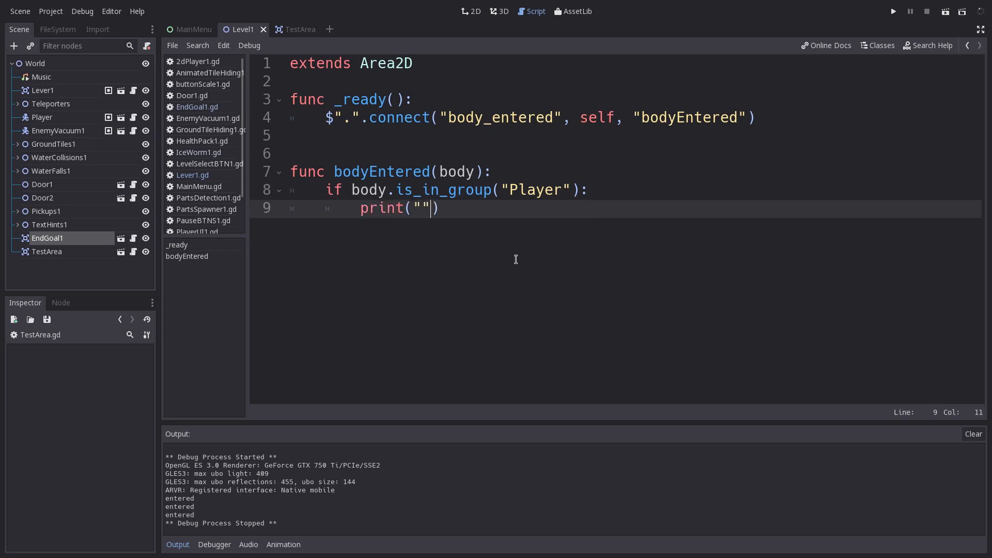
type("Enter")
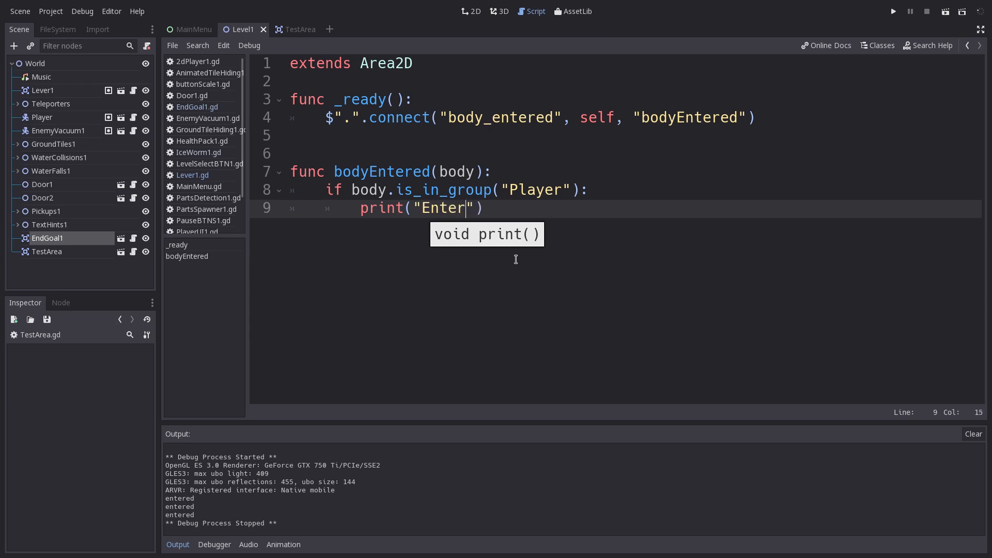
type("ed")
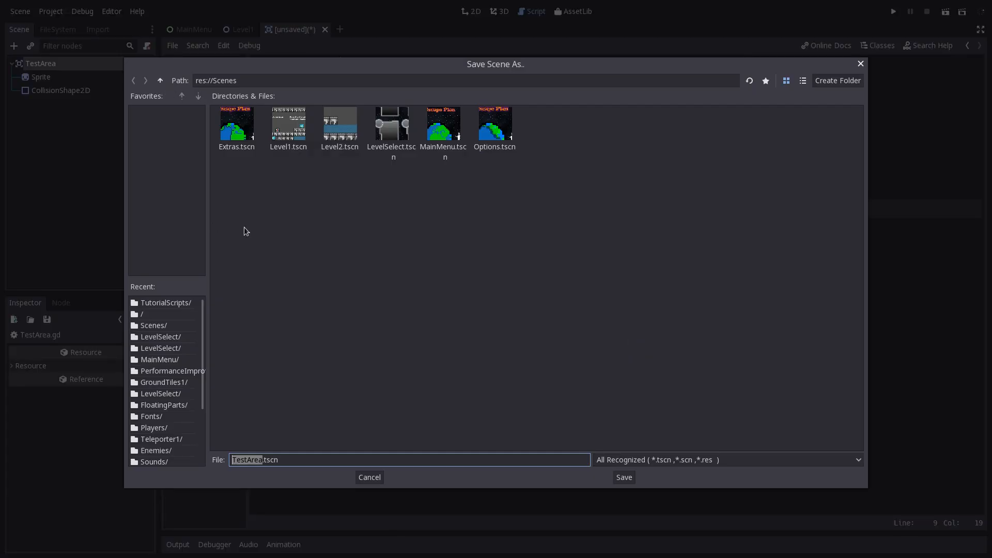
Save TestArea.tscn into a new Instances/TutorialInstances folder
left_click(133, 81)
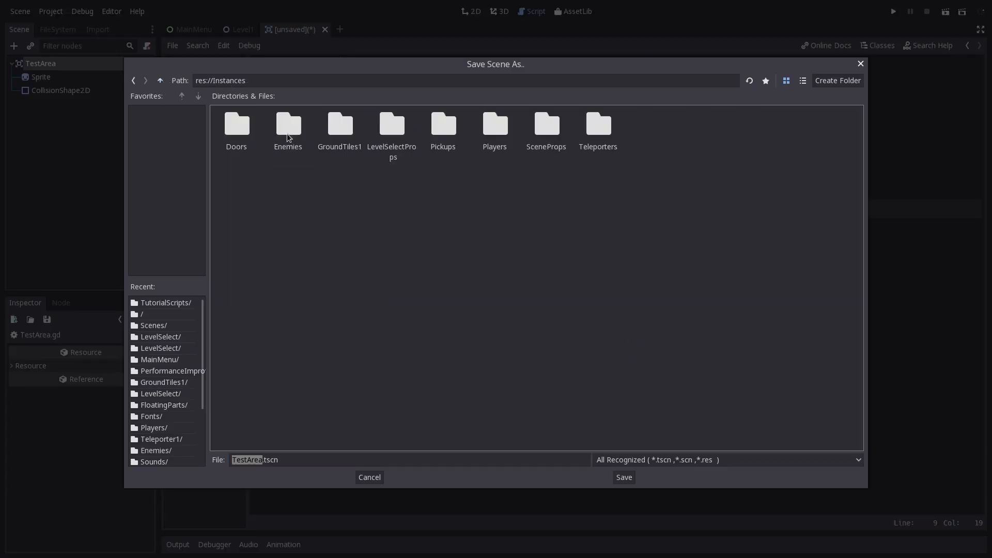
left_click(836, 81)
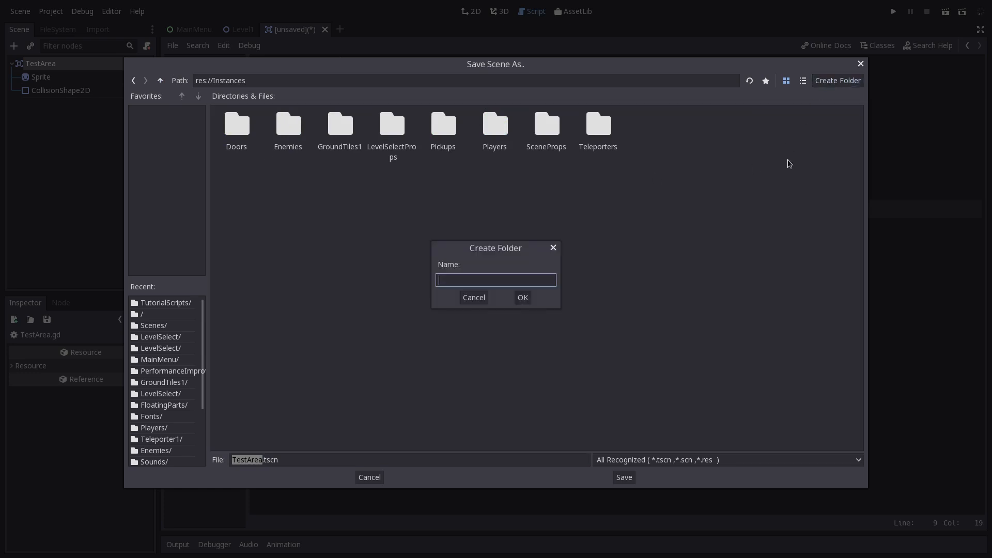
type("Tutorial")
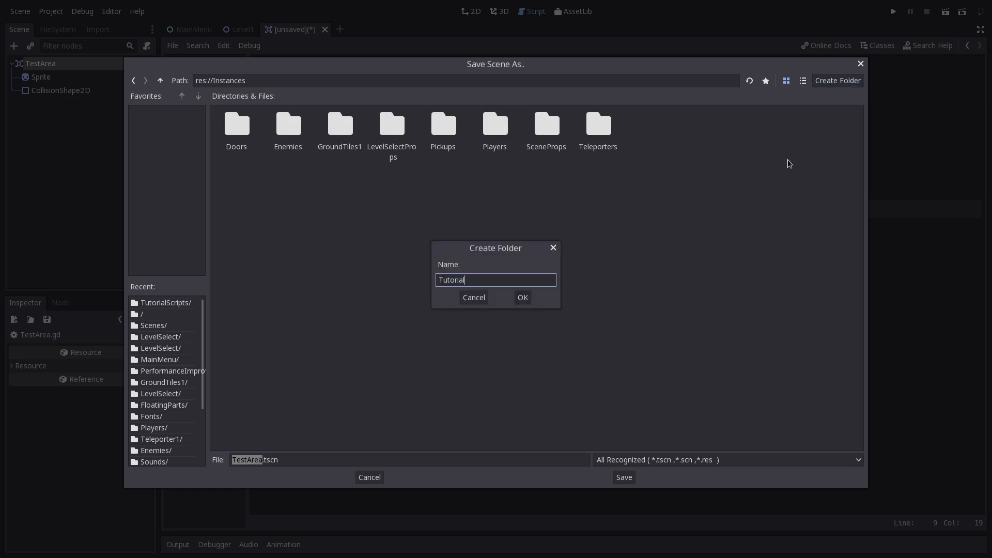
type("Instanc")
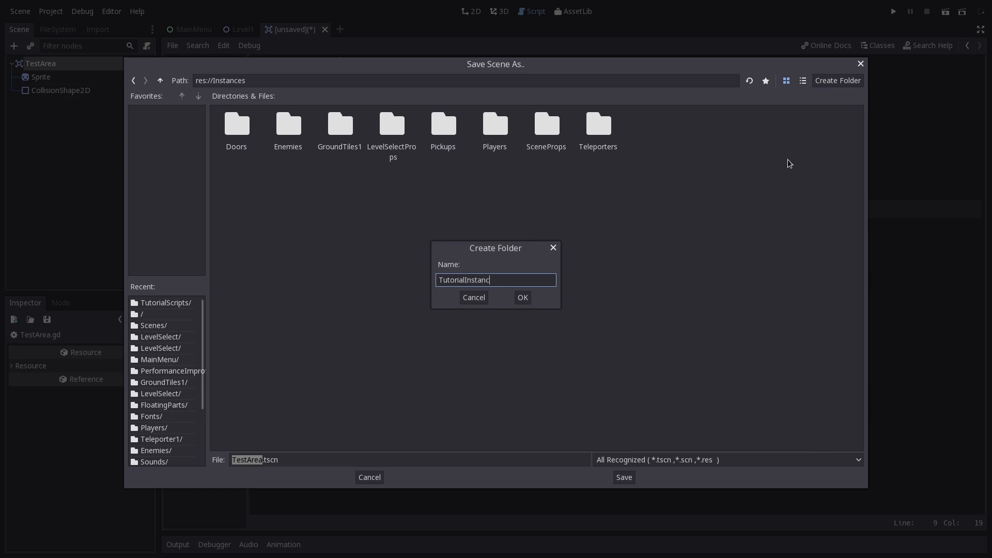
left_click(522, 298)
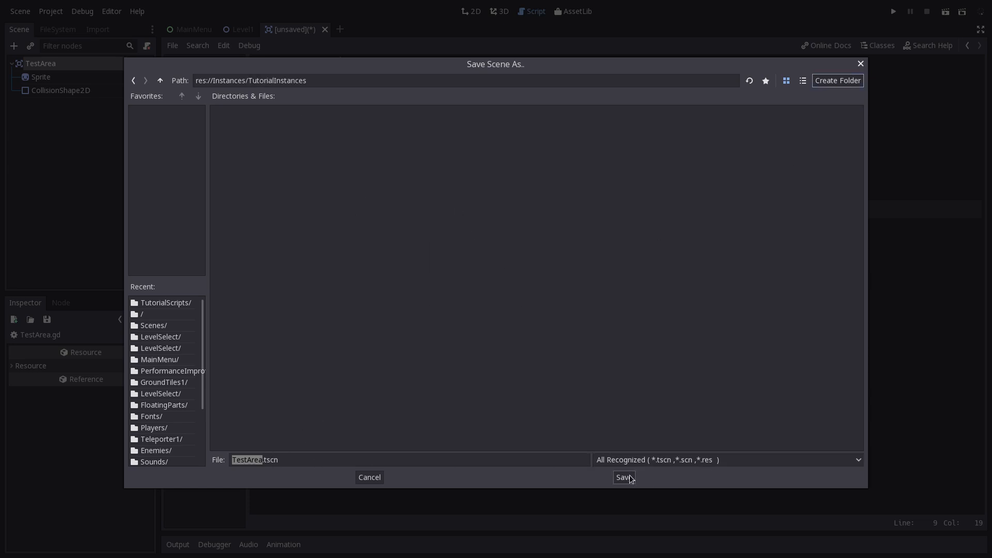
left_click(622, 477)
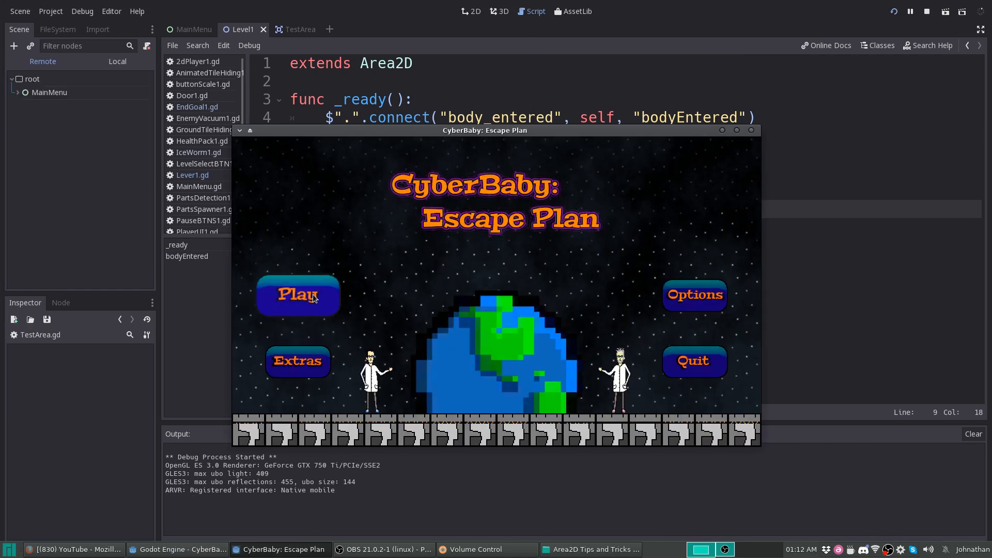
Play the first level, walk into TestArea to print "entered", then pause and stop
left_click(298, 294)
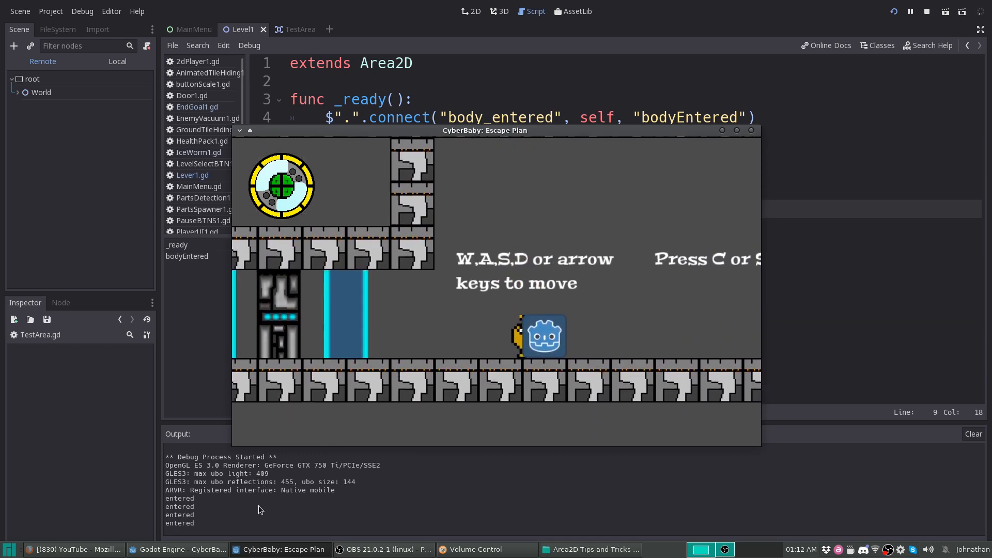
key("escape")
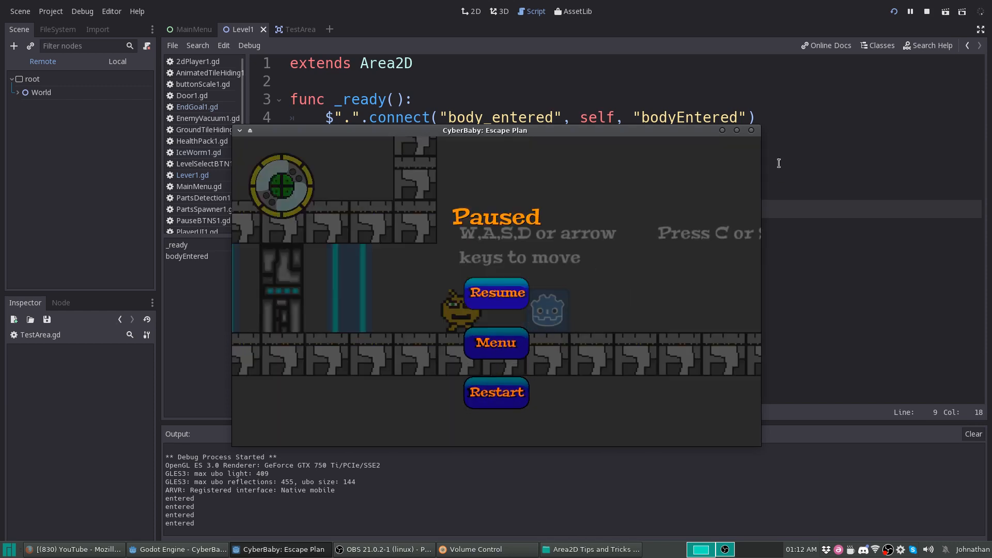
left_click(926, 11)
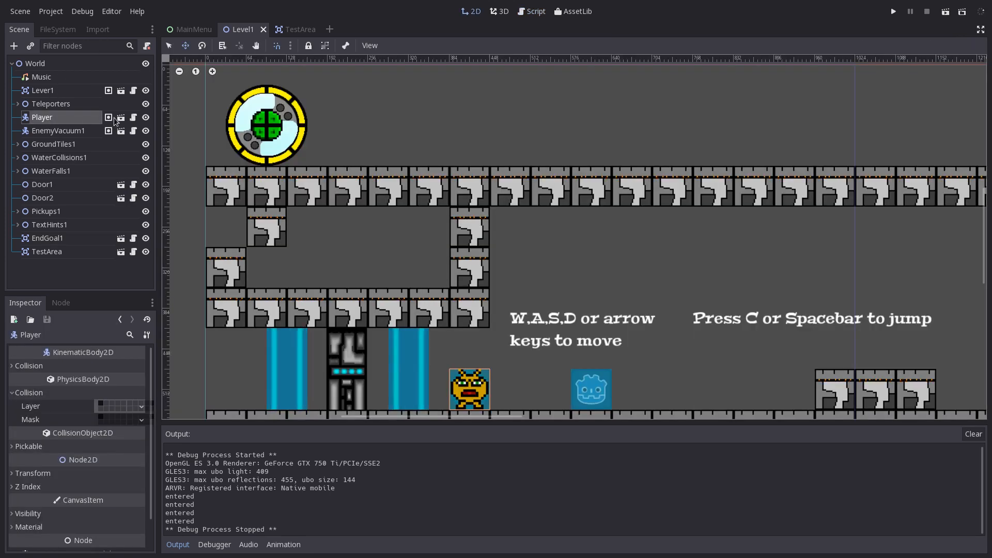
Confirm the Player scene's node is in the Player group, then return to TestArea
double_click(42, 117)
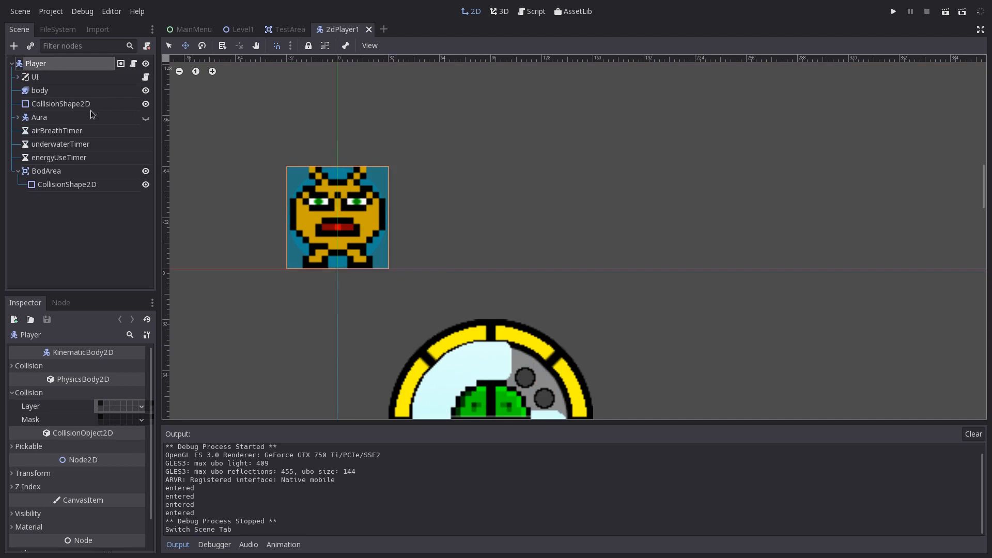
mouse_move(70, 109)
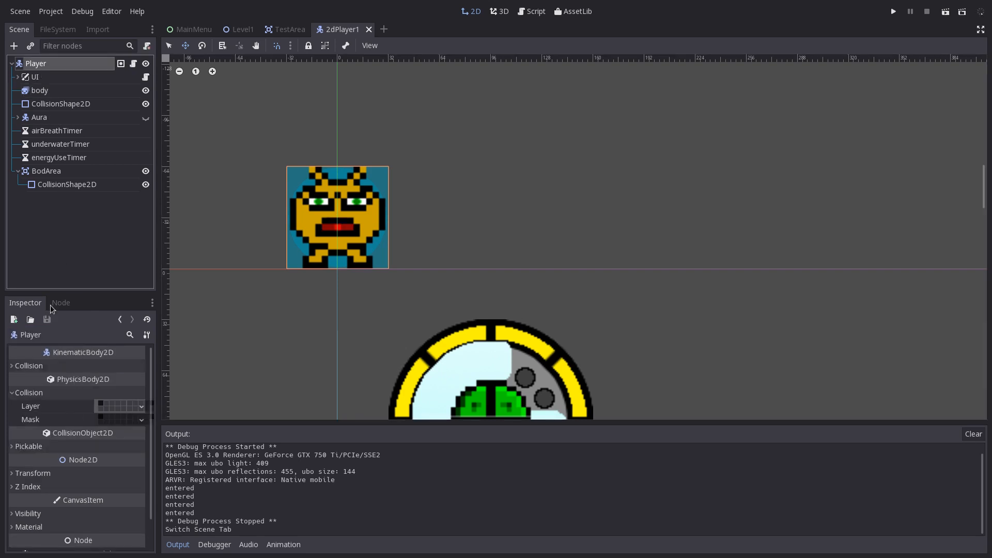
left_click(61, 302)
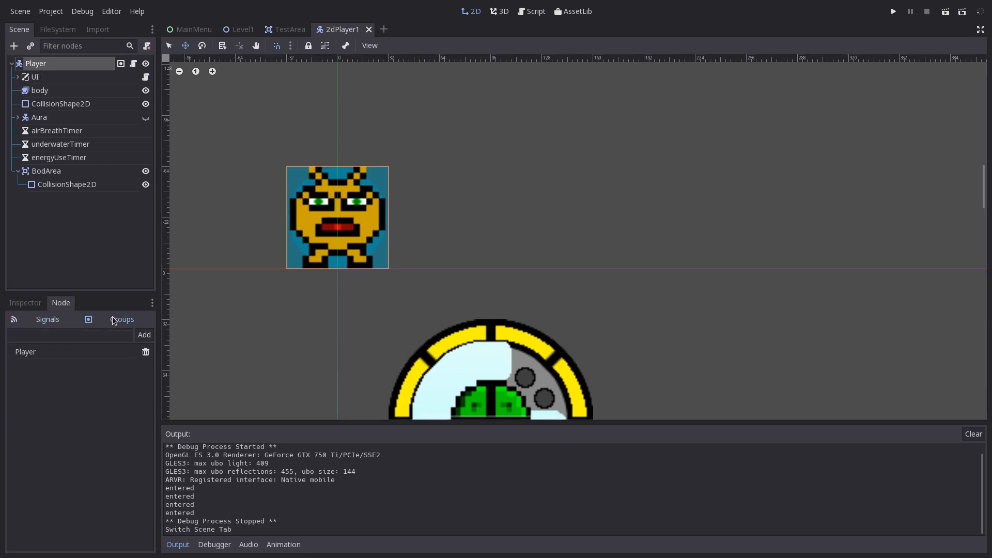
left_click(70, 334)
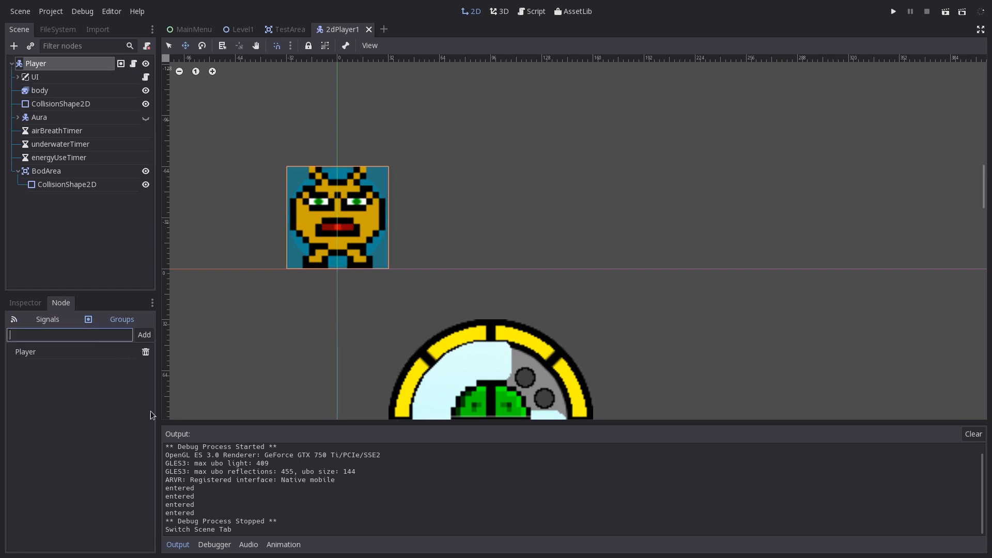
type("Player")
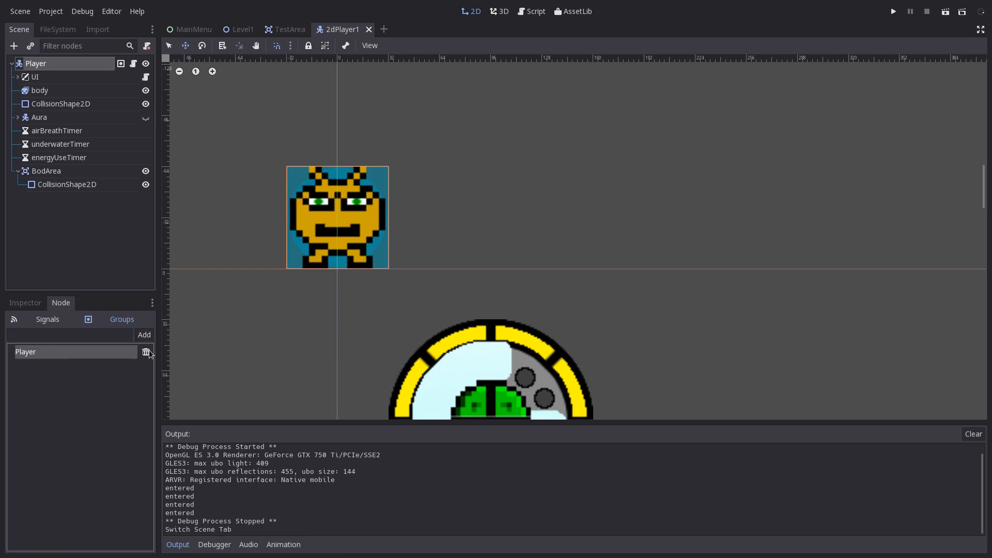
mouse_move(226, 319)
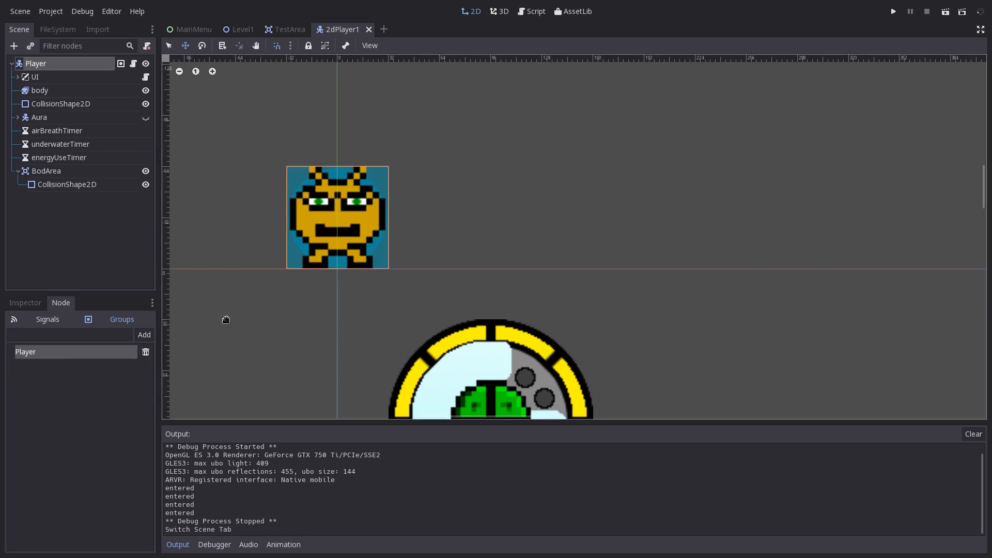
left_click(285, 29)
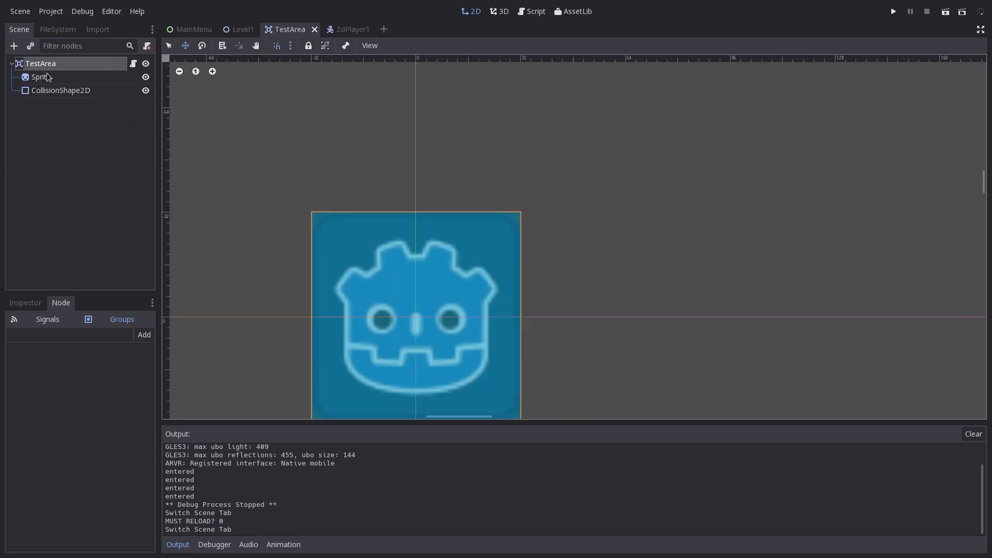
Change the group check to "Somethin" and run a level to confirm nothing prints
left_click(535, 11)
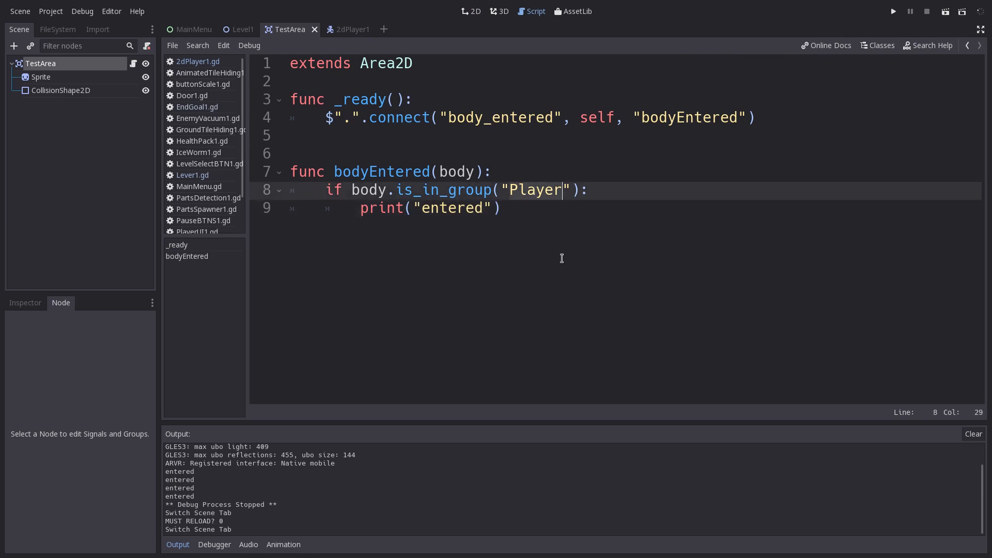
type("Some")
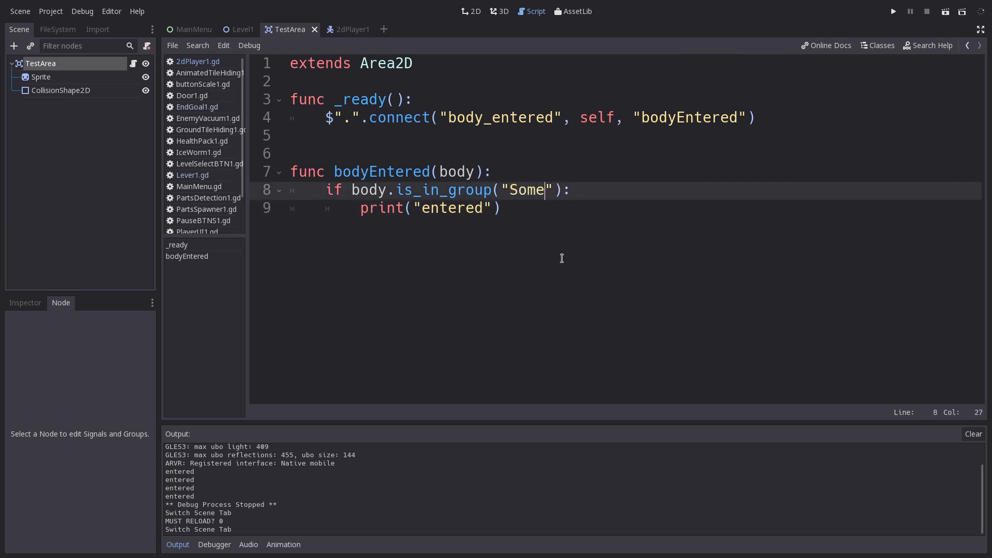
type("thinf")
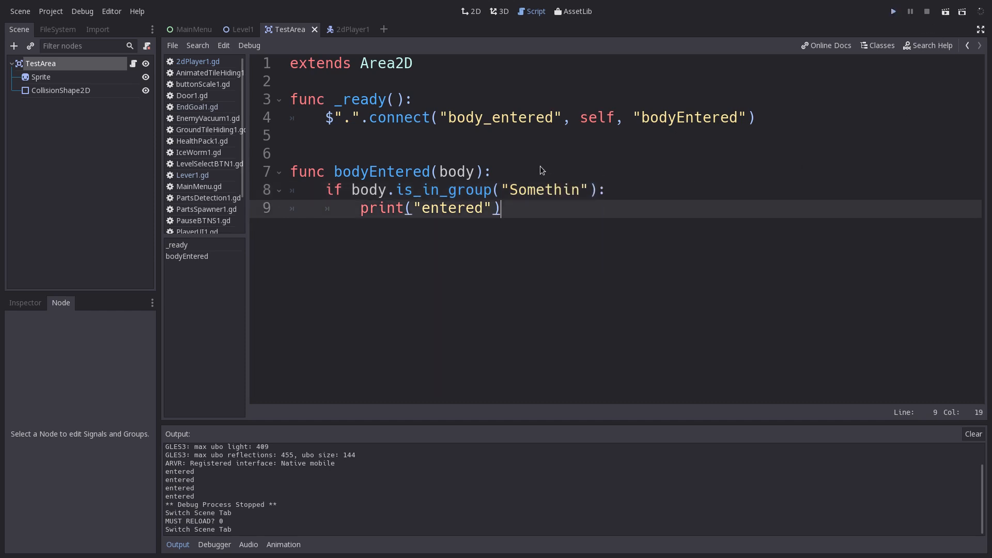
left_click(893, 10)
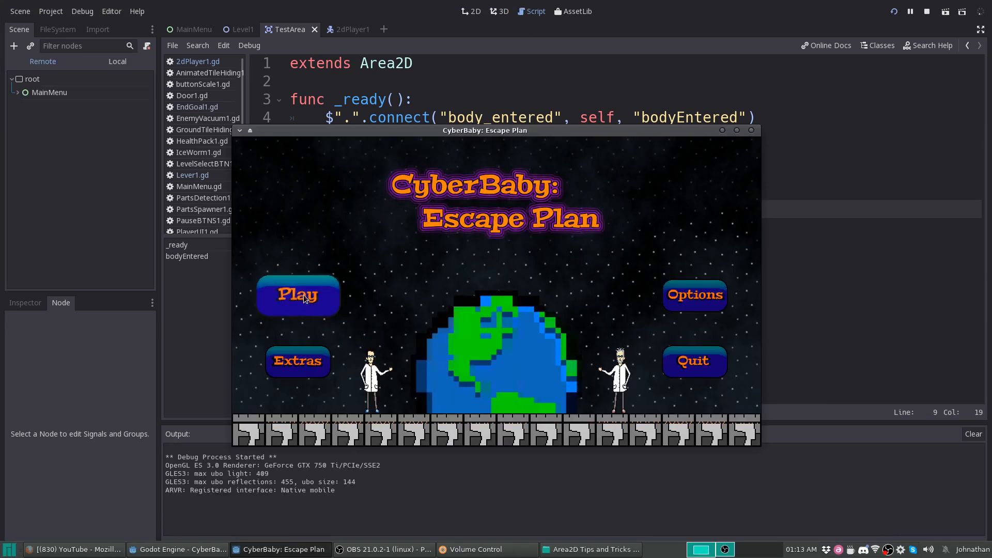
left_click(297, 295)
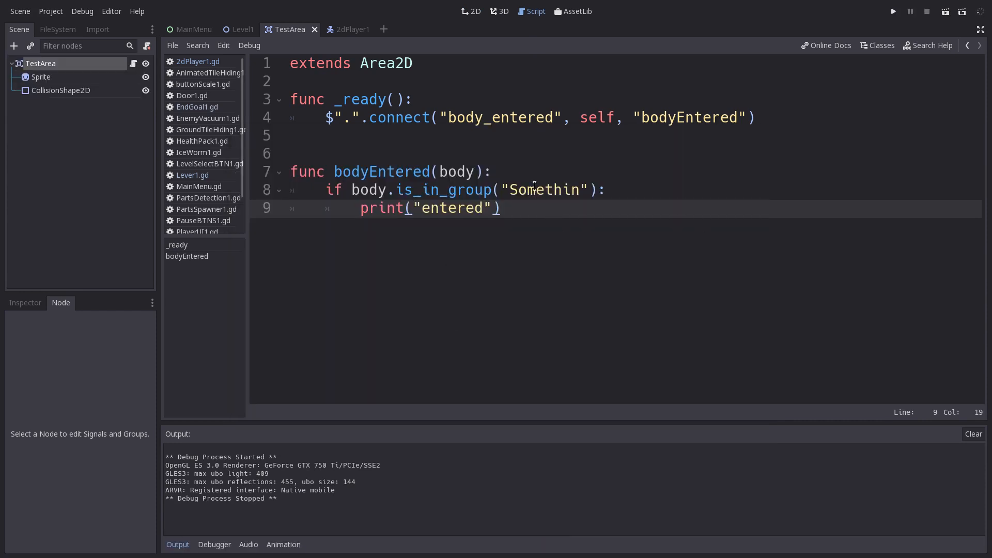
Restore the "Player" group check and add a body_exited signal connection
type("Player")
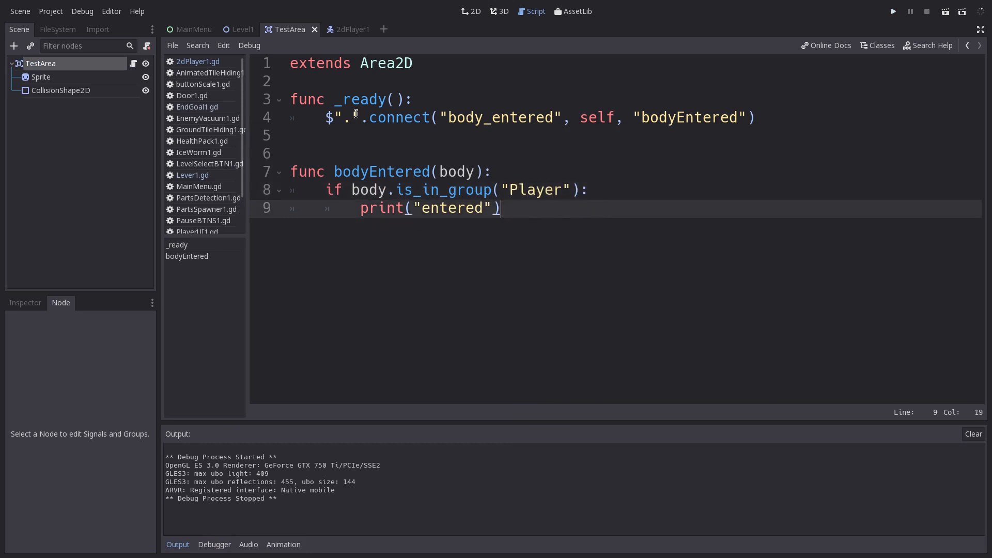
left_click(755, 117)
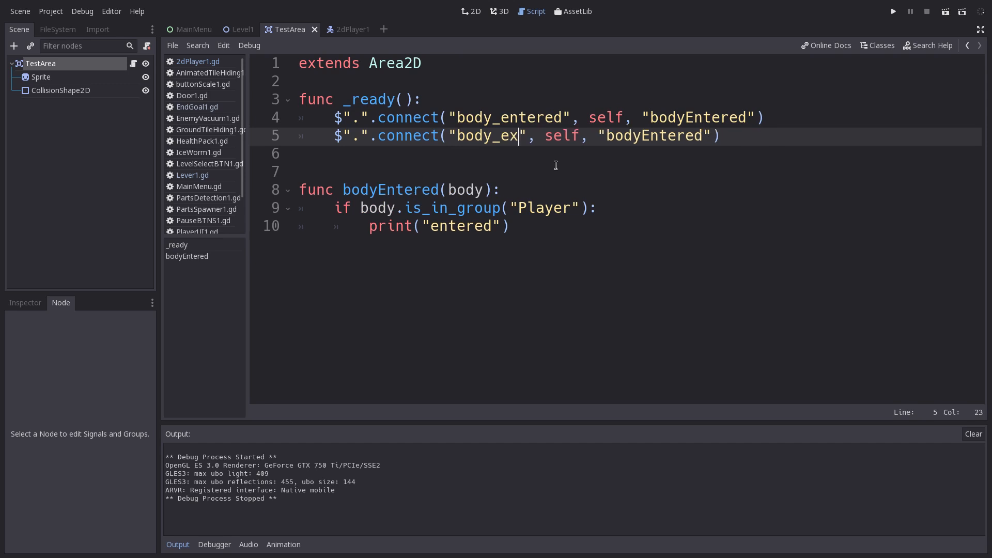
type("ited")
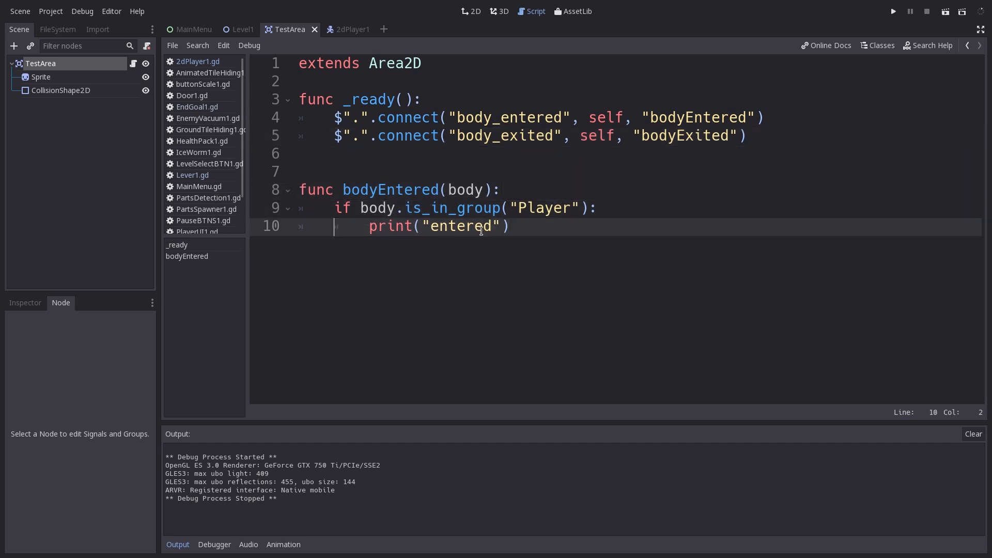
Add a bodyExited function printing "exited", then switch to the Level1 scene
key("Enter")
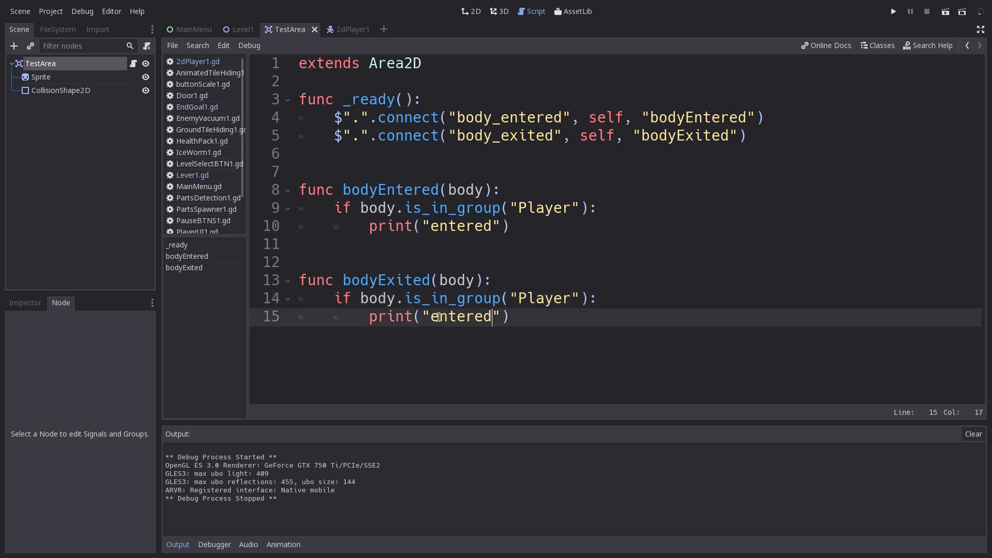
type("exited")
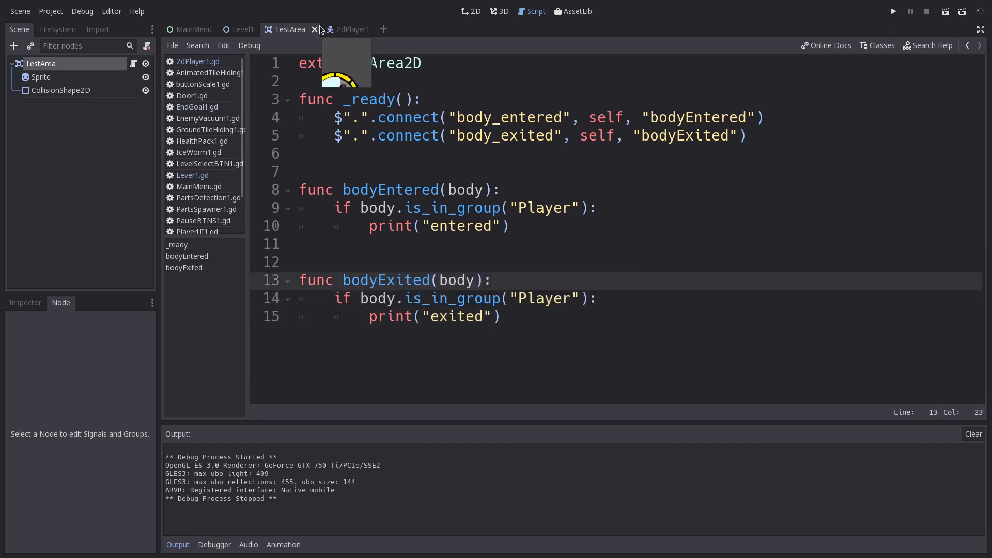
left_click(242, 29)
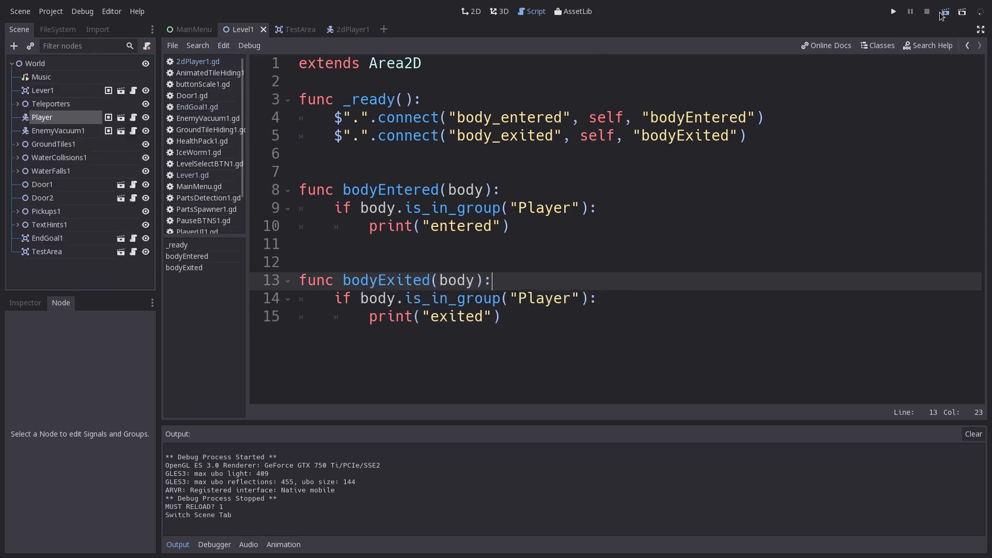
Run Level1 and watch Output print "entered" and "exited" as the player crosses TestArea
left_click(893, 11)
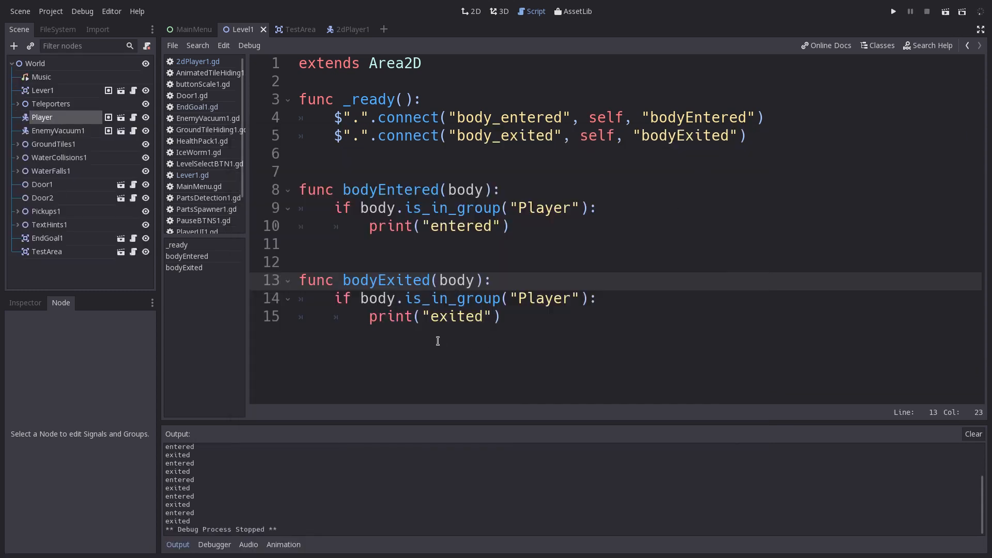
key("enter")
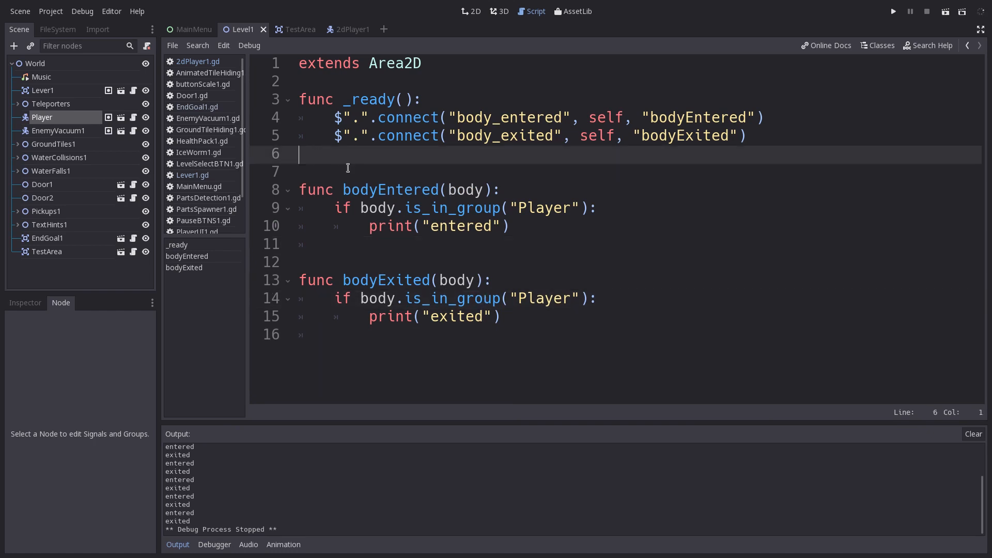
Change bodyEntered to print(str("Player Health: ", body.health))
type("a")
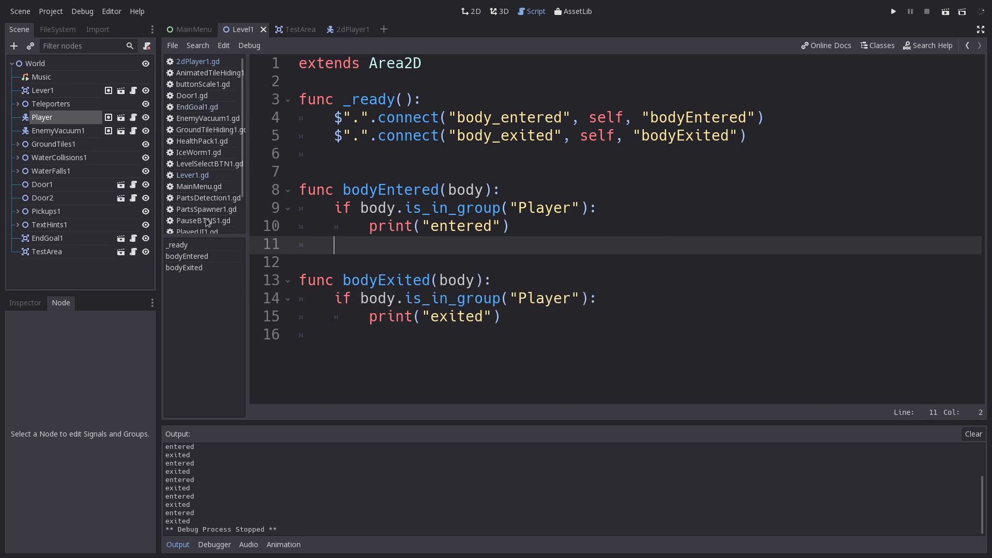
mouse_move(462, 267)
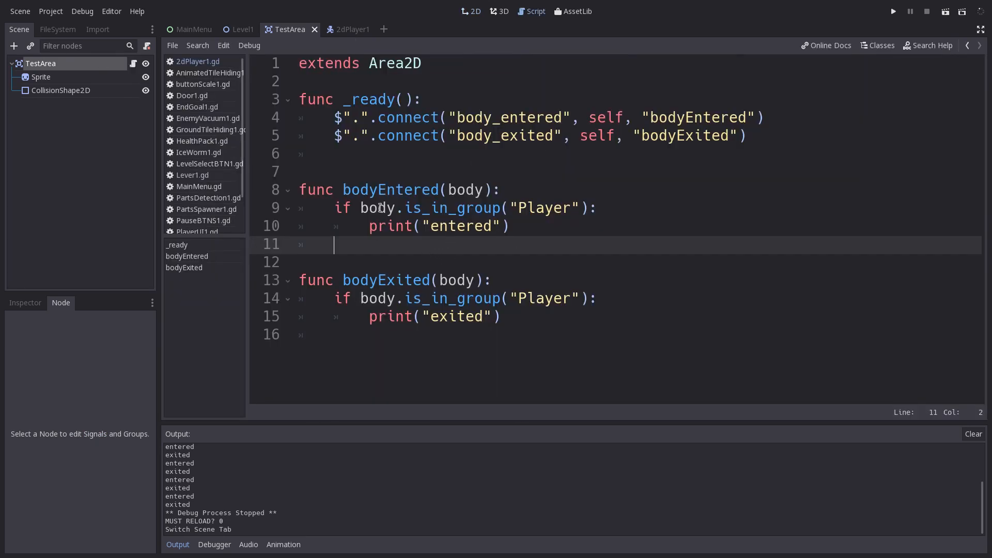
mouse_move(515, 227)
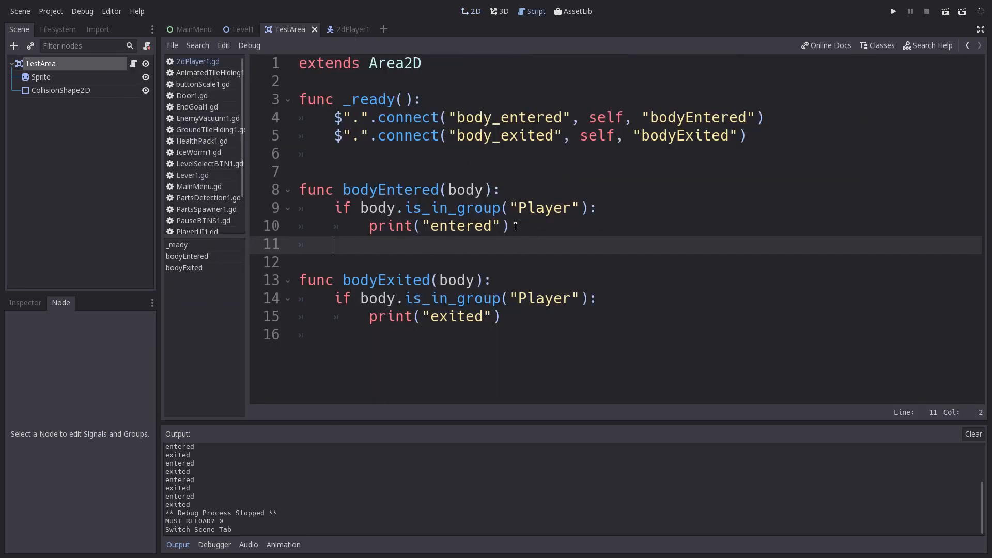
key("Enter")
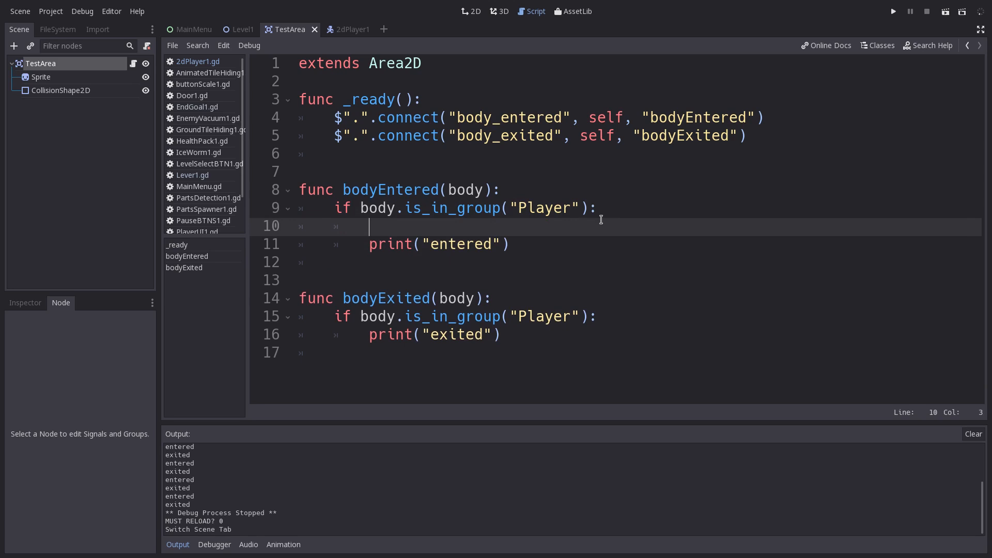
type("body")
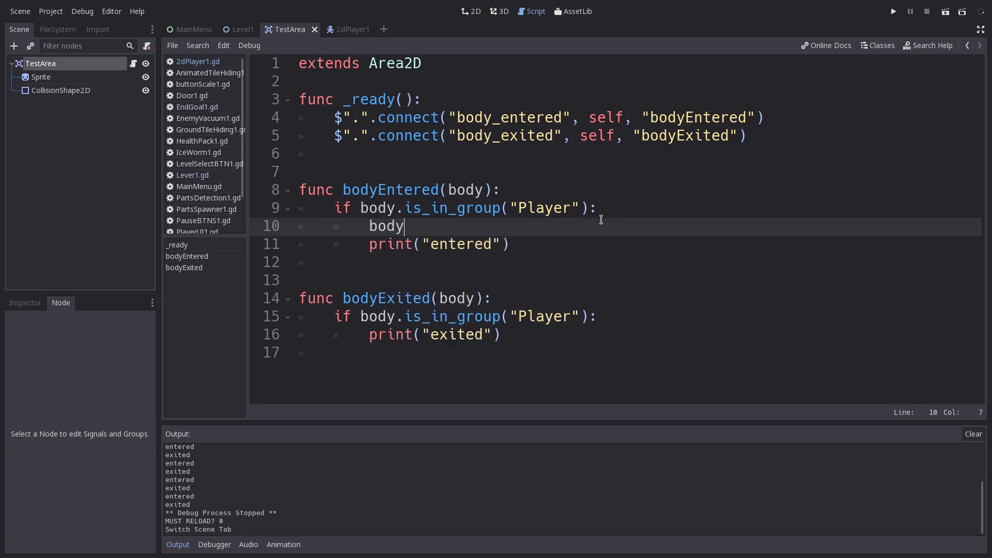
type(".health")
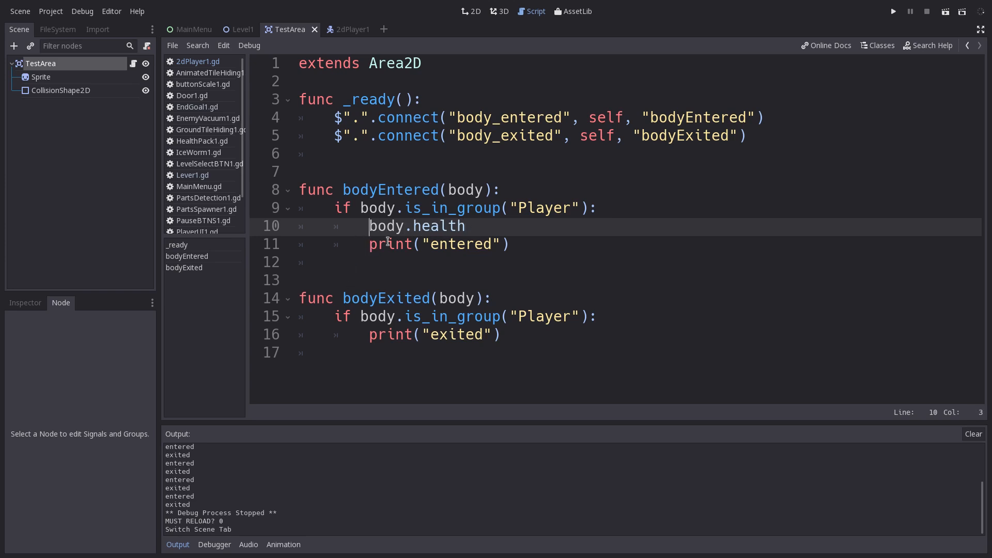
left_click(462, 226)
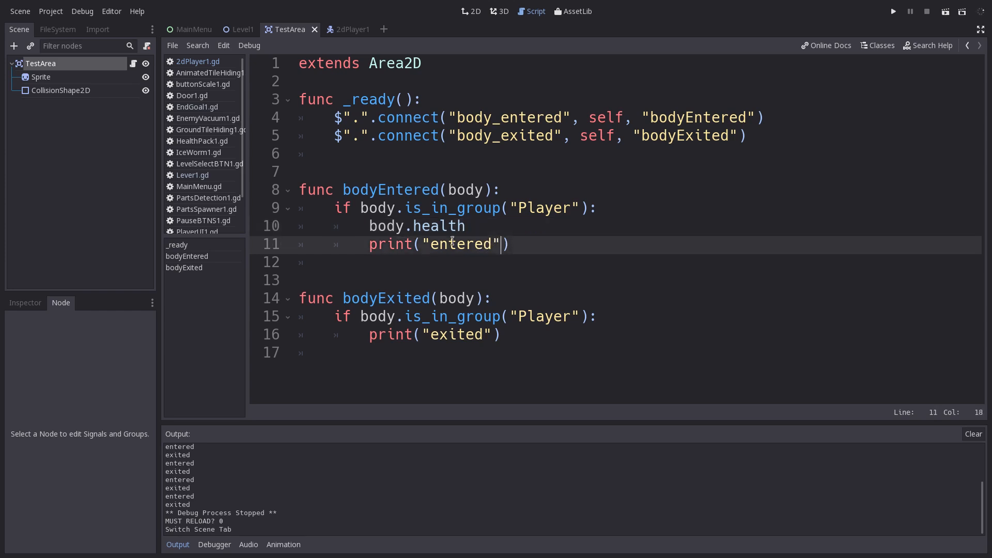
type("body.health")
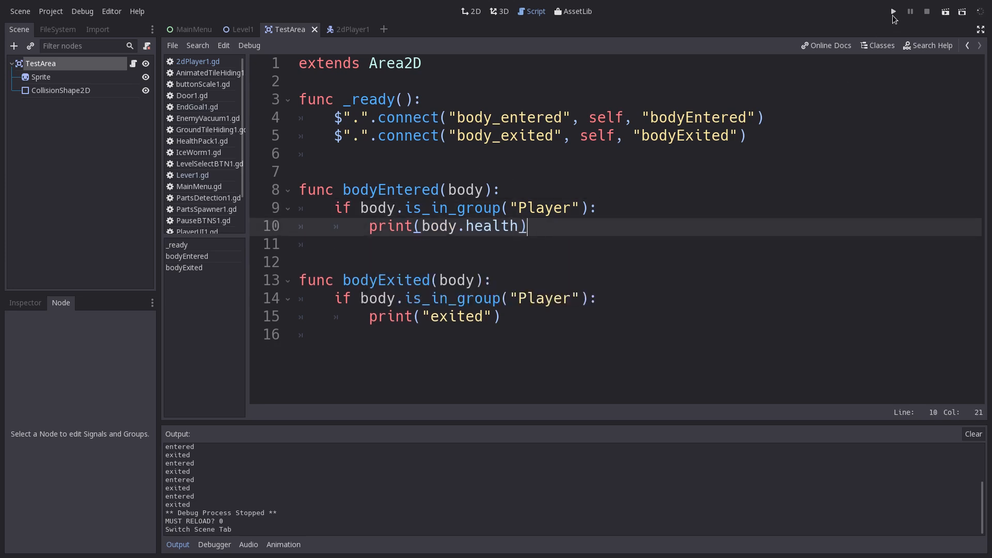
type("s")
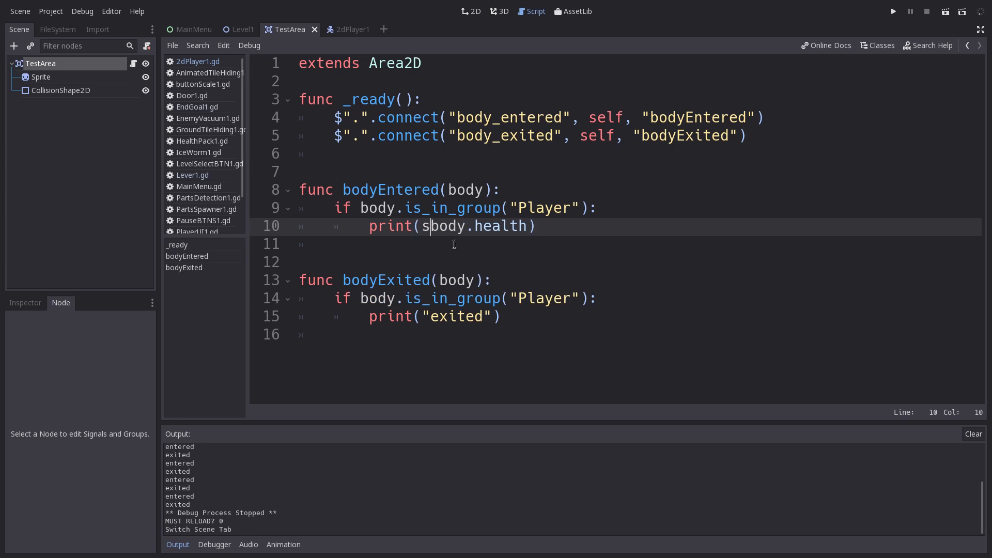
type("tr(")
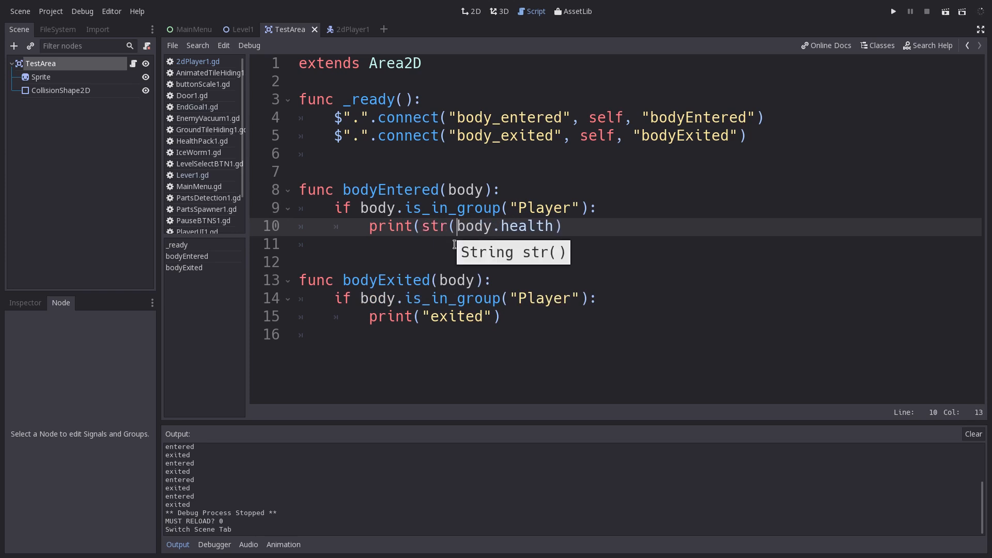
type("\"\",")
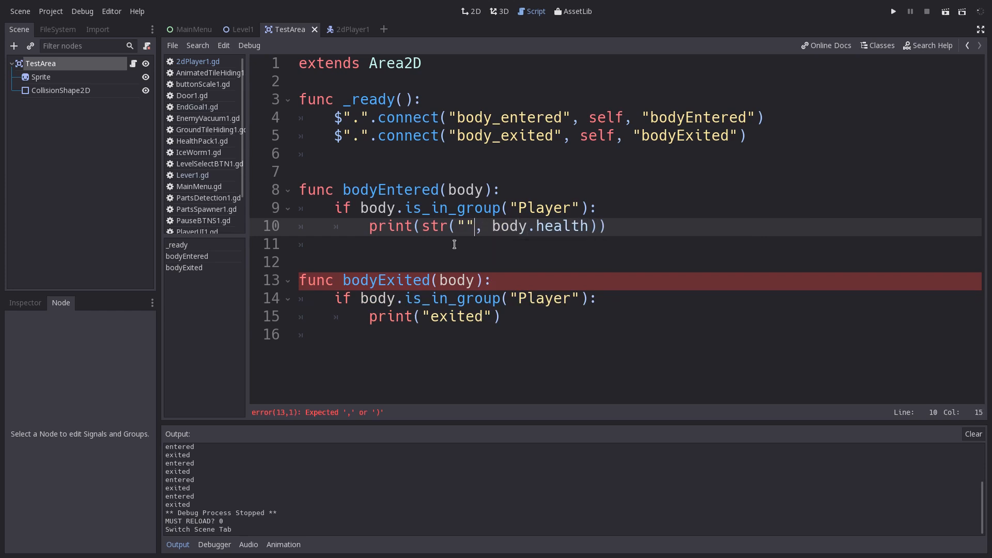
type("Player")
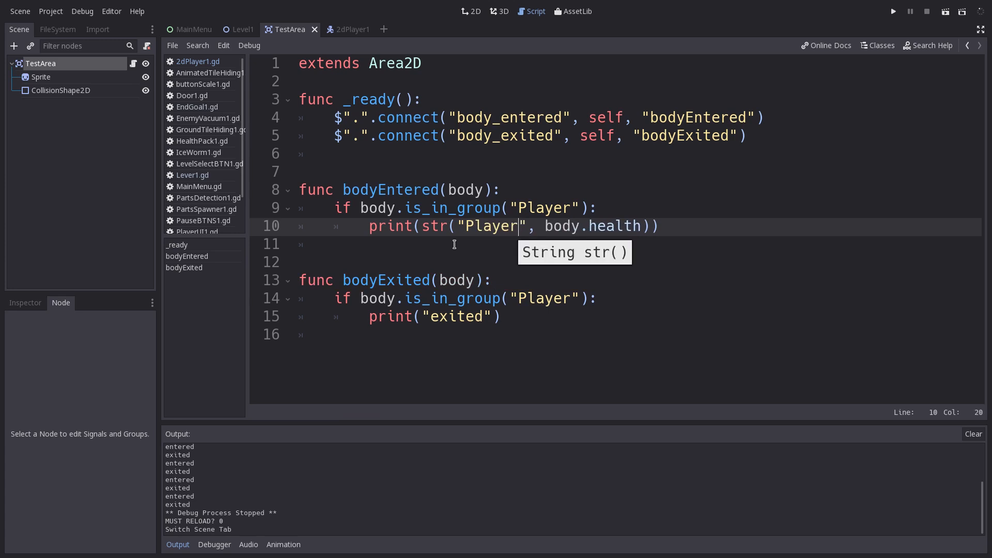
type("Health")
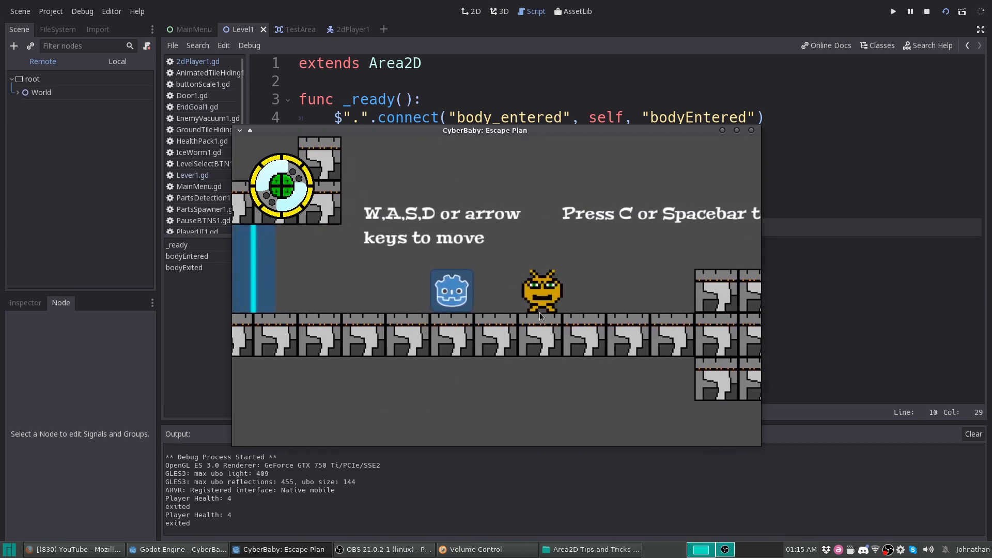
Stop the test run after Output shows "Player Health: 4"
left_click(926, 11)
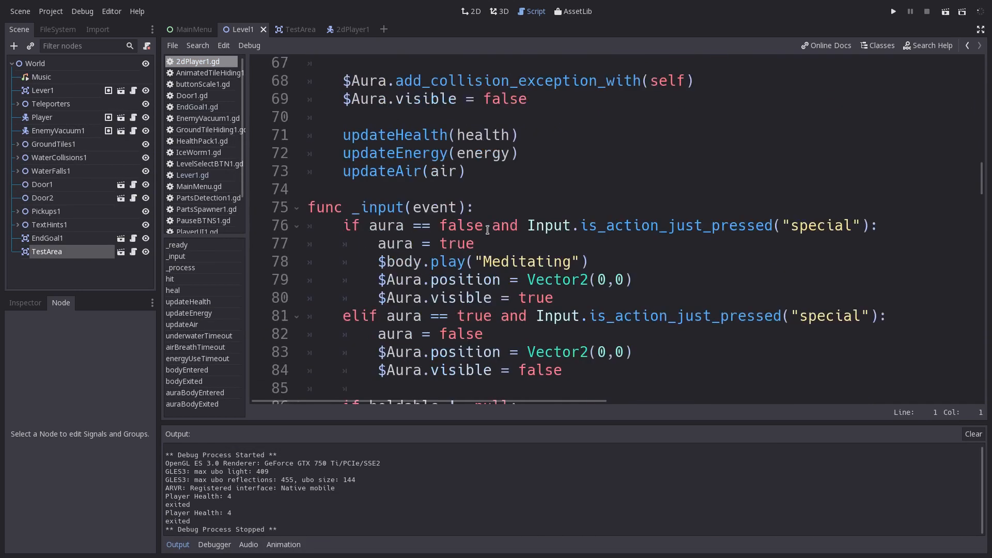
Scroll the player script to view its hit, heal and updateHealth functions
scroll("down", 3)
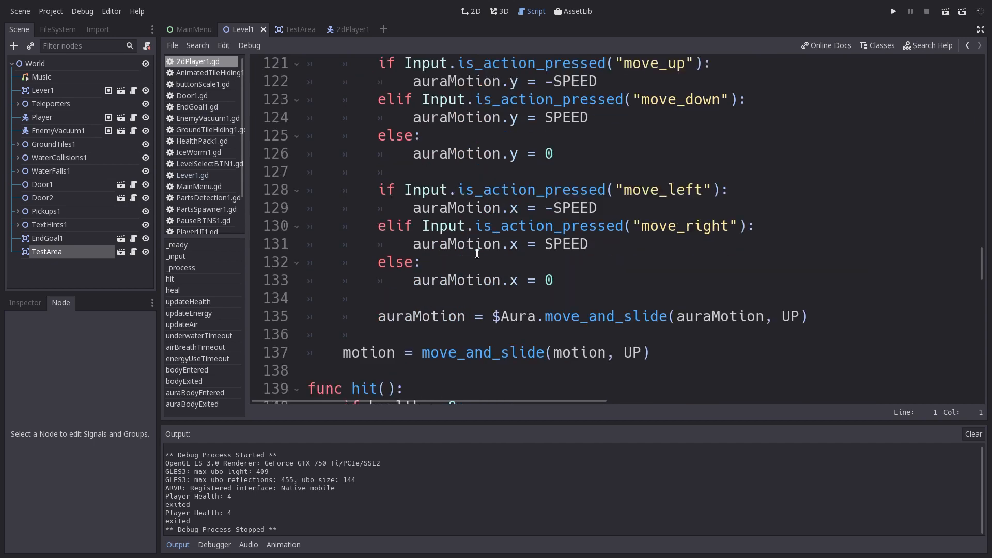
scroll("down", 3)
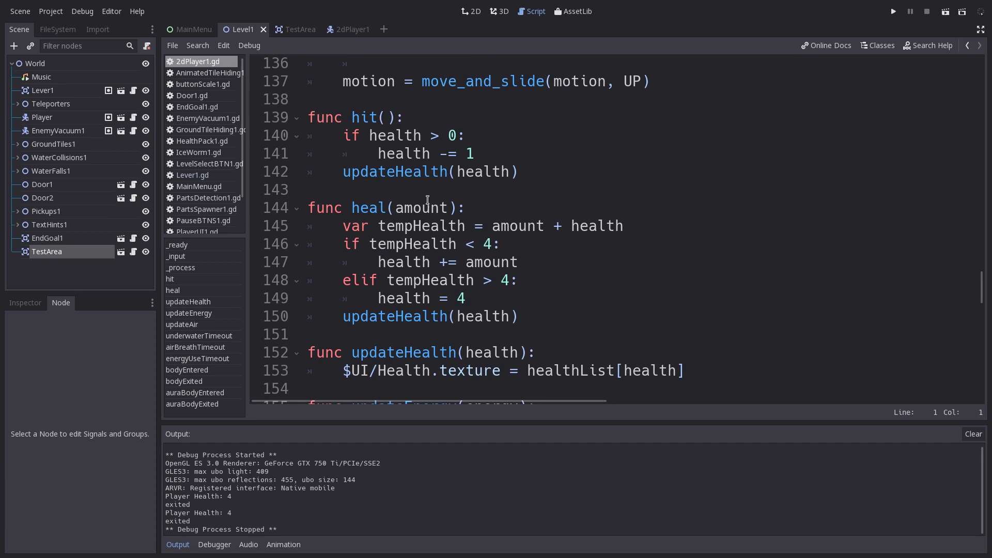
mouse_move(483, 183)
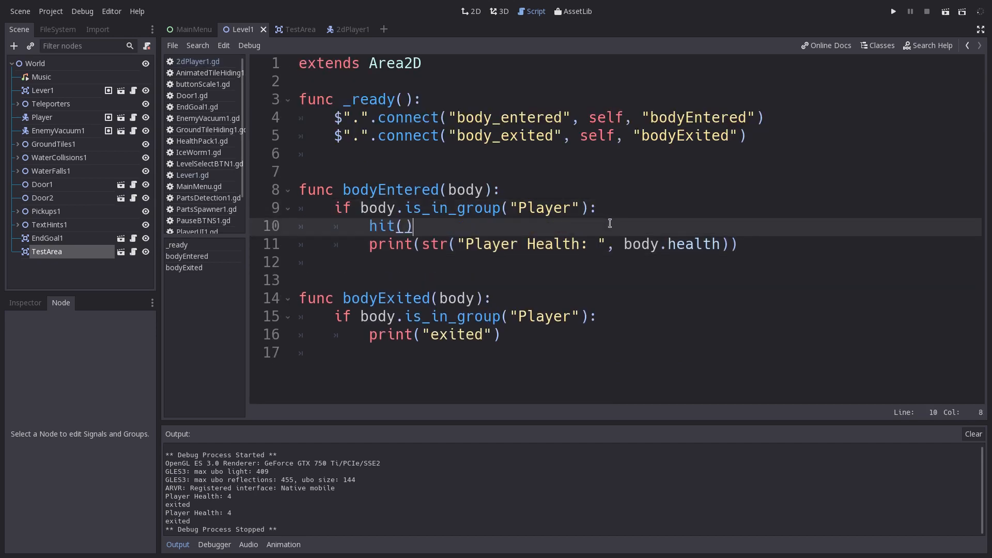
Change the call to body.hit() and test-run the game, watching Player Health fall to 0
left_click(370, 225)
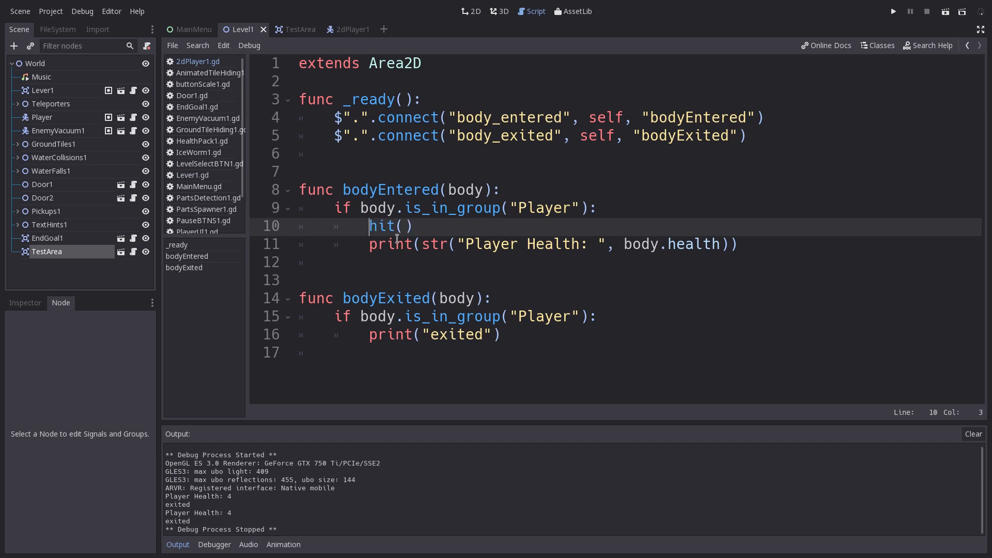
type("body.")
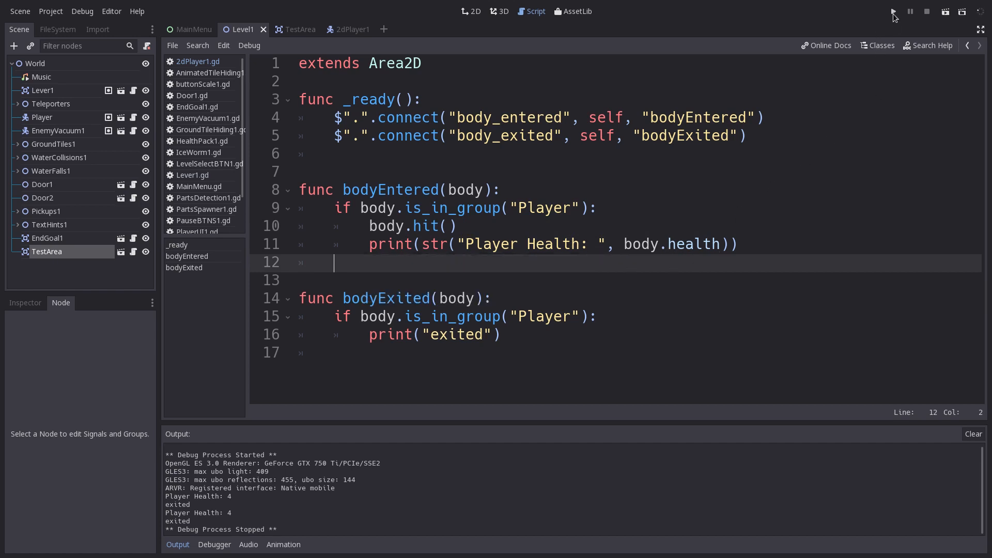
left_click(893, 11)
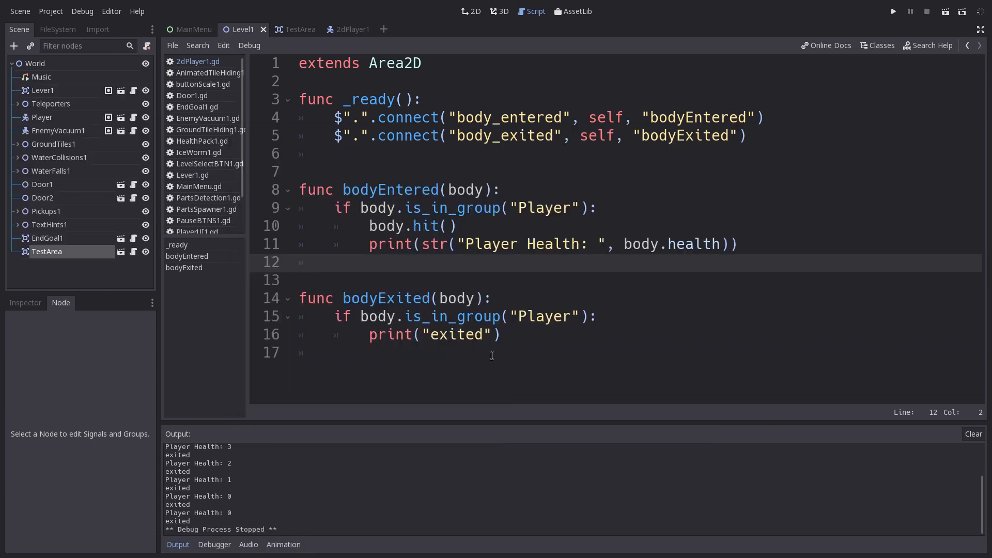
left_click(490, 352)
type("area")
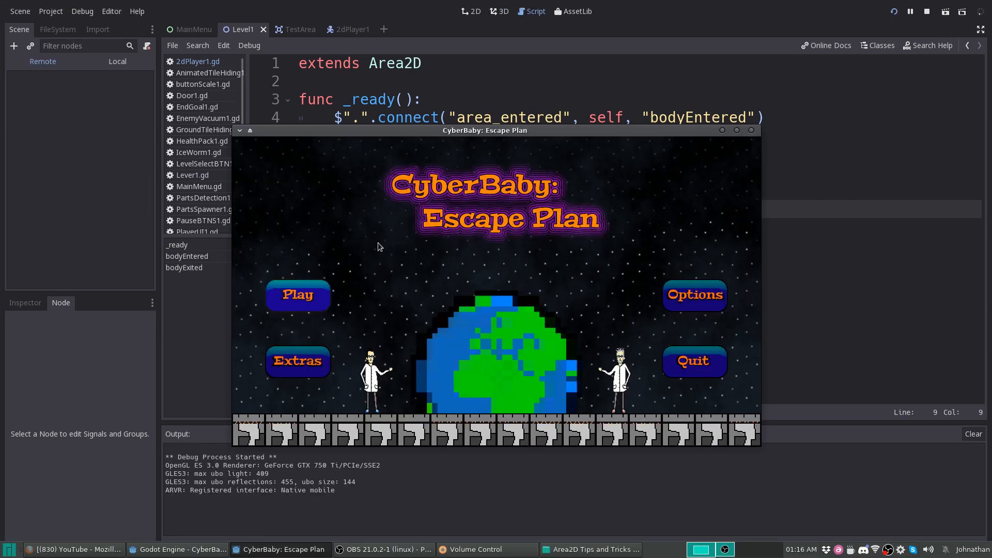
Stop the test run after switching TestArea to area_entered and area_exited signals
left_click(297, 294)
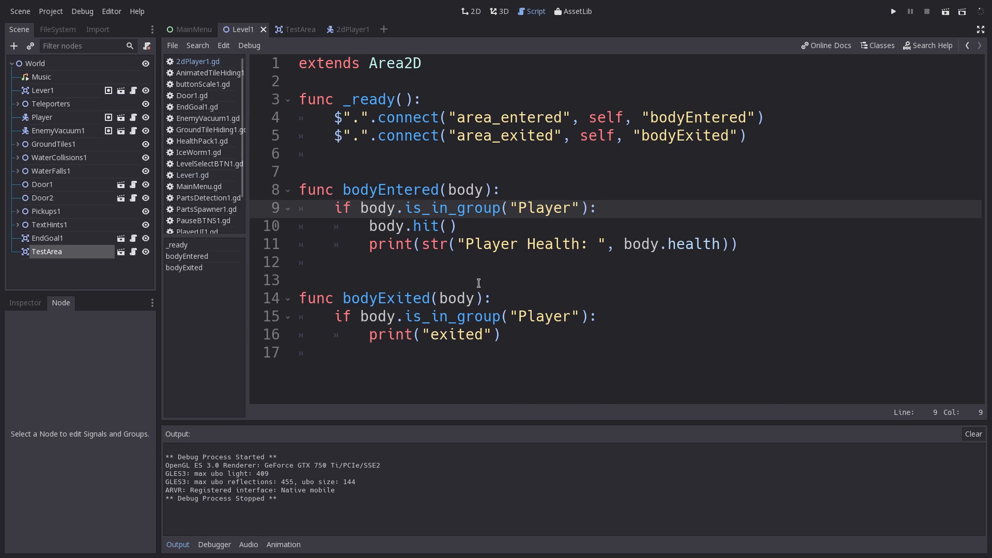
mouse_move(424, 241)
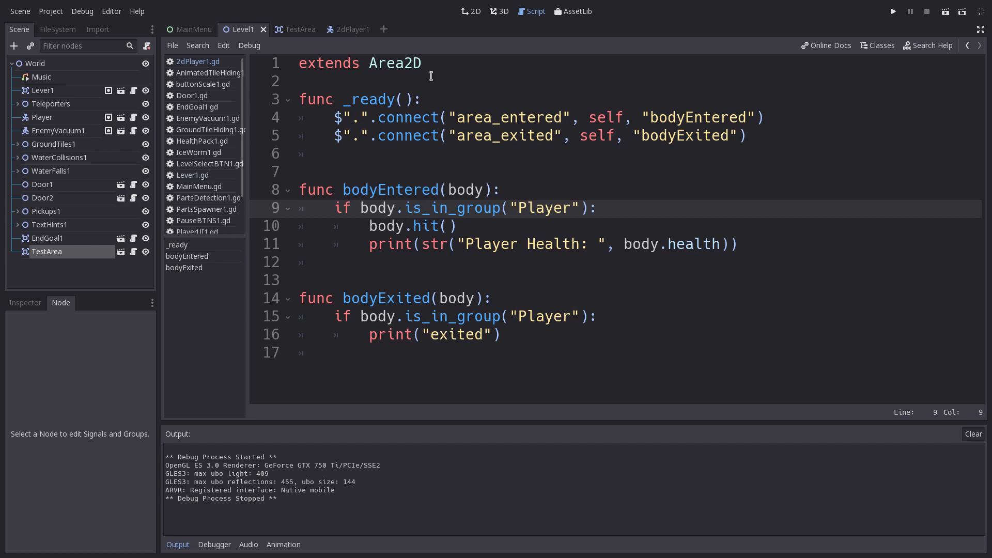
Inspect the 2dPlayer1 scene's BodArea node, then go back to the TestArea scene
left_click(344, 29)
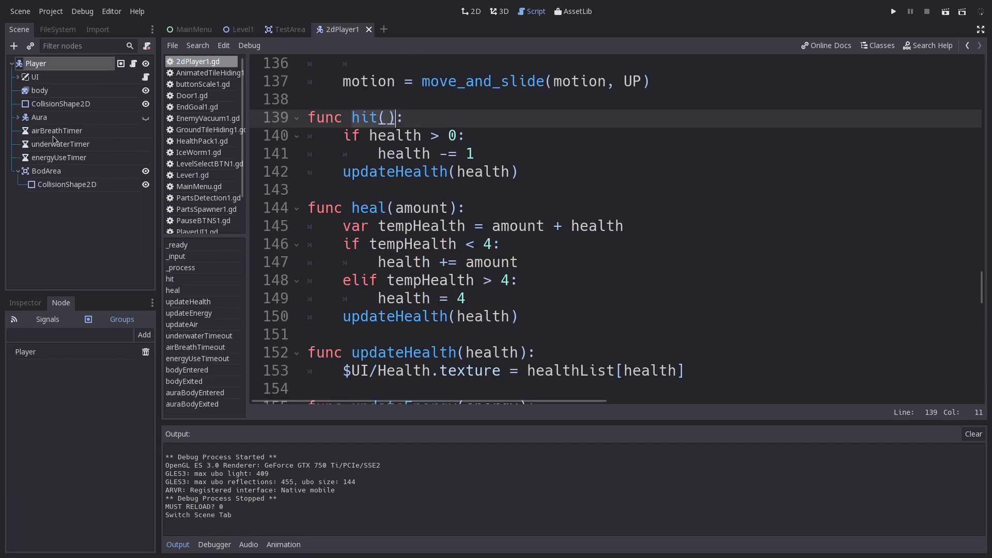
mouse_move(39, 118)
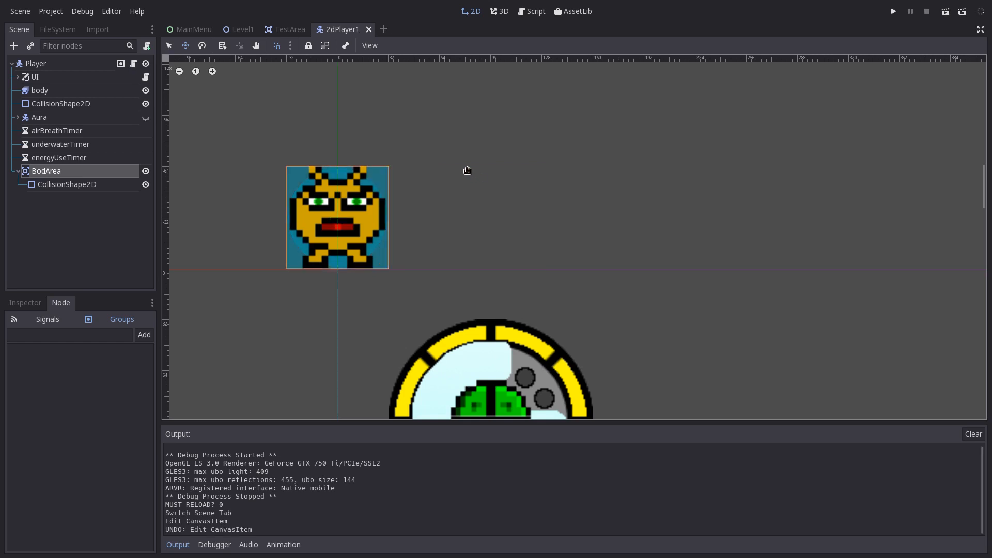
left_click(288, 29)
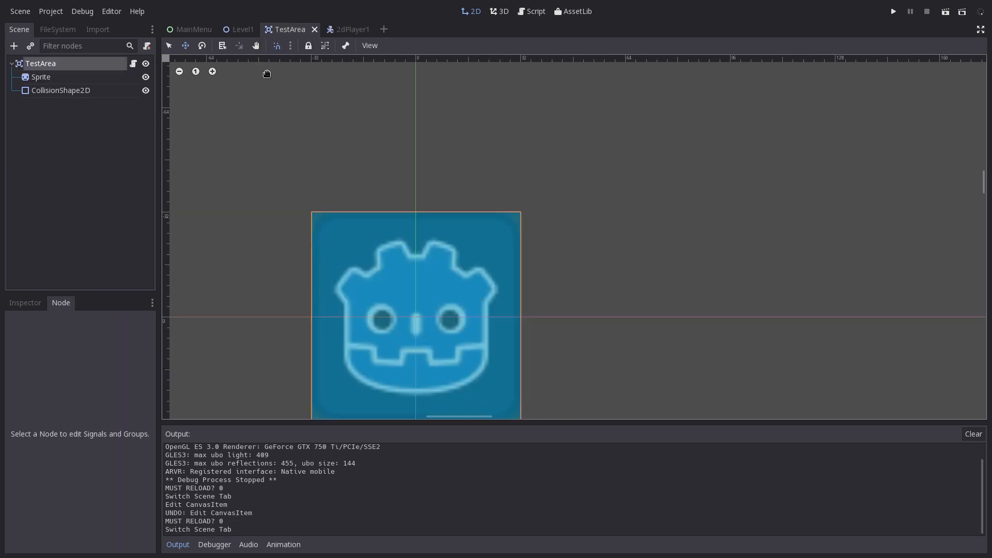
Connect TestArea's body_entered signal, generating an _on_TestArea_body_entered function
left_click(535, 11)
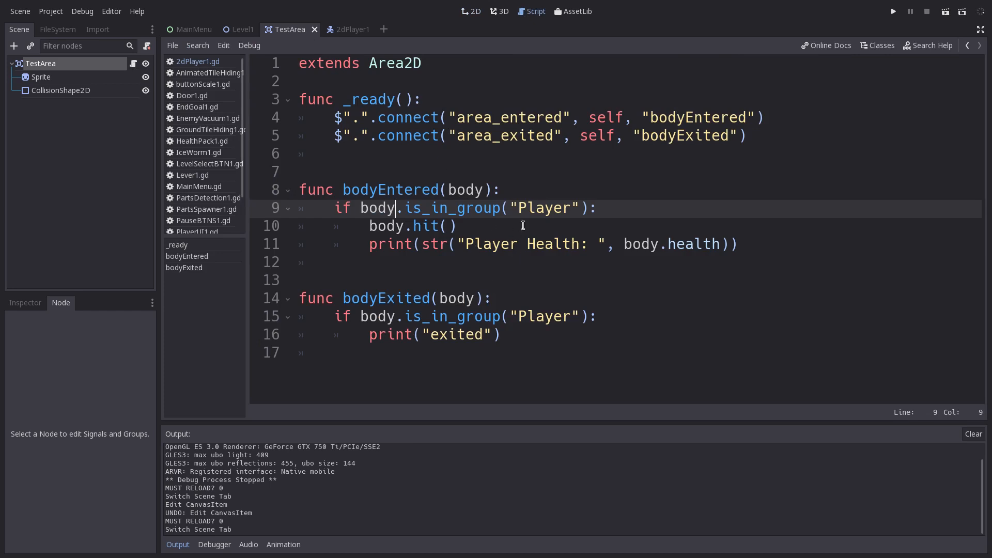
mouse_move(35, 74)
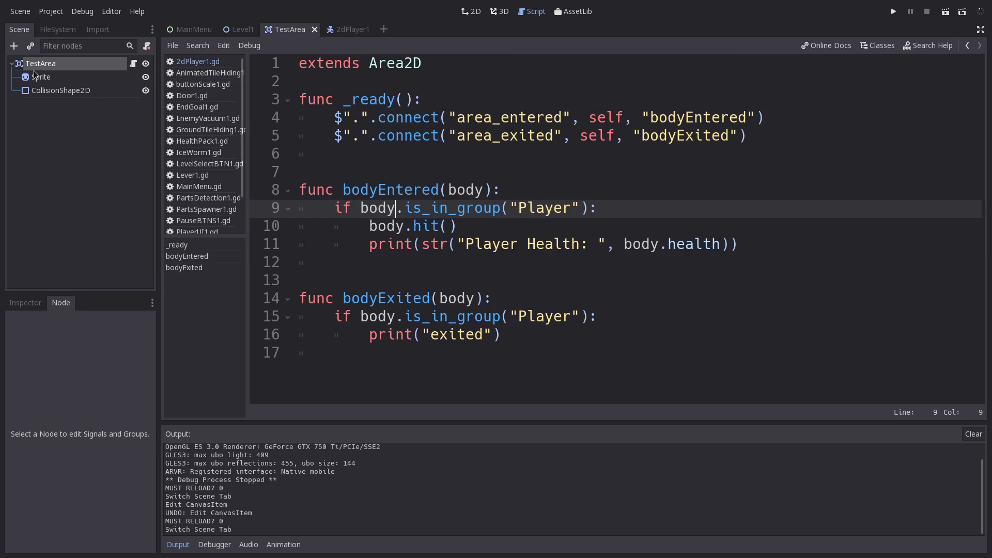
left_click(471, 10)
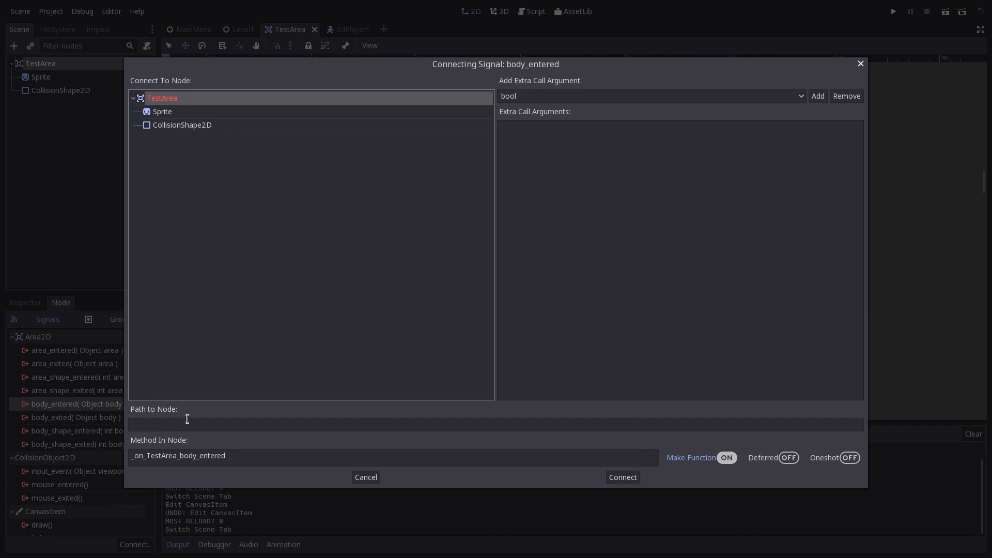
left_click(620, 477)
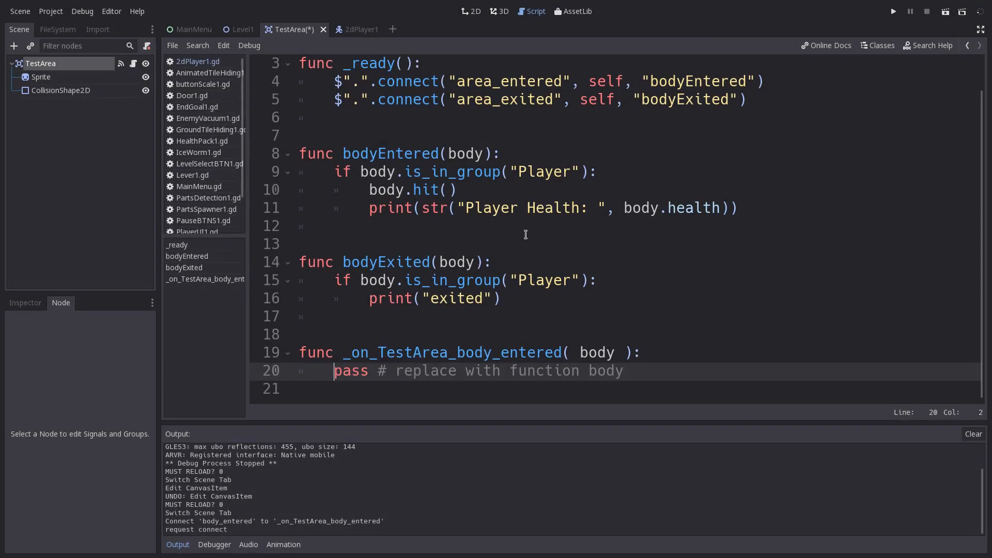
Review the area_entered and area_exited connect lines and disconnect body_entered from TestArea
left_click(352, 369)
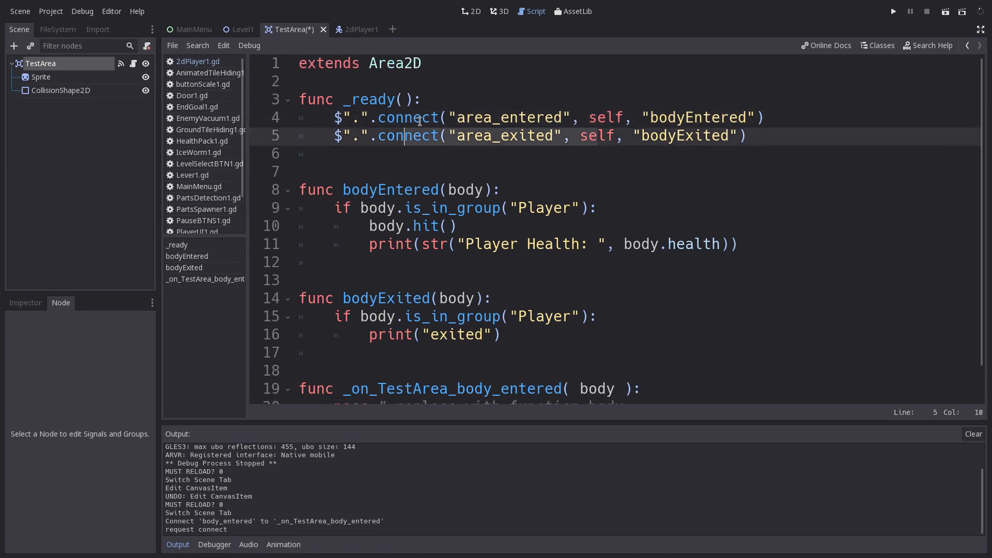
scroll("down", 3)
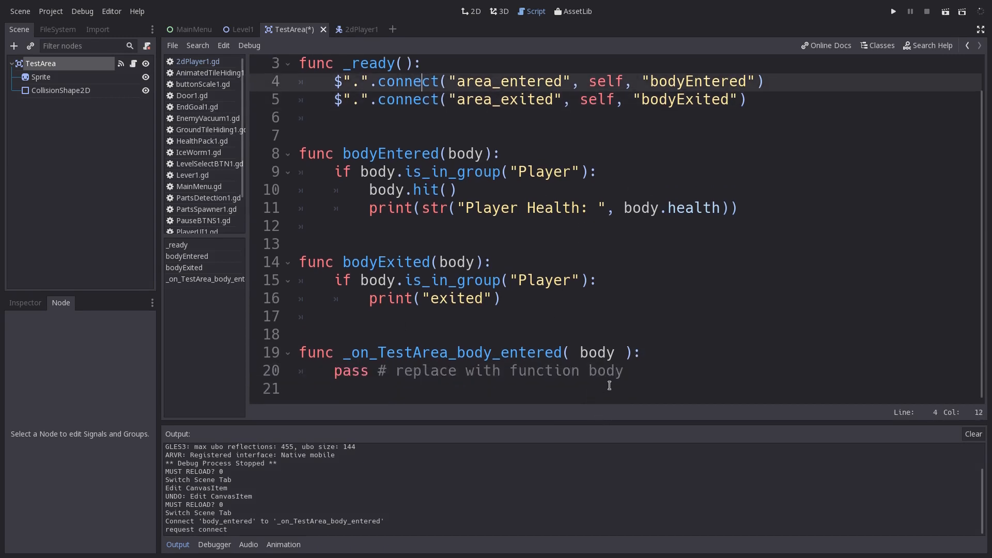
left_click(335, 370)
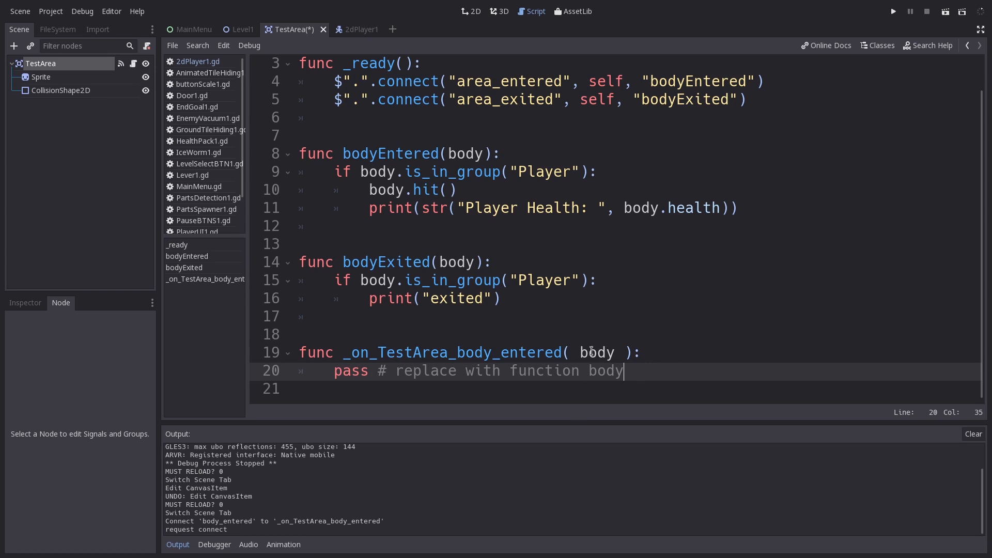
mouse_move(418, 324)
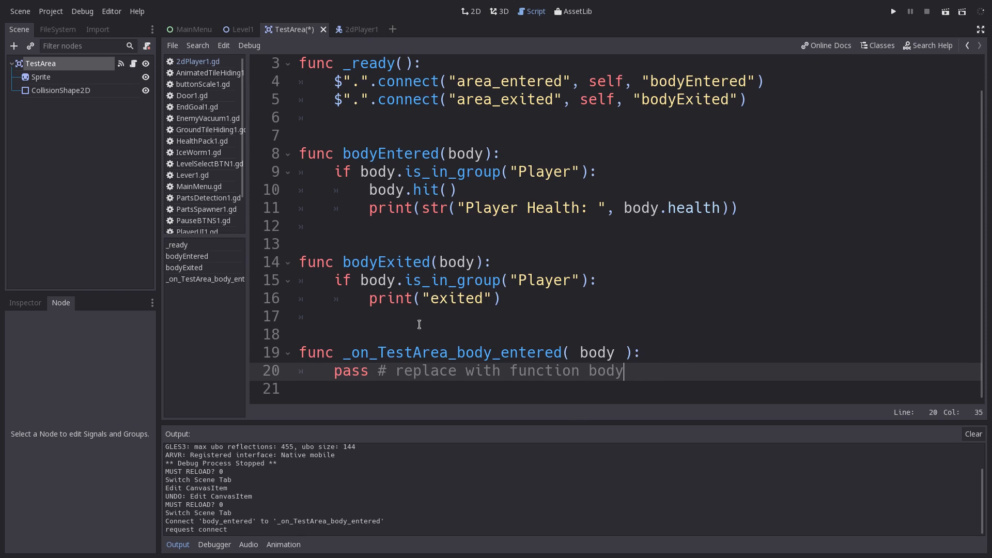
left_click(472, 10)
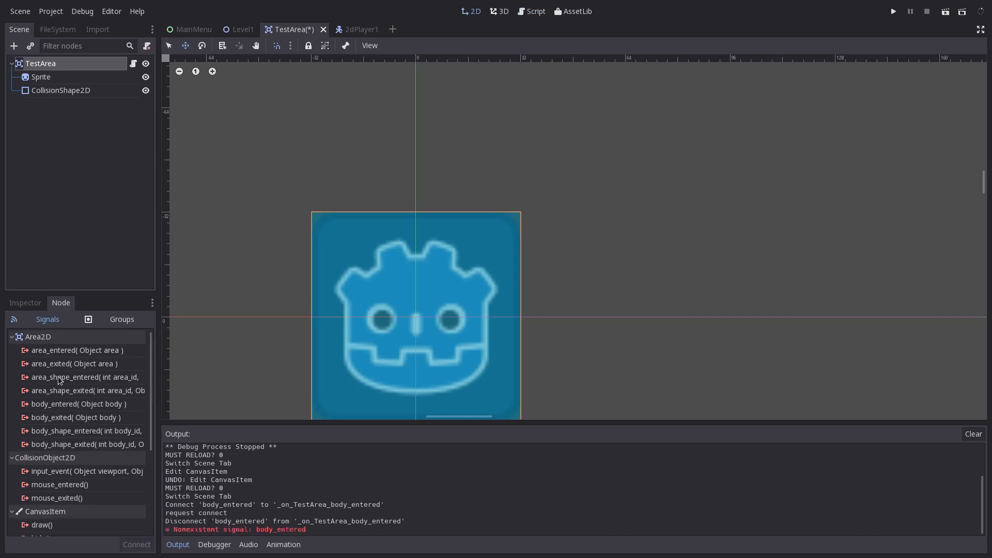
Remove the _on_TestArea_body_entered stub from TestArea.gd and save the scene
left_click(534, 11)
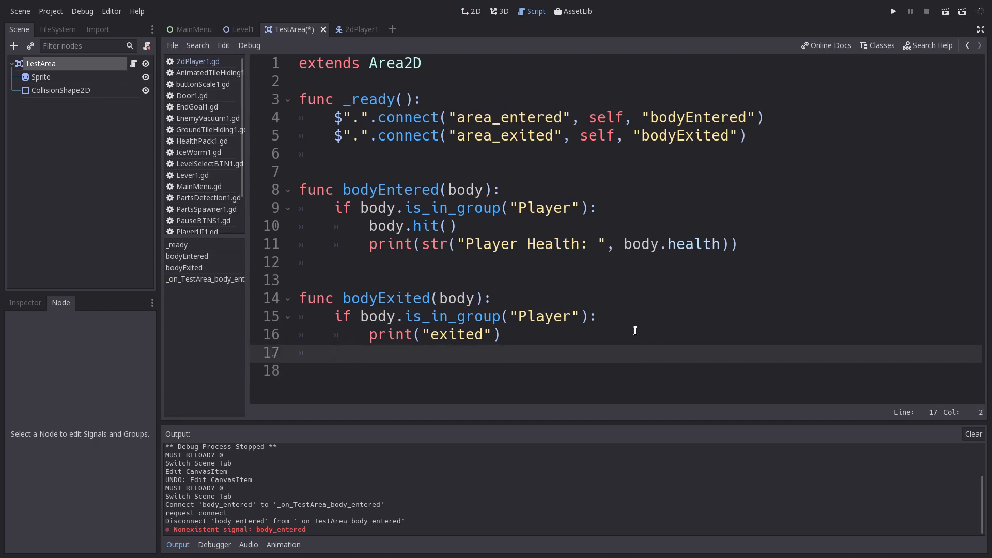
key("ctrl+s")
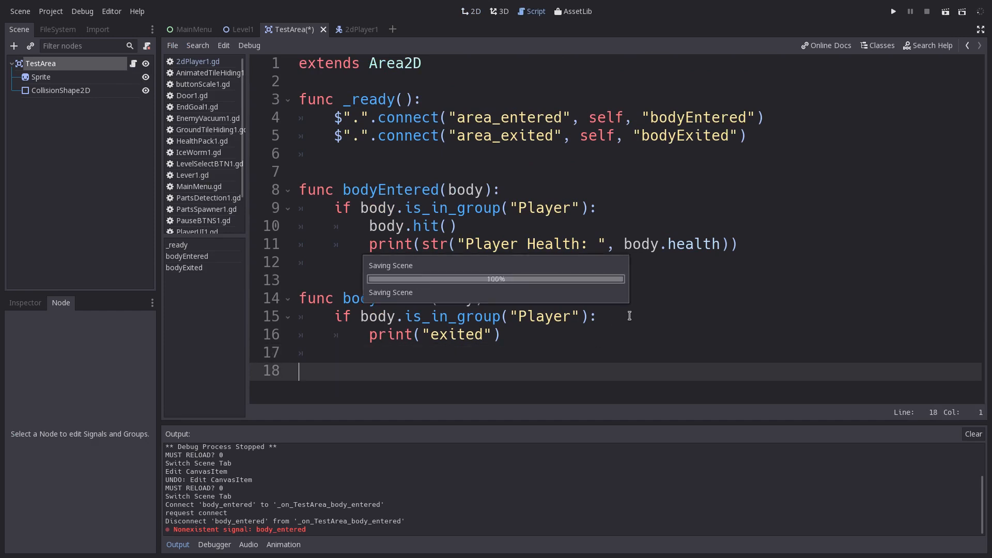
key("ctrl+s")
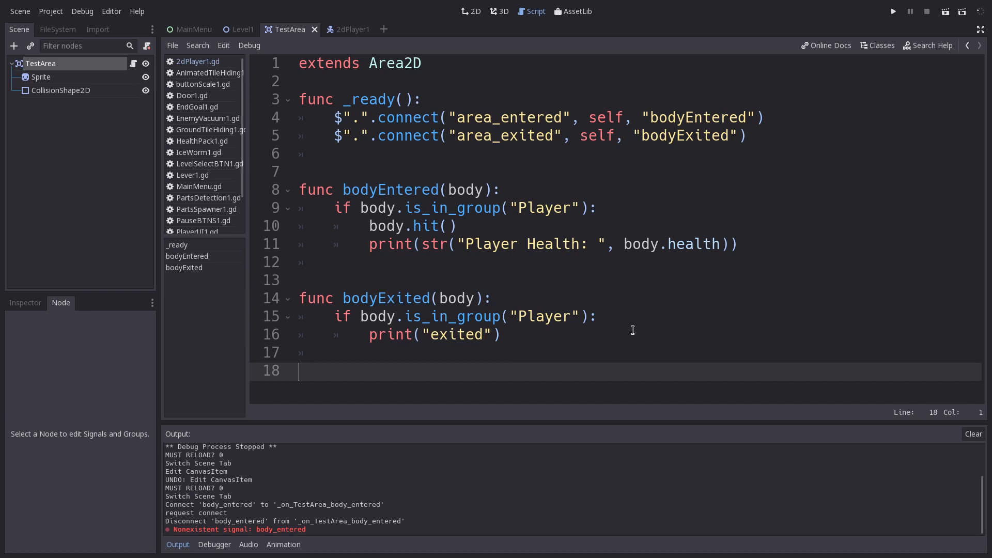
mouse_move(888, 349)
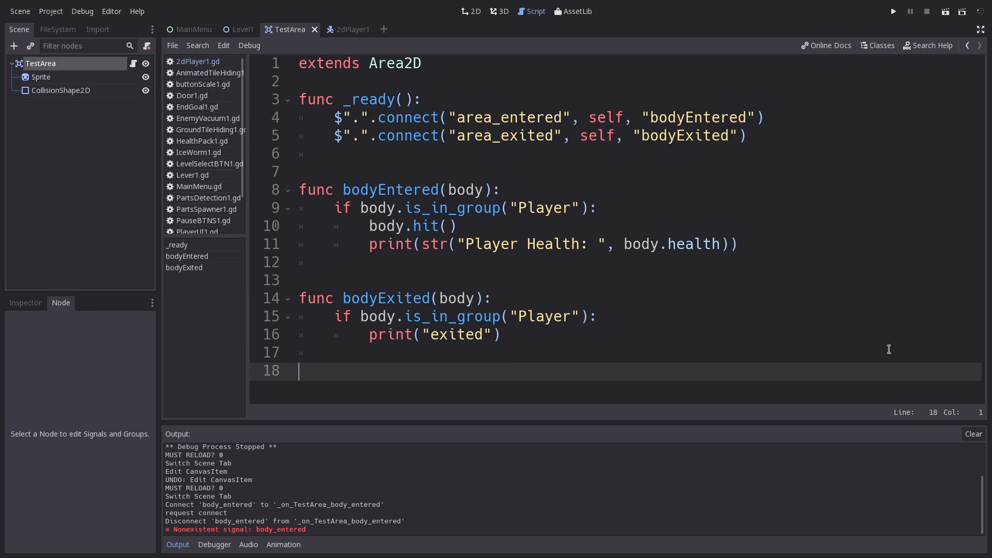